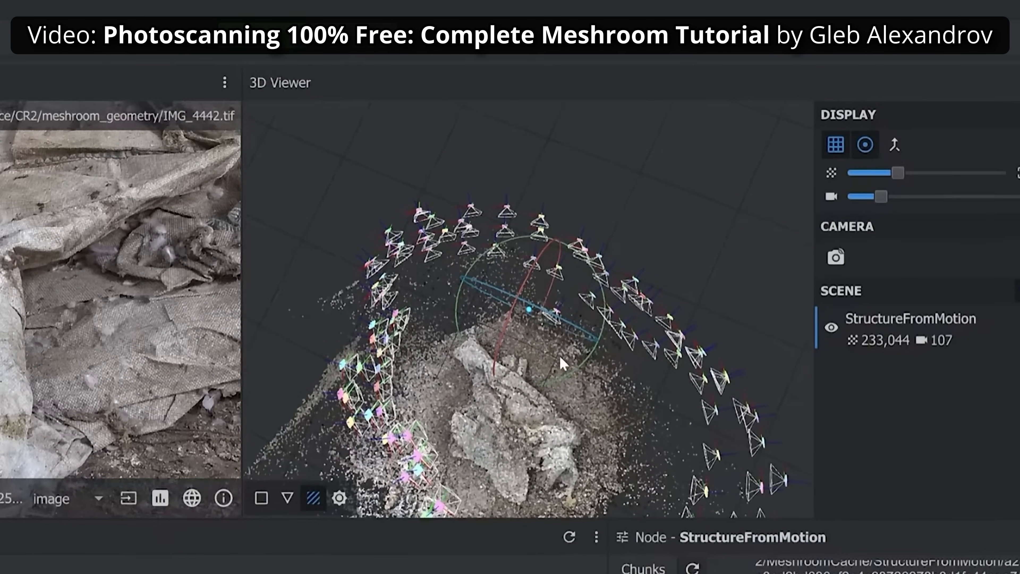
# Step: Orbit the reconstruction and jump the animated camera to frame 11 amid the frustums and point cloud
pyautogui.moveTo(560, 364); pyautogui.dragTo(514, 280)
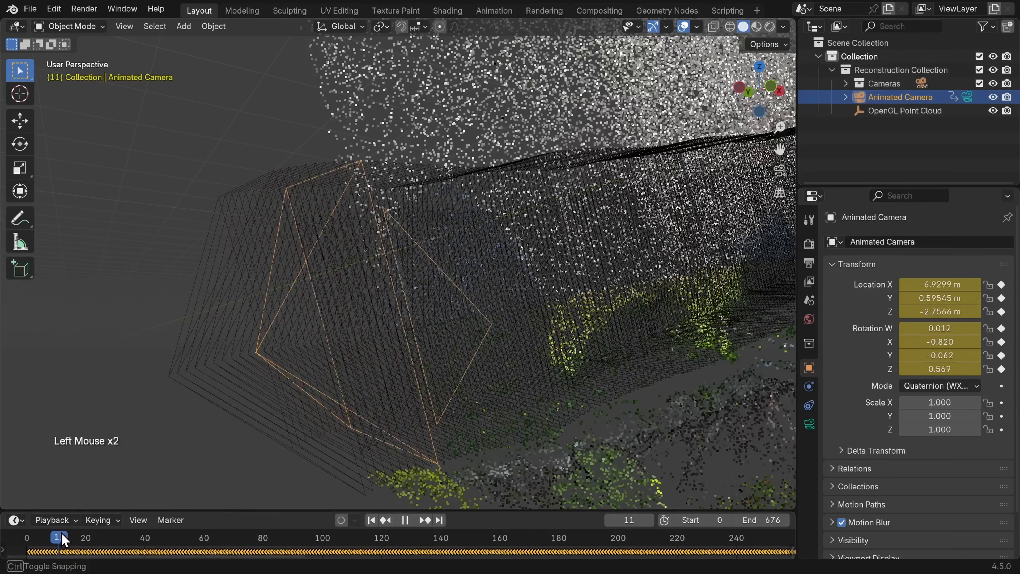
pyautogui.click(384, 520)
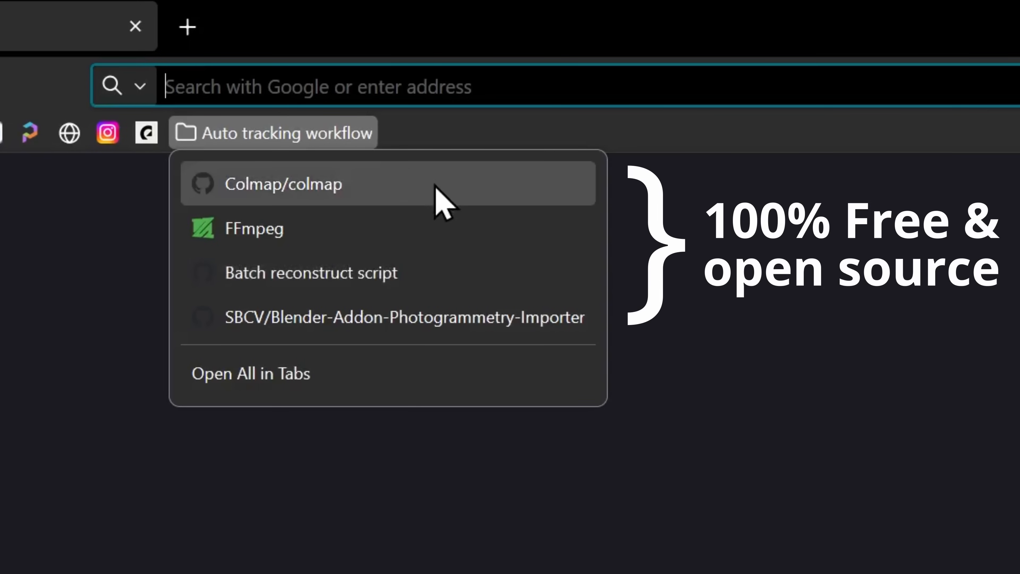
pyautogui.moveTo(260, 196)
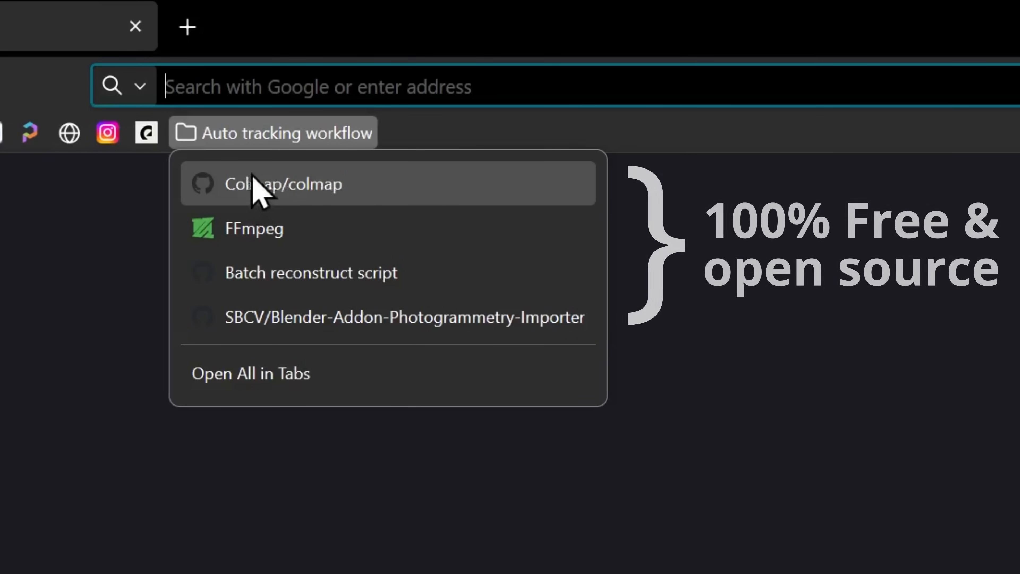
# Step: From the COLMAP GitHub repository's Releases, download the colmap-x64-windows zip archive
pyautogui.click(282, 184)
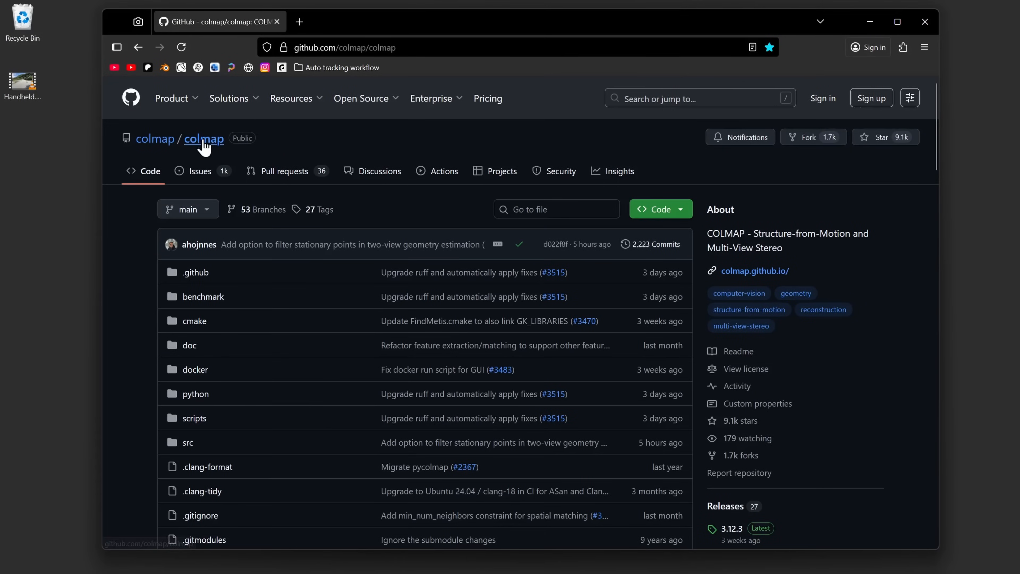
pyautogui.scroll(-3)
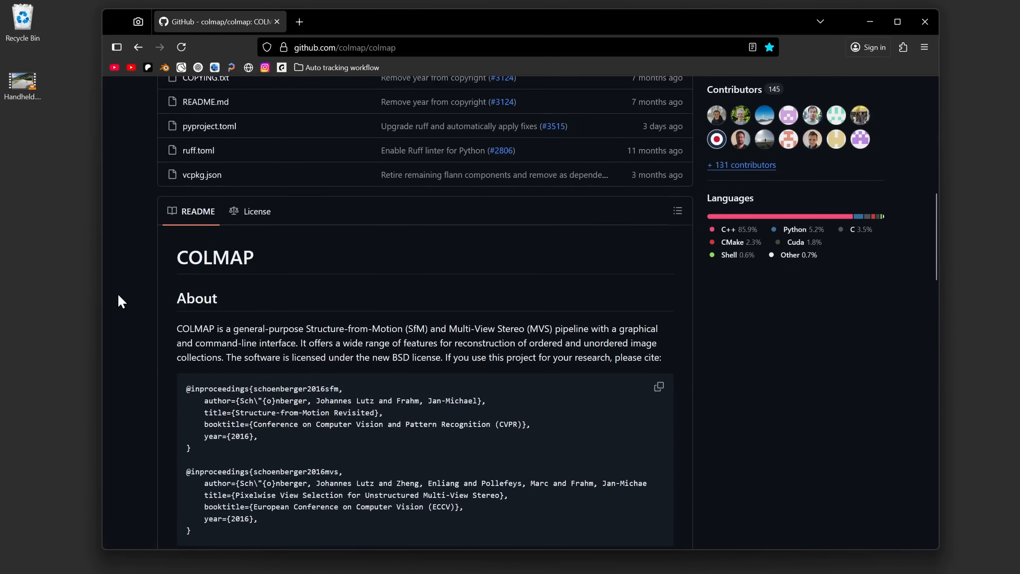
pyautogui.moveTo(294, 263)
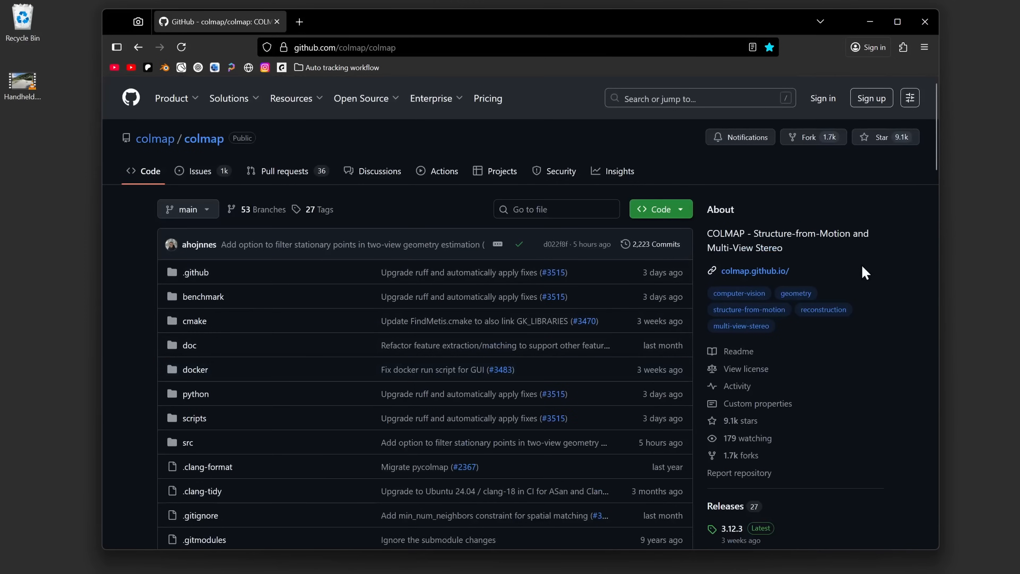
pyautogui.scroll(-3)
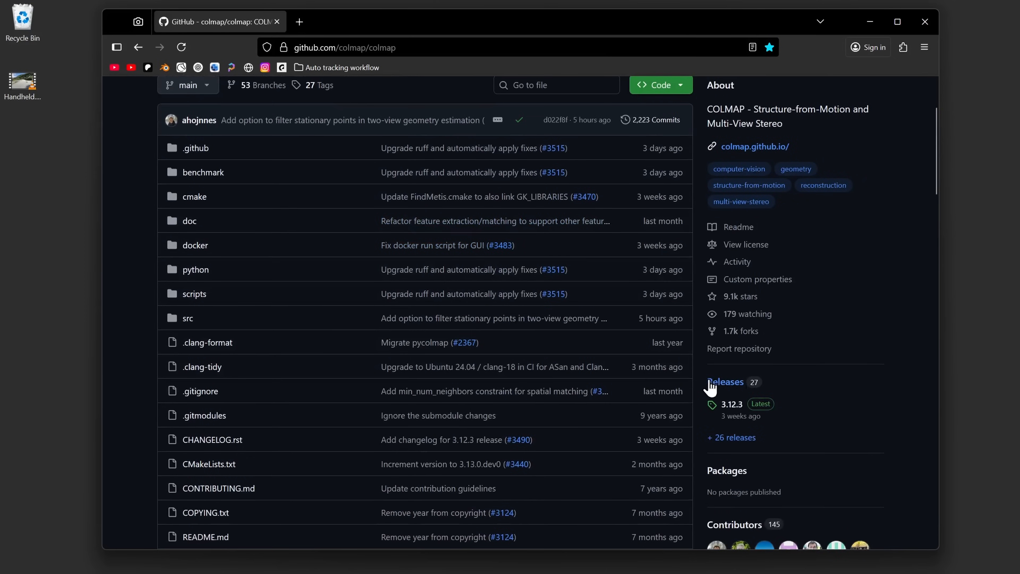
pyautogui.click(725, 382)
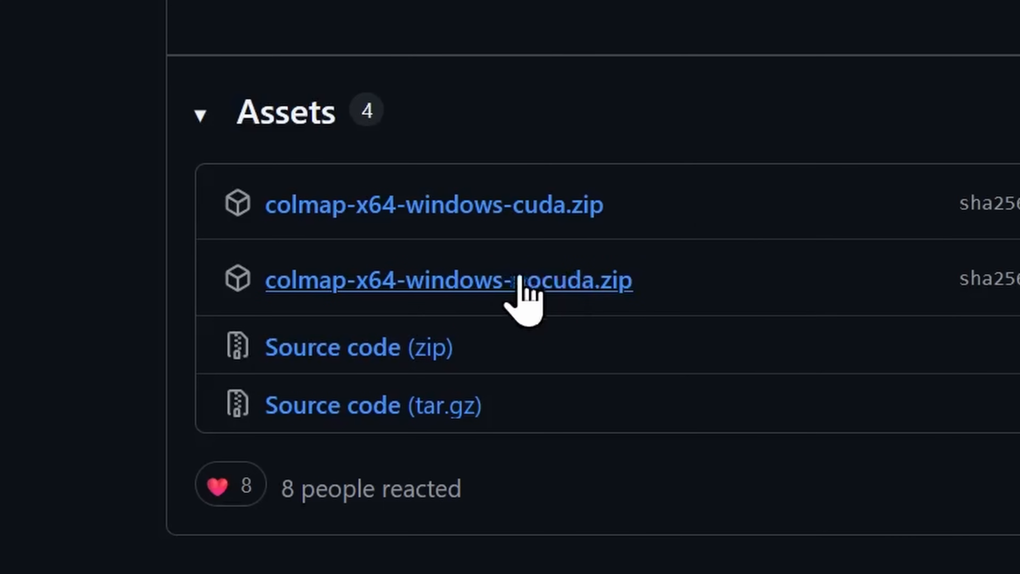
pyautogui.click(401, 312)
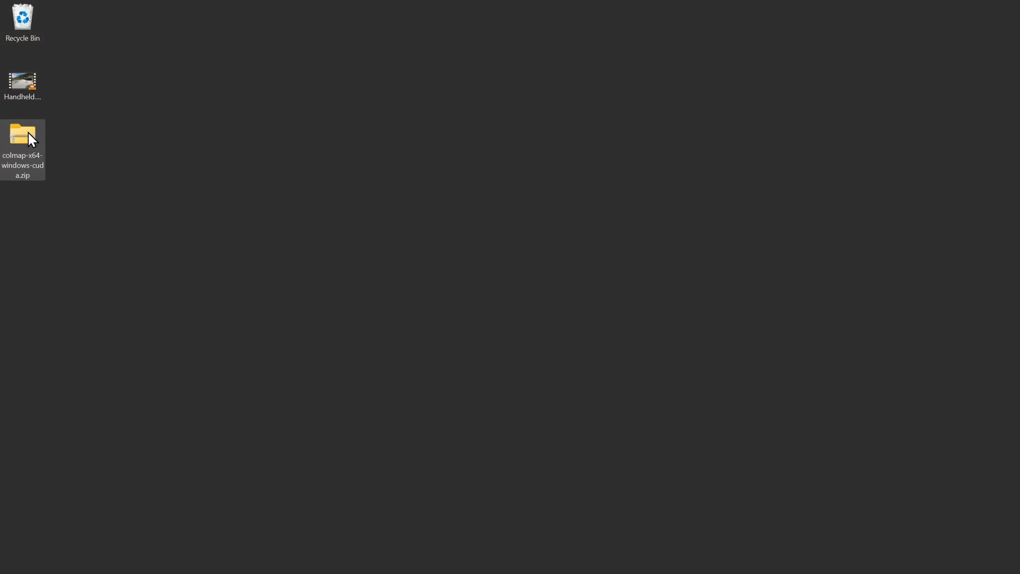
# Step: Extract the COLMAP zip onto the desktop and launch COLMAP via COLMAP.bat
pyautogui.rightClick(23, 135)
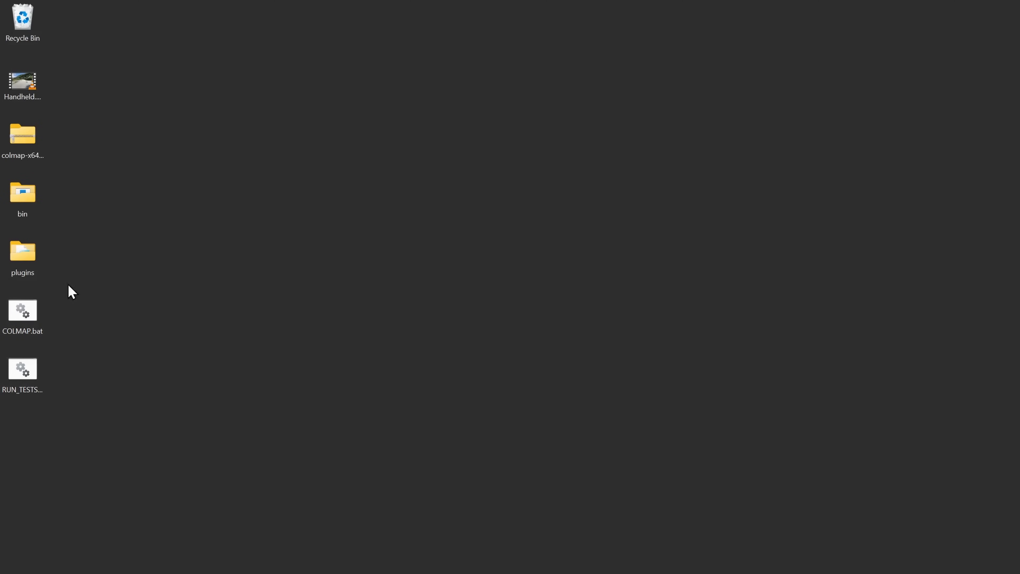
pyautogui.doubleClick(22, 311)
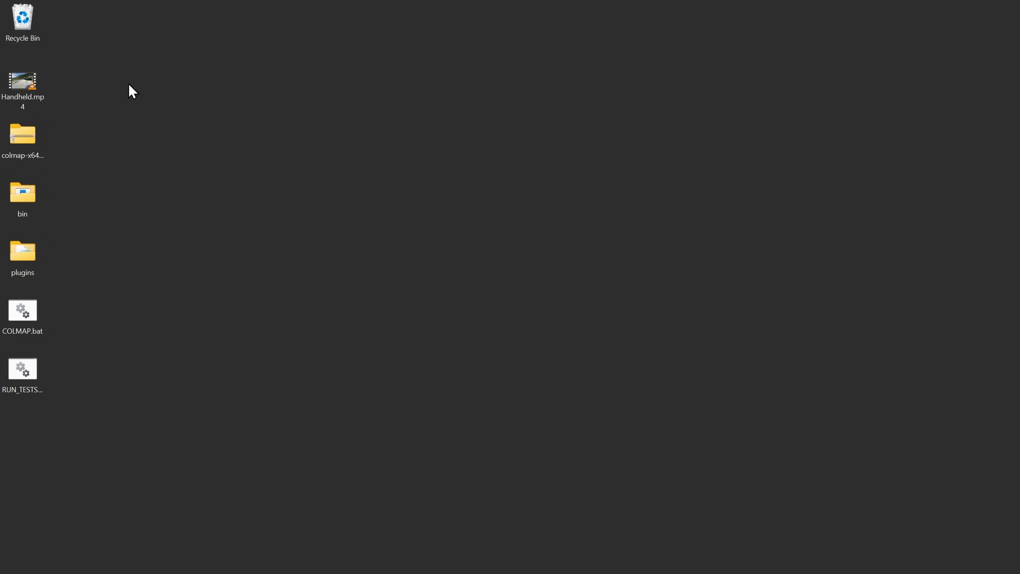
pyautogui.click(23, 310)
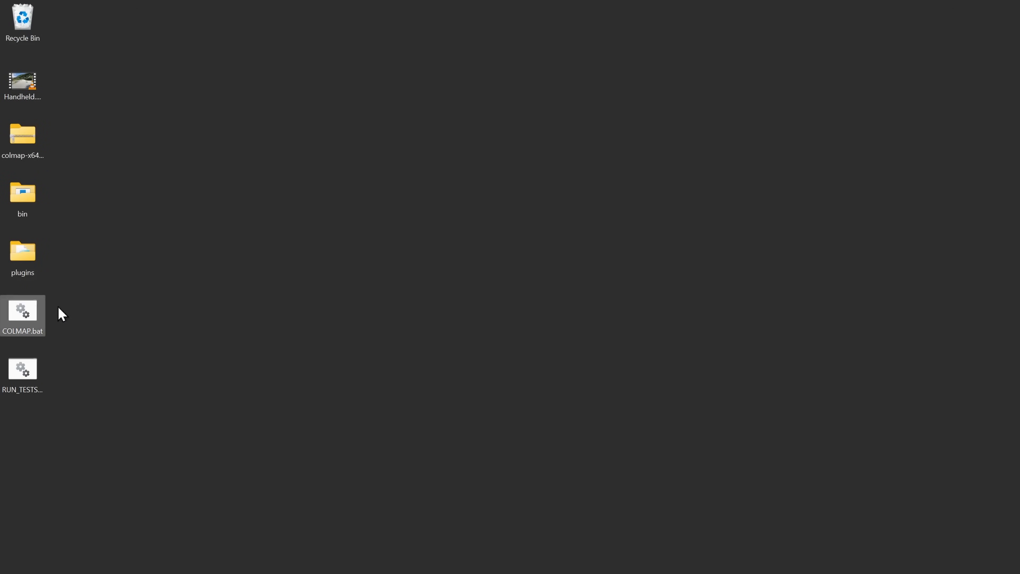
pyautogui.doubleClick(23, 83)
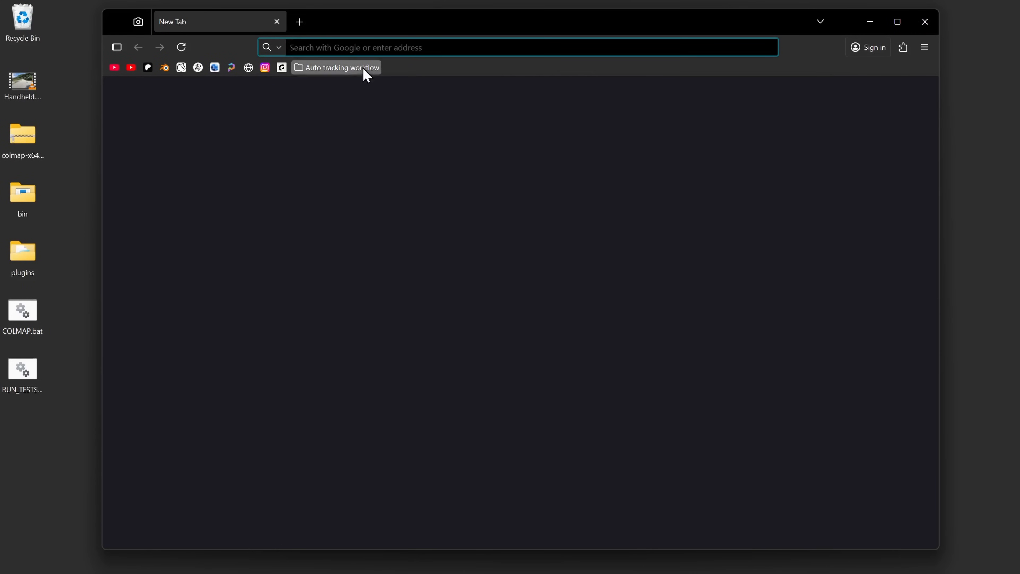
# Step: On ffmpeg.org's gyan.dev builds page, download ffmpeg-release-essentials.7z
pyautogui.write('ffmpeg.org/download.html')
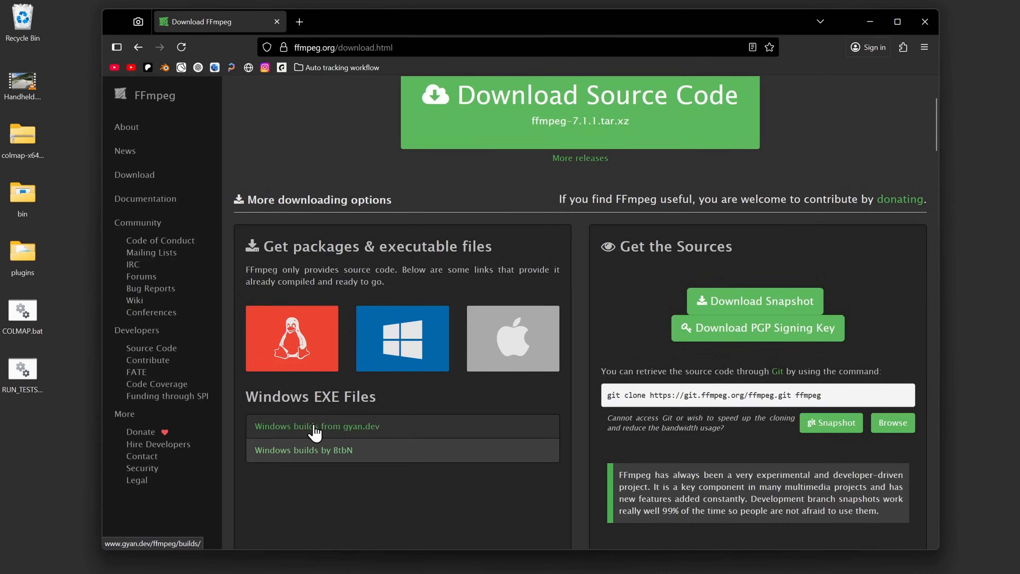
pyautogui.click(316, 426)
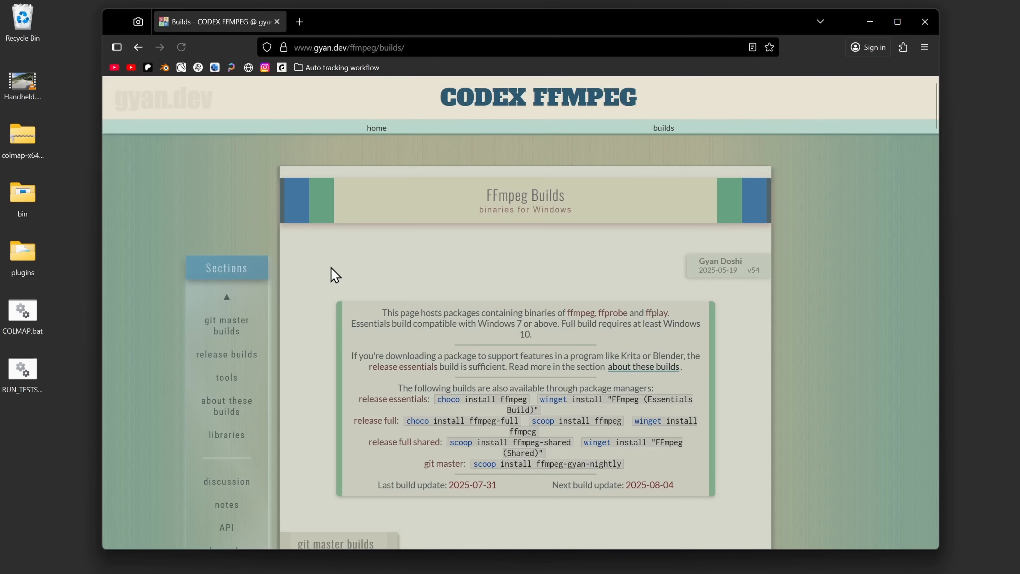
pyautogui.scroll(-3)
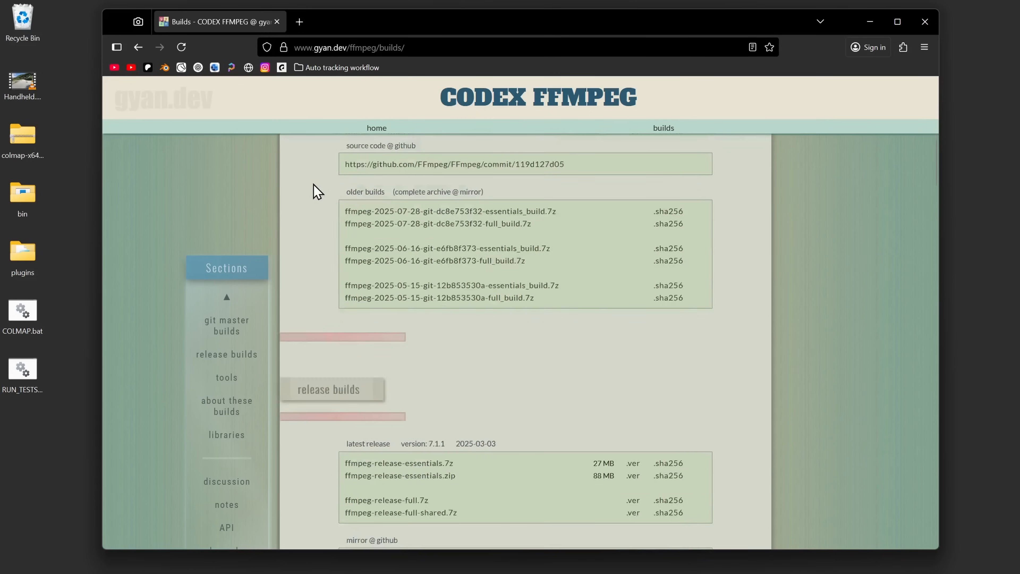
pyautogui.scroll(-3)
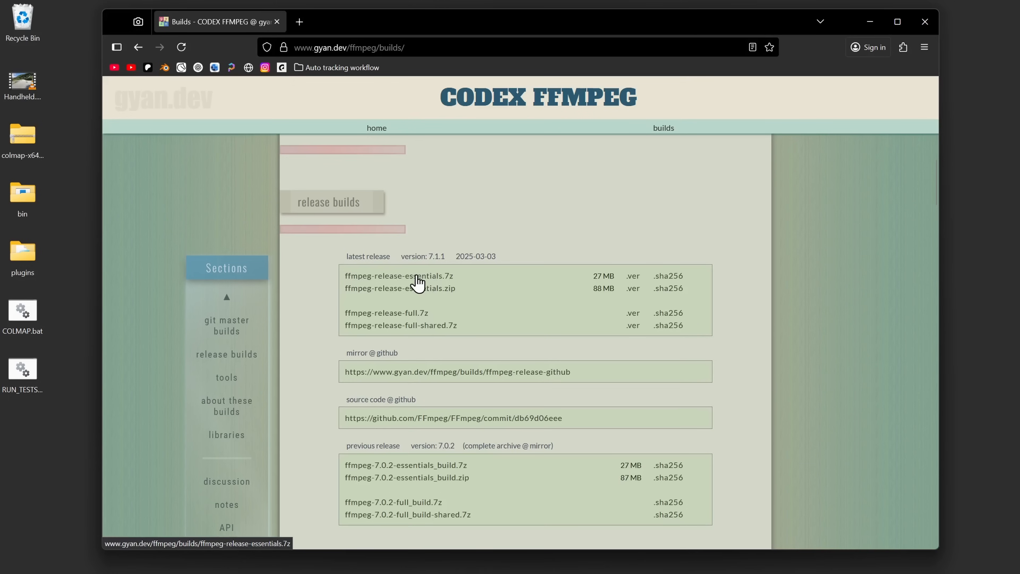
pyautogui.click(398, 276)
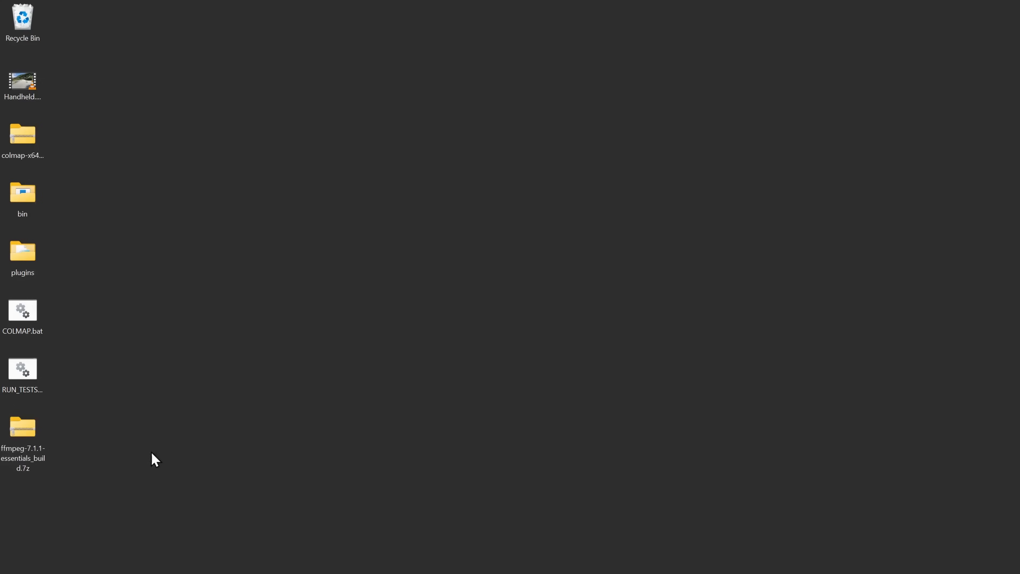
# Step: Extract the FFmpeg 7z and locate ffmpeg.exe in its bin folder beside ffplay and ffprobe
pyautogui.rightClick(22, 433)
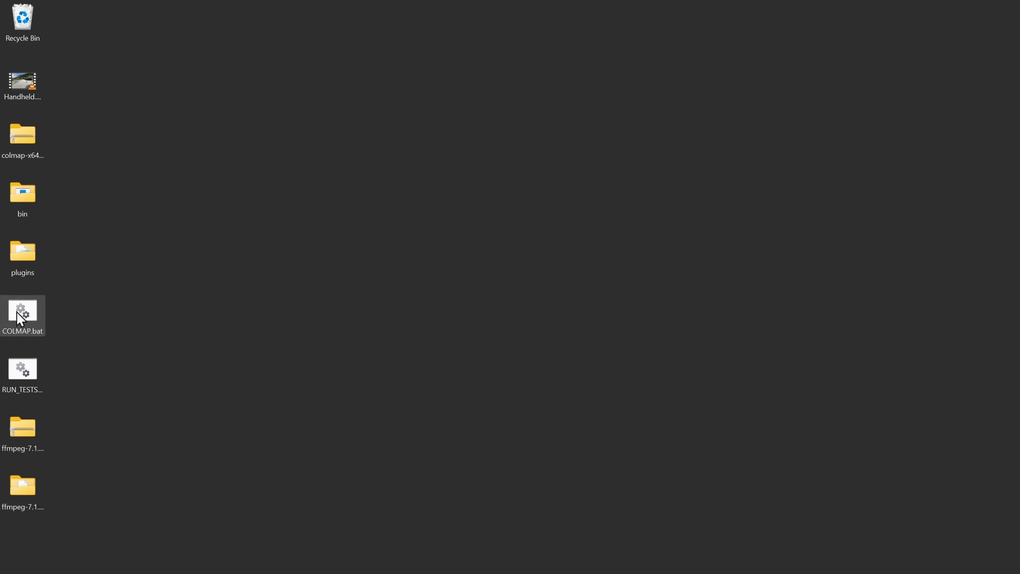
pyautogui.doubleClick(22, 312)
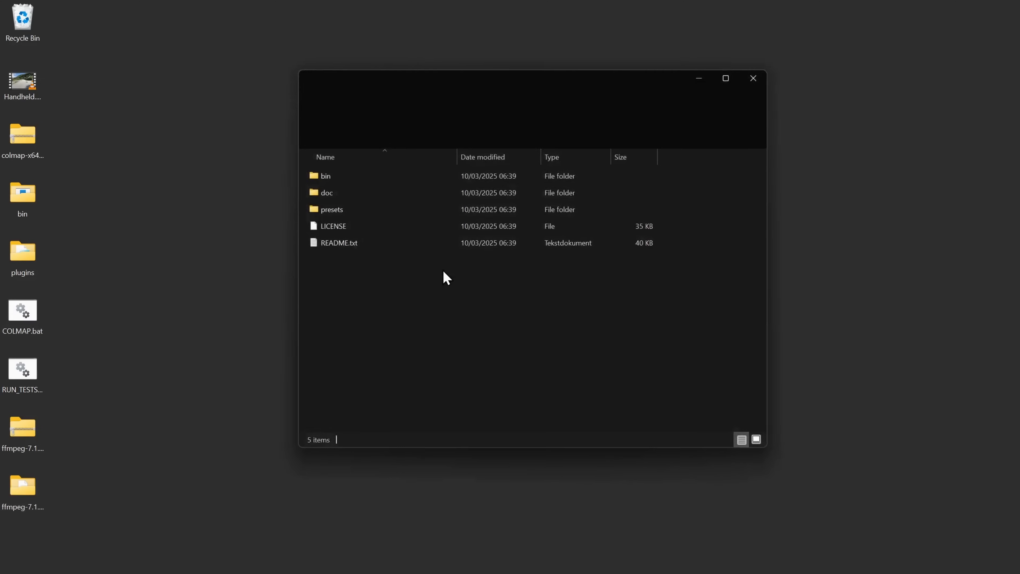
pyautogui.doubleClick(325, 176)
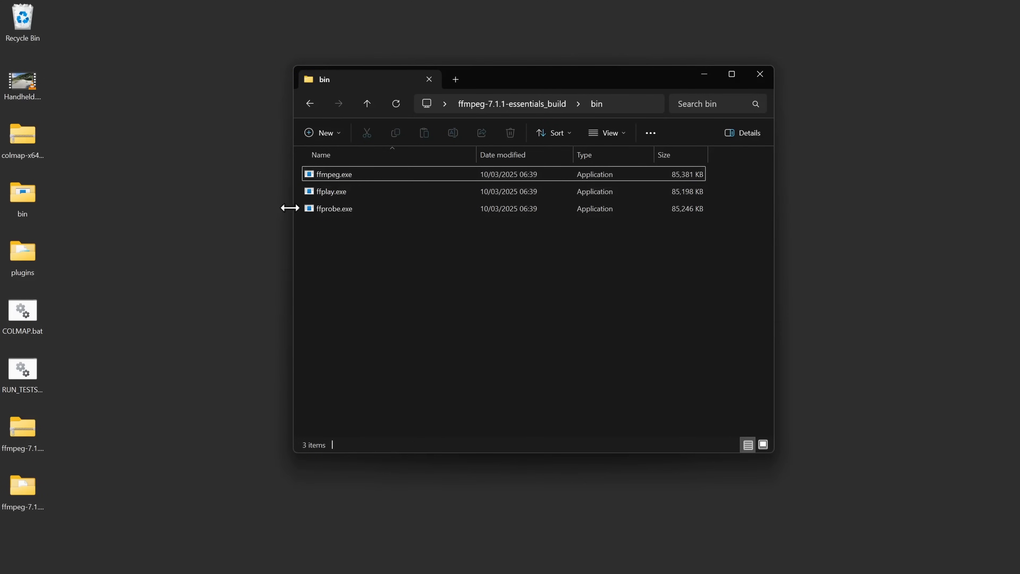
pyautogui.click(340, 67)
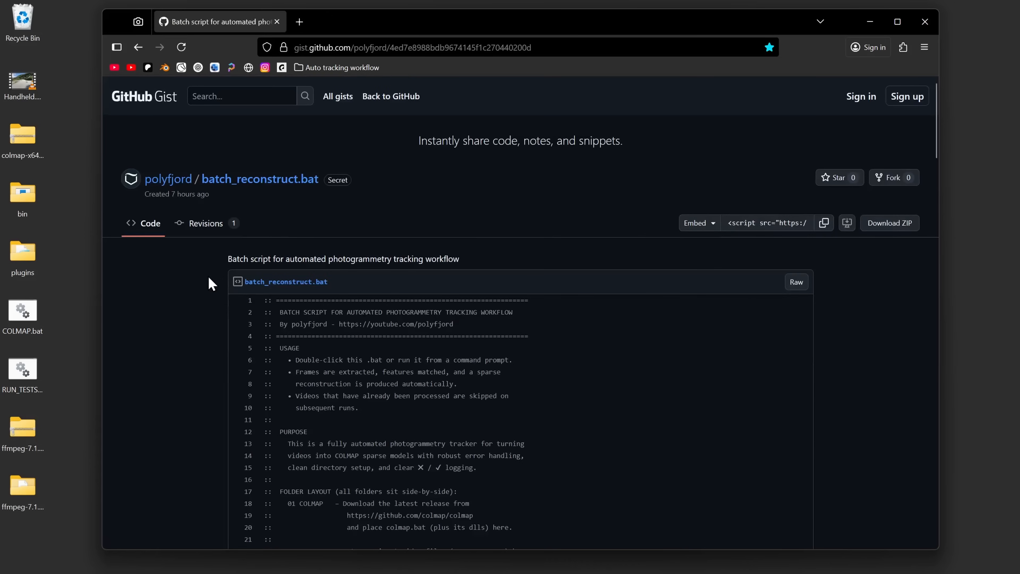
pyautogui.moveTo(816, 292)
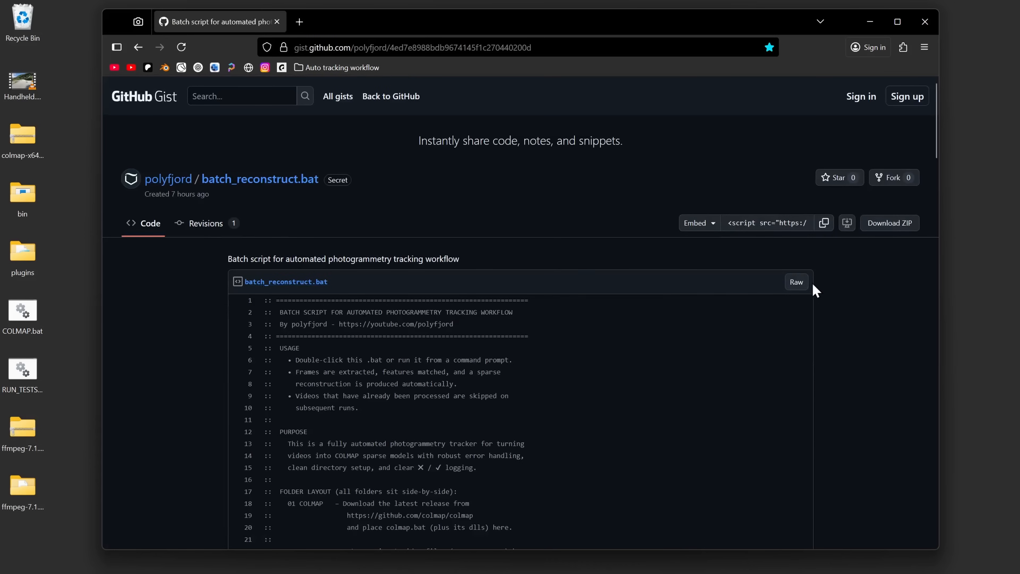
# Step: Save the raw batch_reconstruct.bat gist to the Desktop as a batch file
pyautogui.click(796, 282)
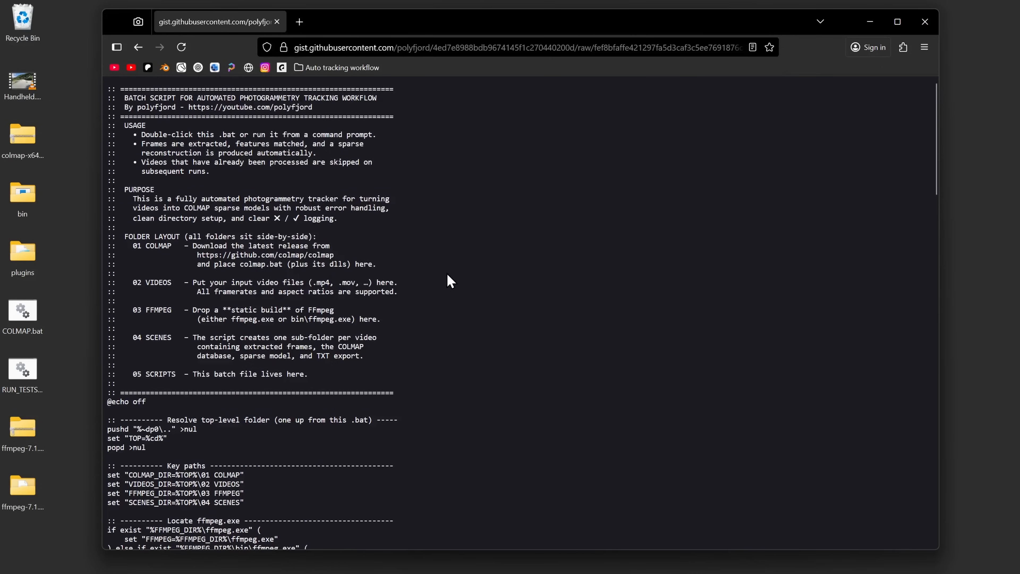
pyautogui.press('ctrl+s')
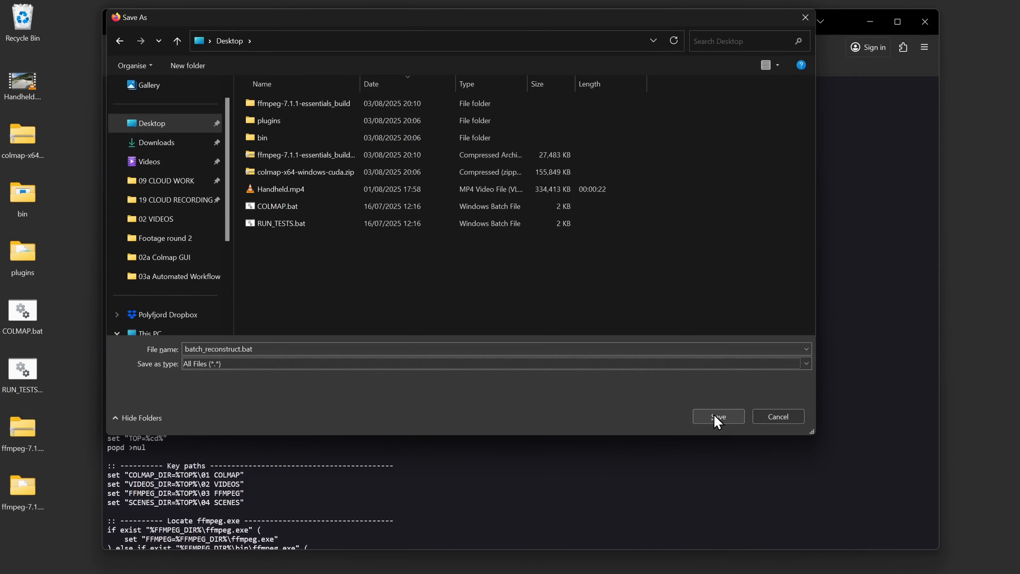
pyautogui.click(718, 417)
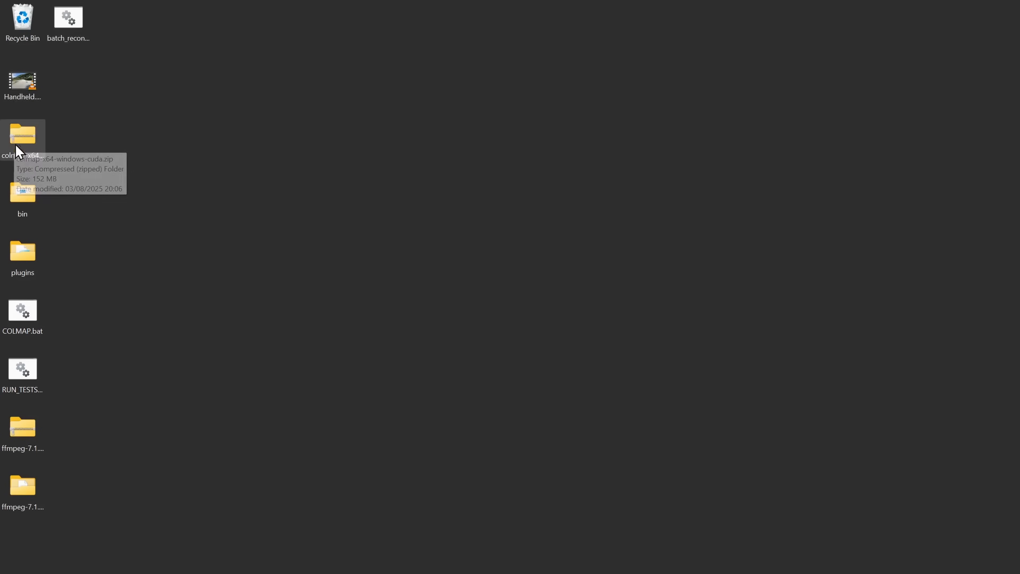
pyautogui.moveTo(128, 51)
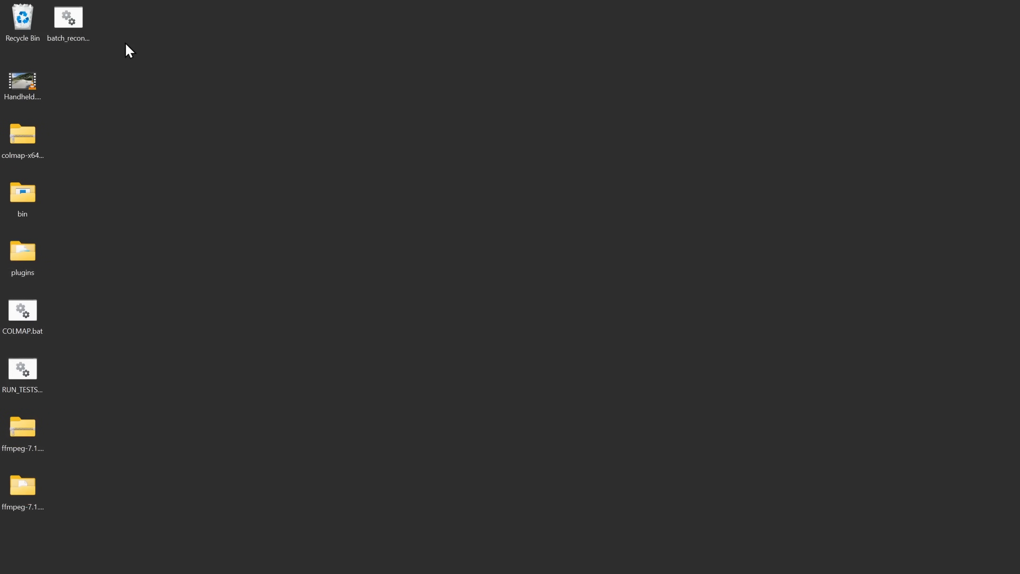
pyautogui.moveTo(437, 291)
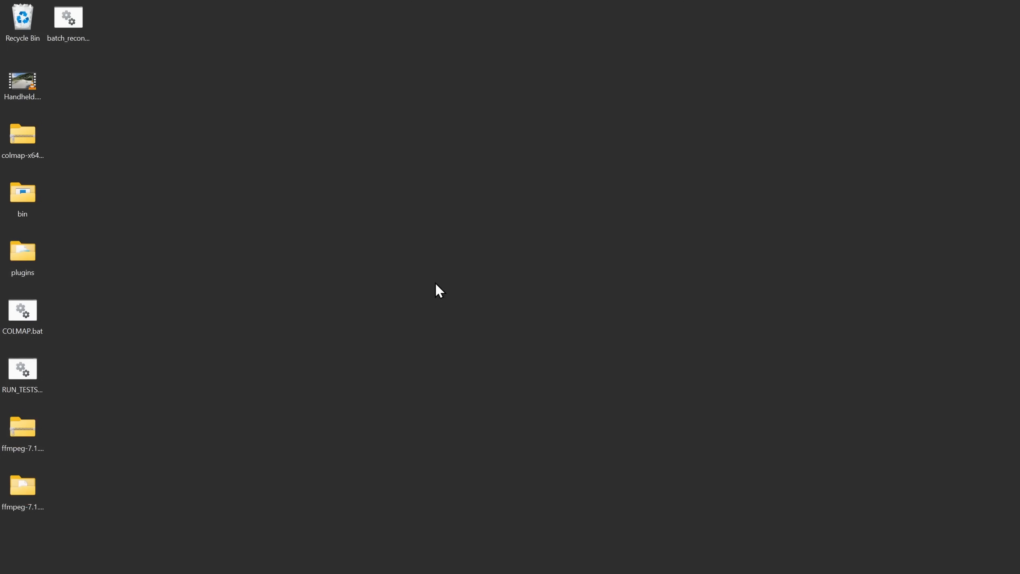
# Step: Create an Automated Tracker folder on the desktop with a 01 COLMAP subfolder
pyautogui.rightClick(437, 290)
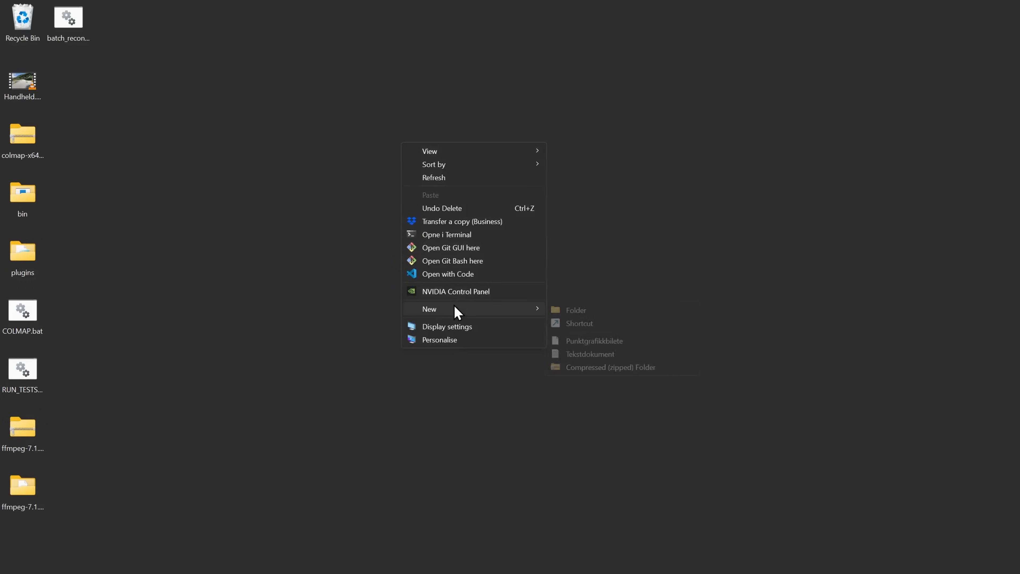
pyautogui.click(575, 309)
pyautogui.write('Automated Tracker')
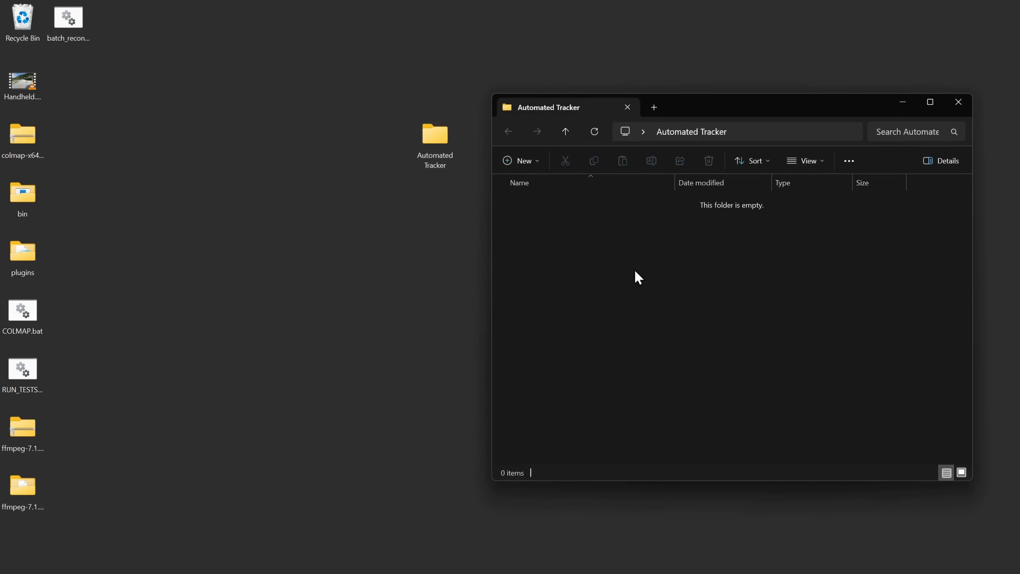
pyautogui.press('ctrl+shift+n')
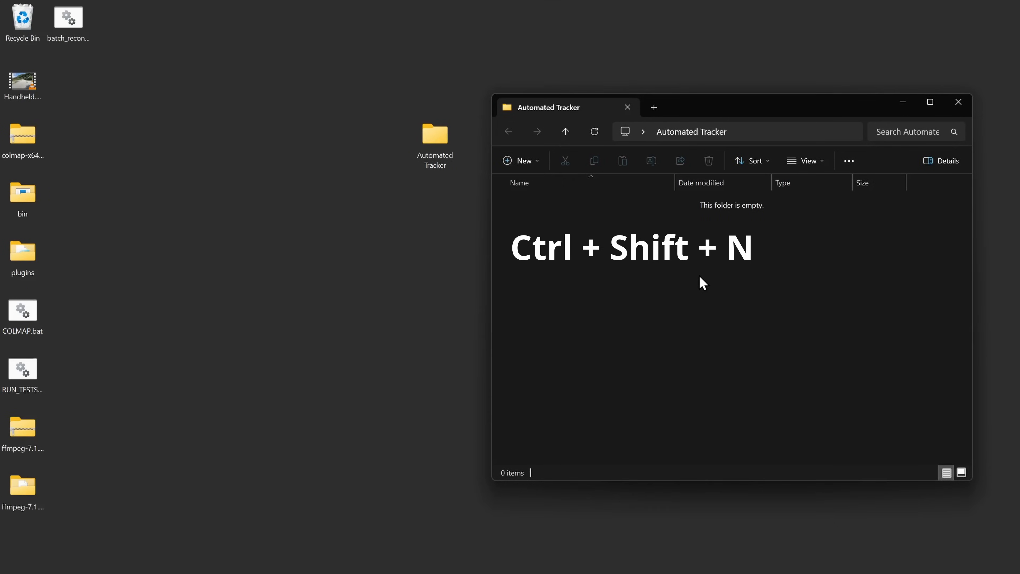
pyautogui.press('ctrl+shift+n')
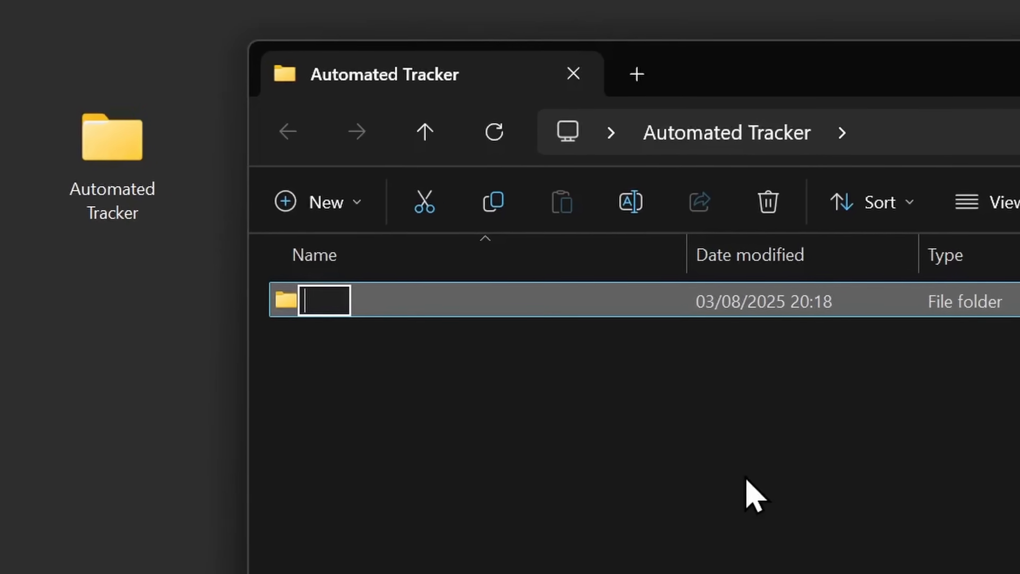
pyautogui.write('01 COLMAP')
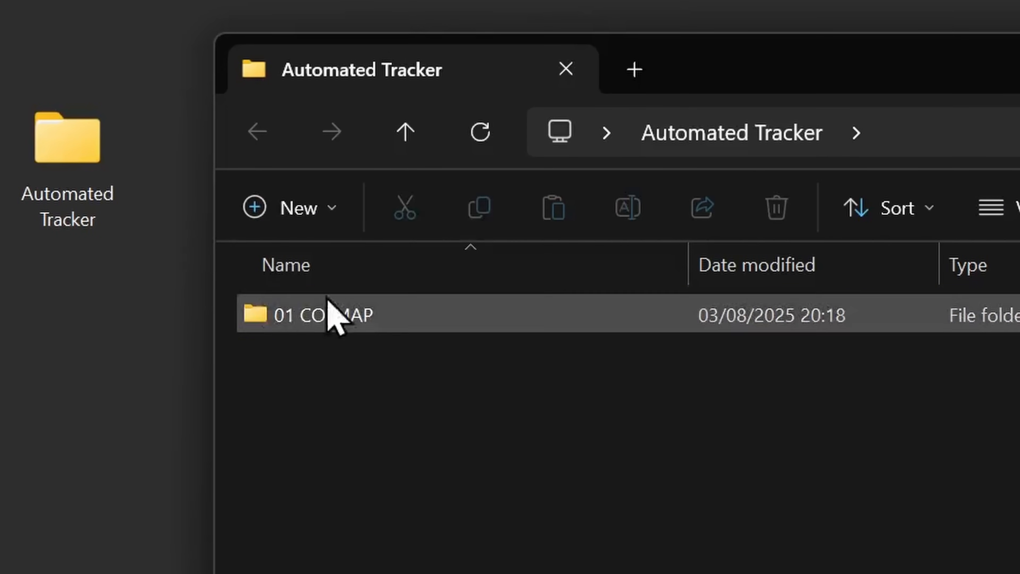
# Step: View the desktop batch script in a text editor and select the COLMAP program files
pyautogui.rightClick(69, 12)
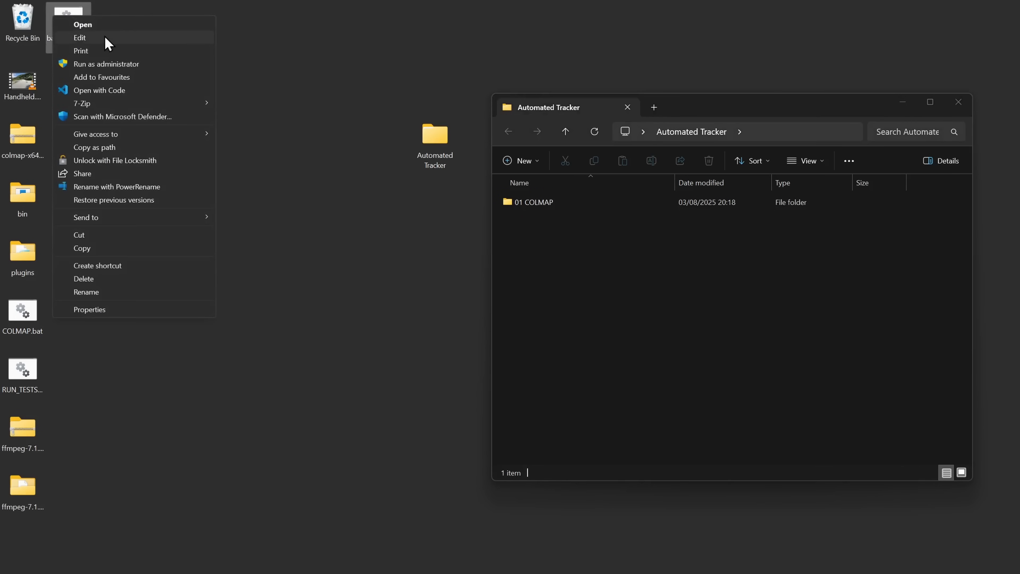
pyautogui.click(80, 37)
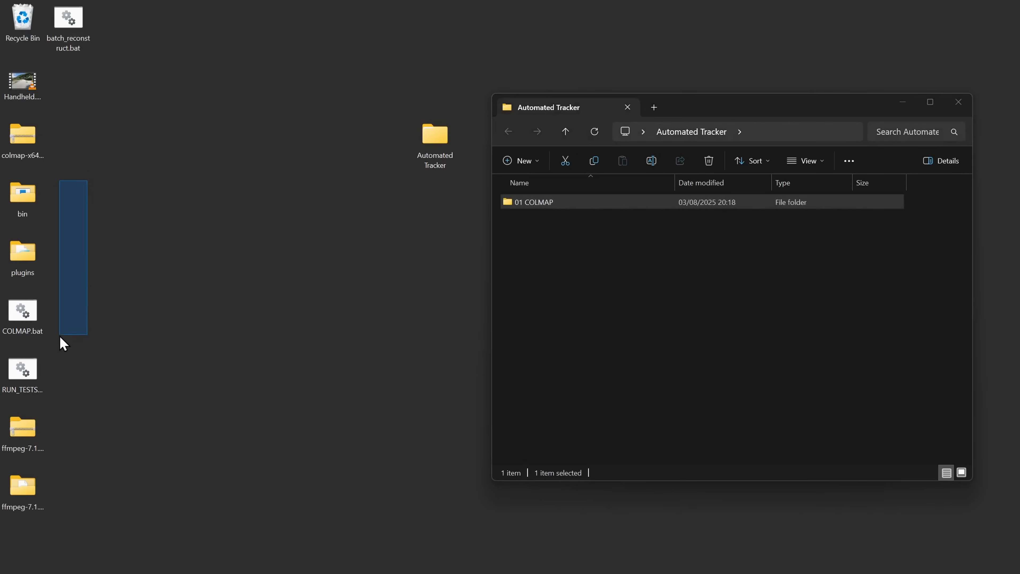
pyautogui.click(22, 195)
pyautogui.write('0')
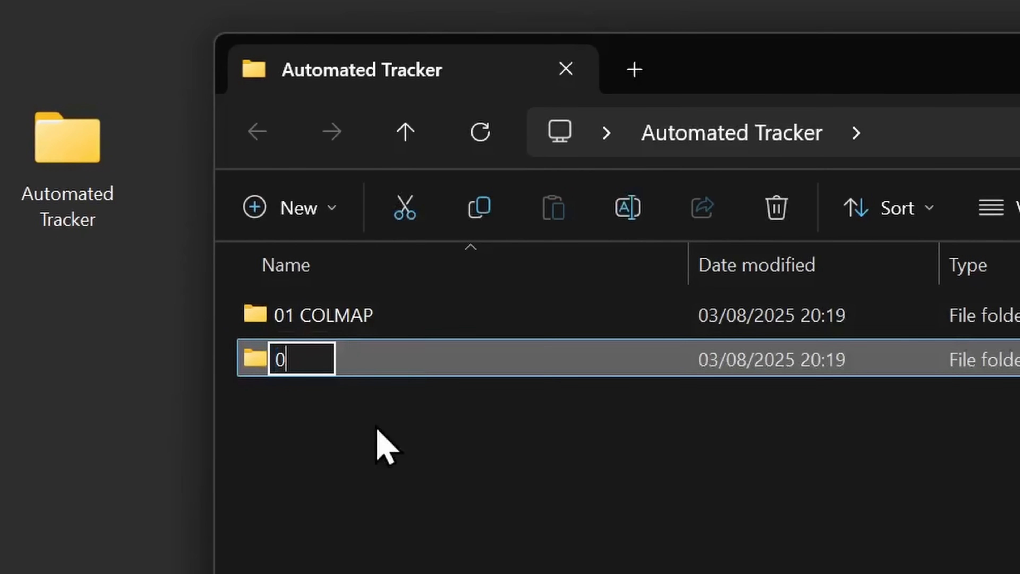
# Step: Add 02 VIDEOS, 03 FFMPEG and 04 SCENES folders and move the desktop COLMAP, clip and FFmpeg files into them
pyautogui.write('2 VIDEOS')
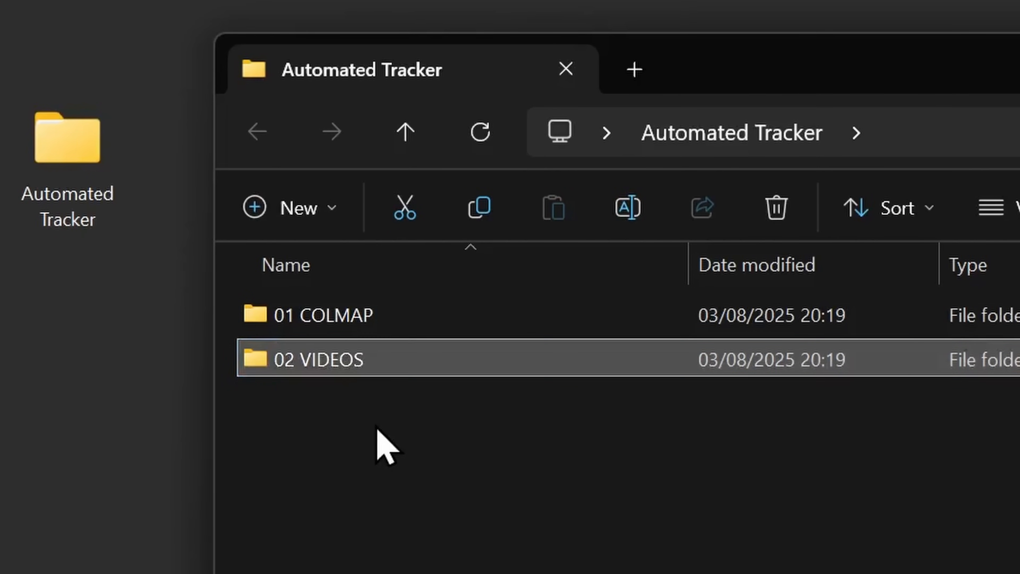
pyautogui.moveTo(23, 78); pyautogui.dragTo(527, 234)
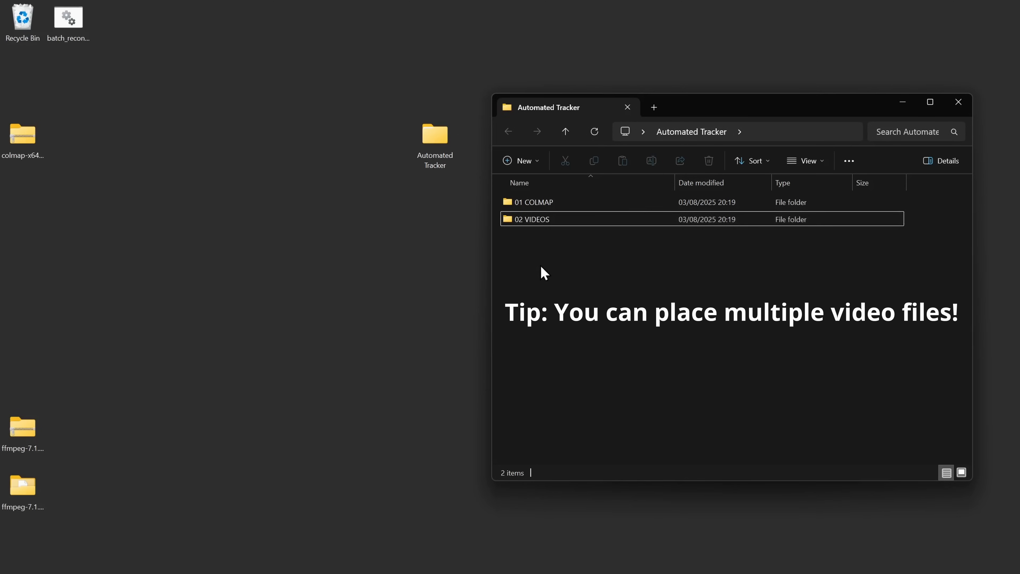
pyautogui.click(521, 160)
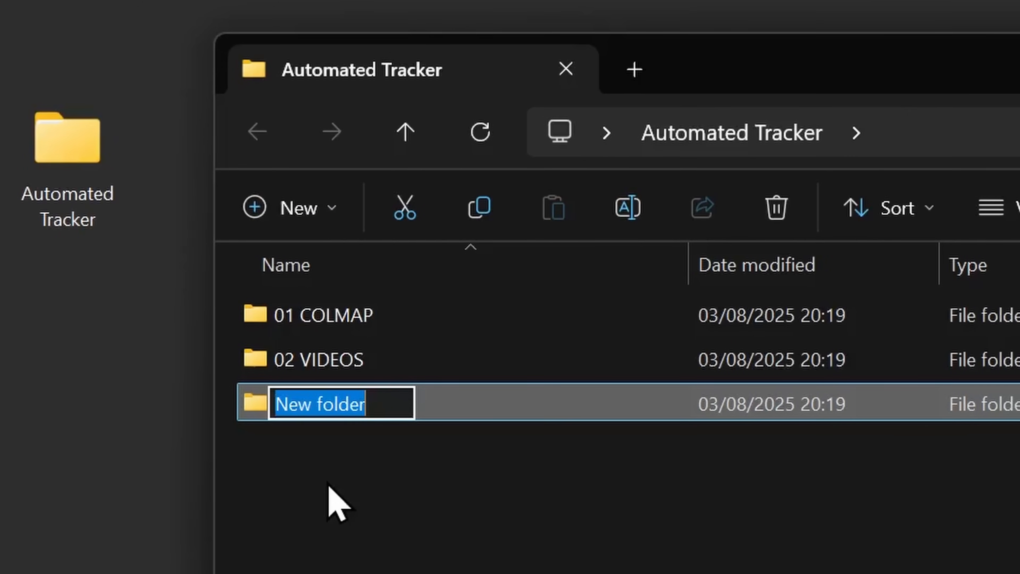
pyautogui.write('03 FFMPEG')
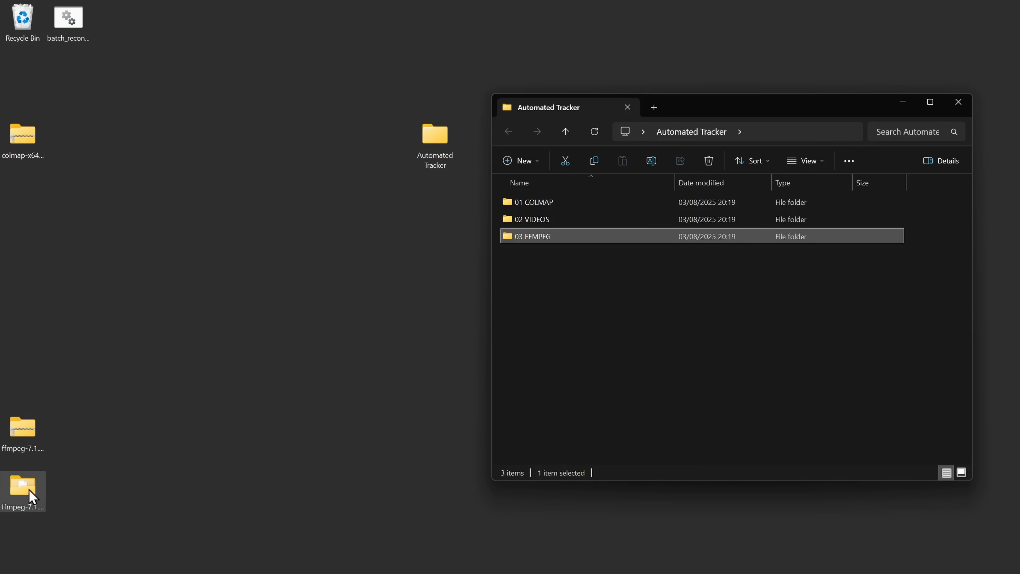
pyautogui.doubleClick(23, 486)
pyautogui.write('04')
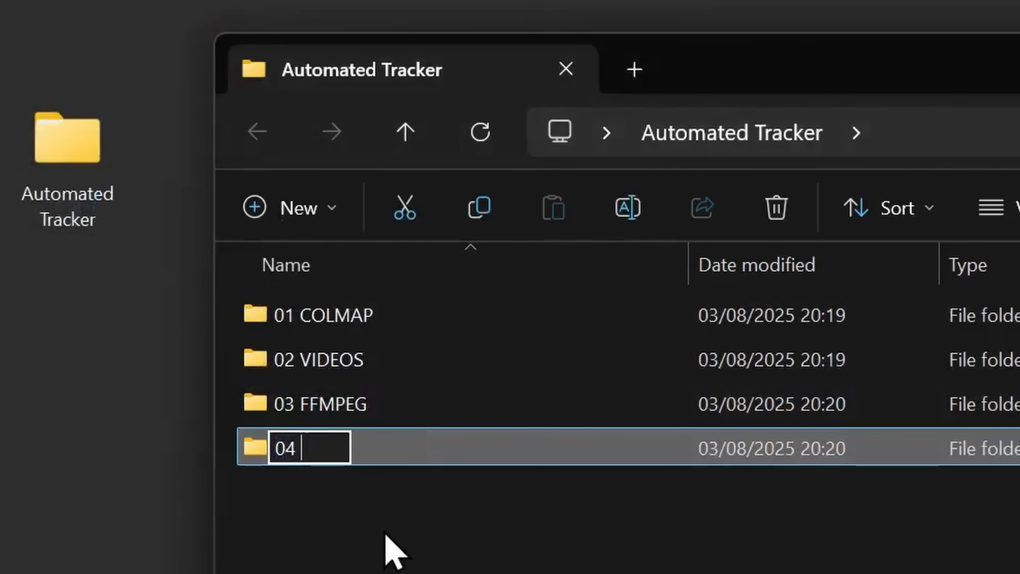
pyautogui.write('SCENES')
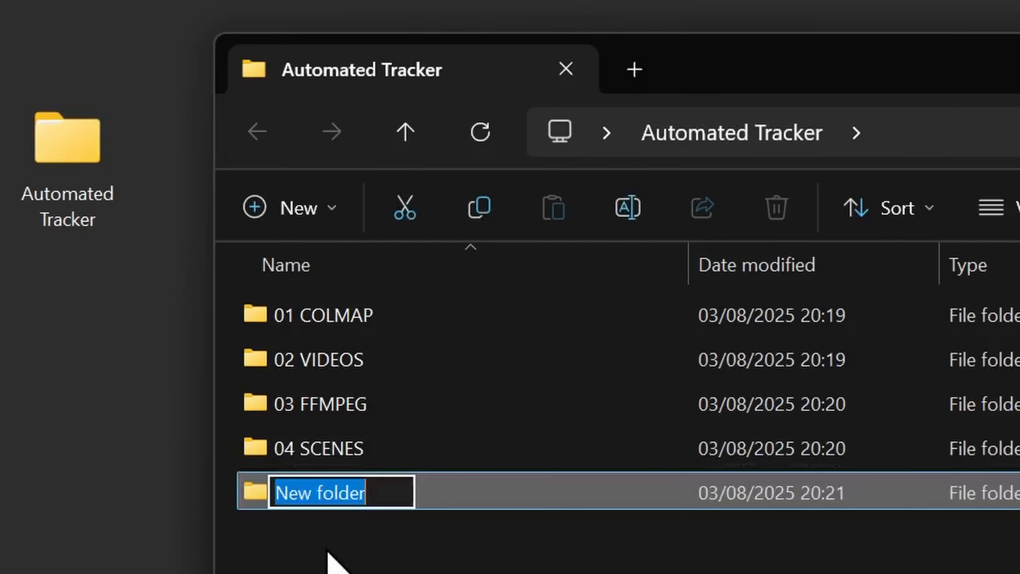
# Step: Add a 05 SCRIPT folder, move batch_reconstruct.bat into it and read through the script
pyautogui.write('05 SCRIPT')
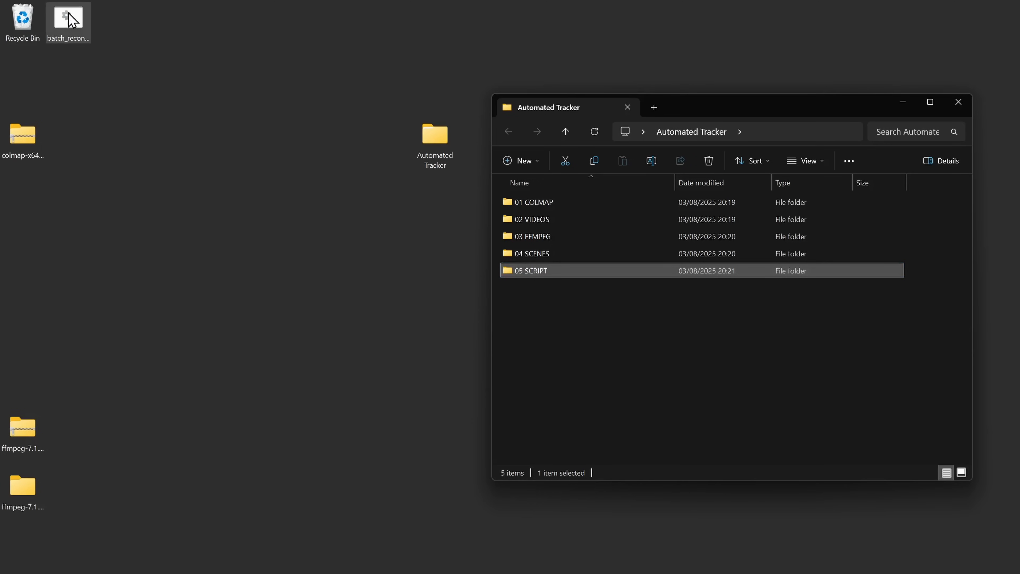
pyautogui.moveTo(69, 23); pyautogui.dragTo(531, 270)
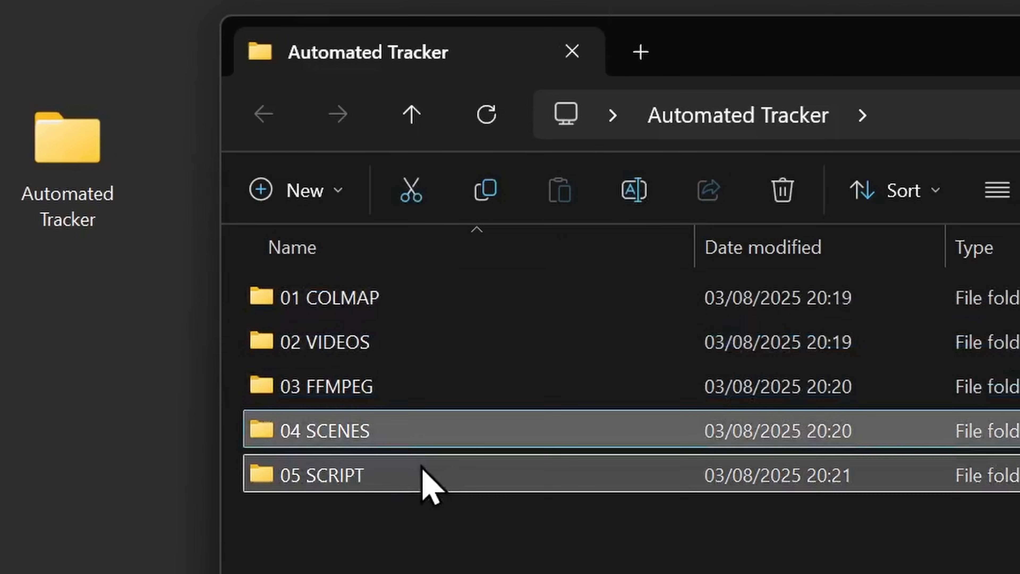
pyautogui.doubleClick(322, 474)
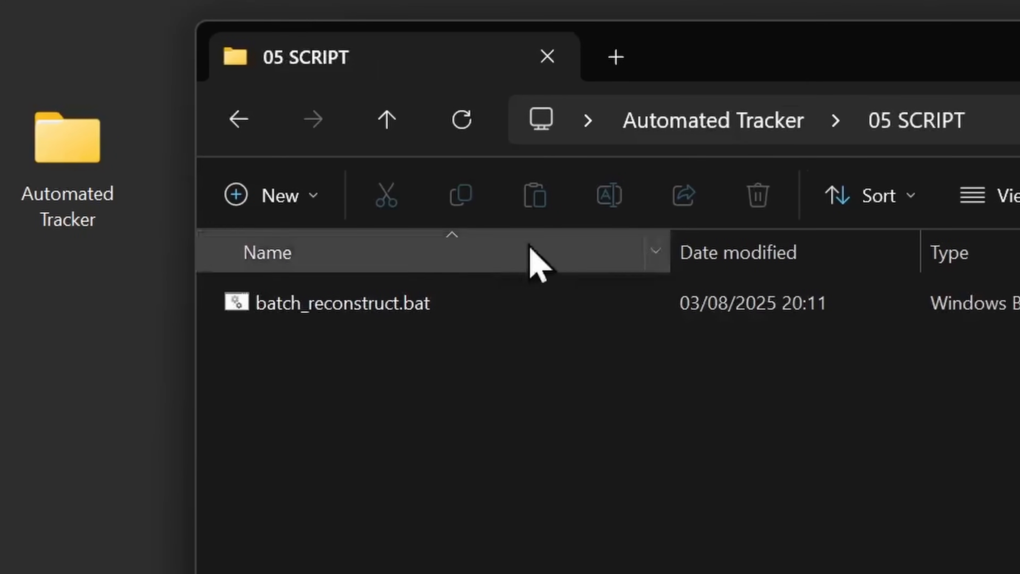
pyautogui.doubleClick(342, 302)
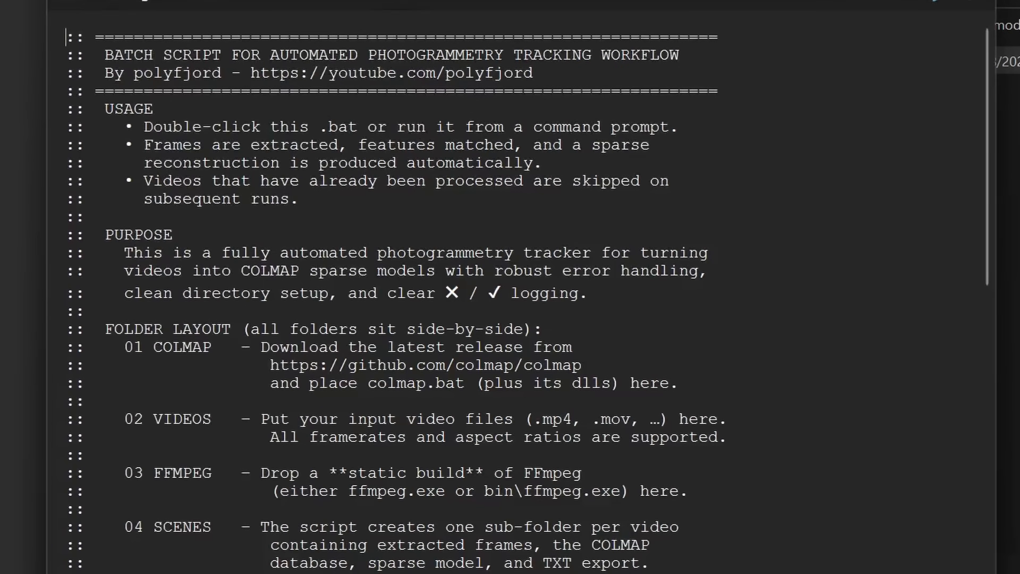
pyautogui.scroll(-3)
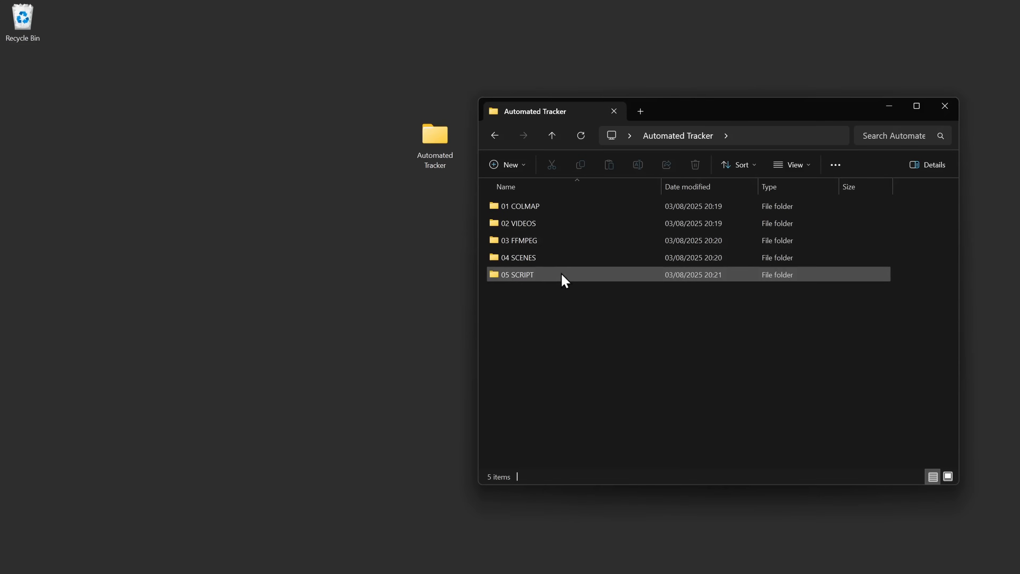
pyautogui.doubleClick(519, 275)
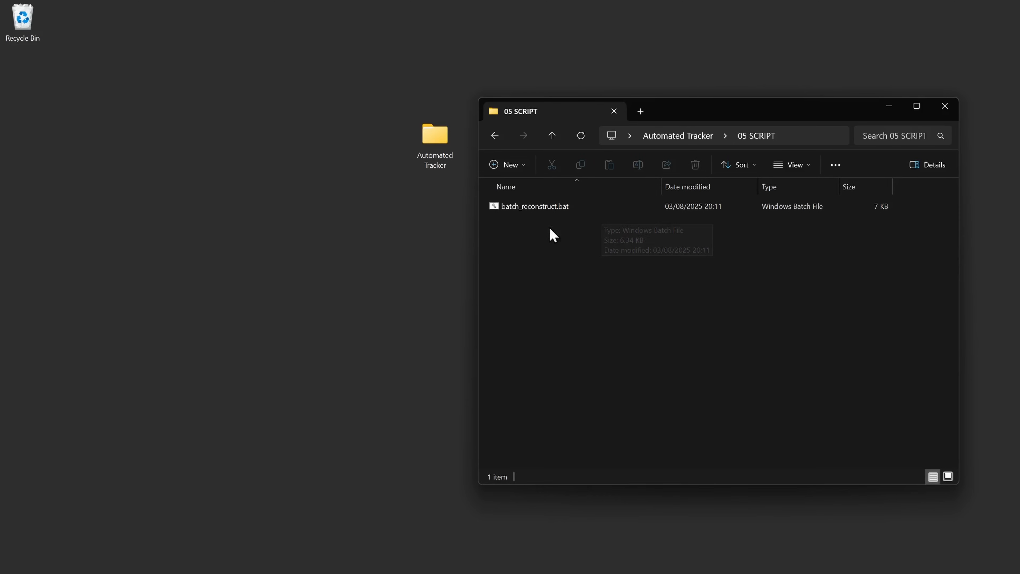
# Step: Run batch_reconstruct.bat past the SmartScreen warning so COLMAP starts building the Handheld scene
pyautogui.doubleClick(537, 206)
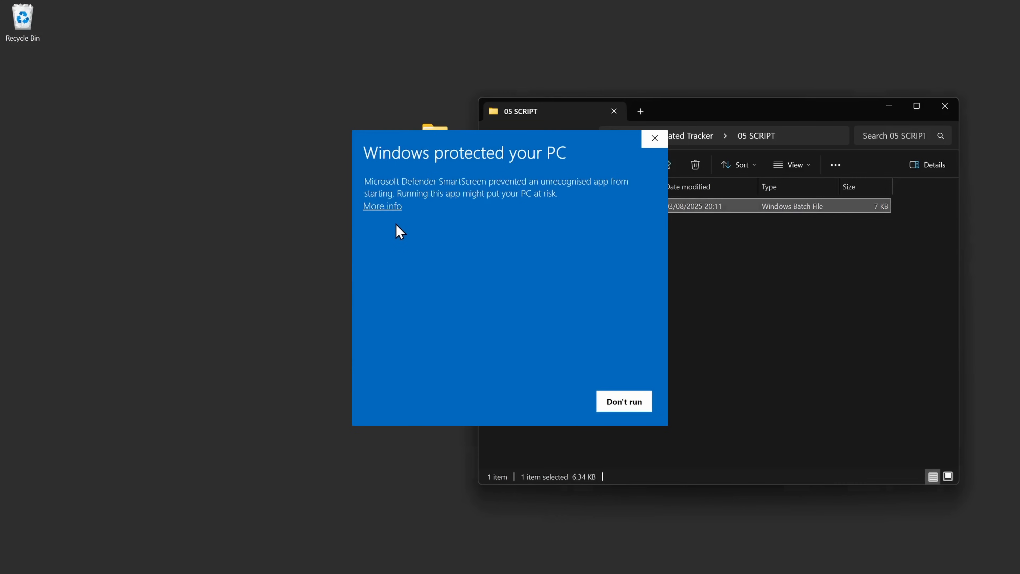
pyautogui.click(382, 206)
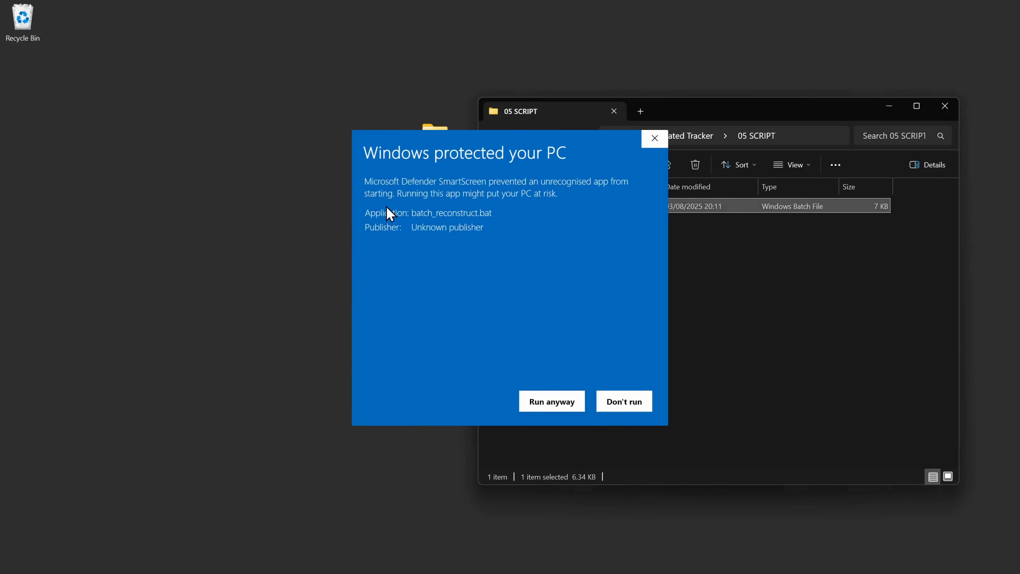
pyautogui.moveTo(551, 401)
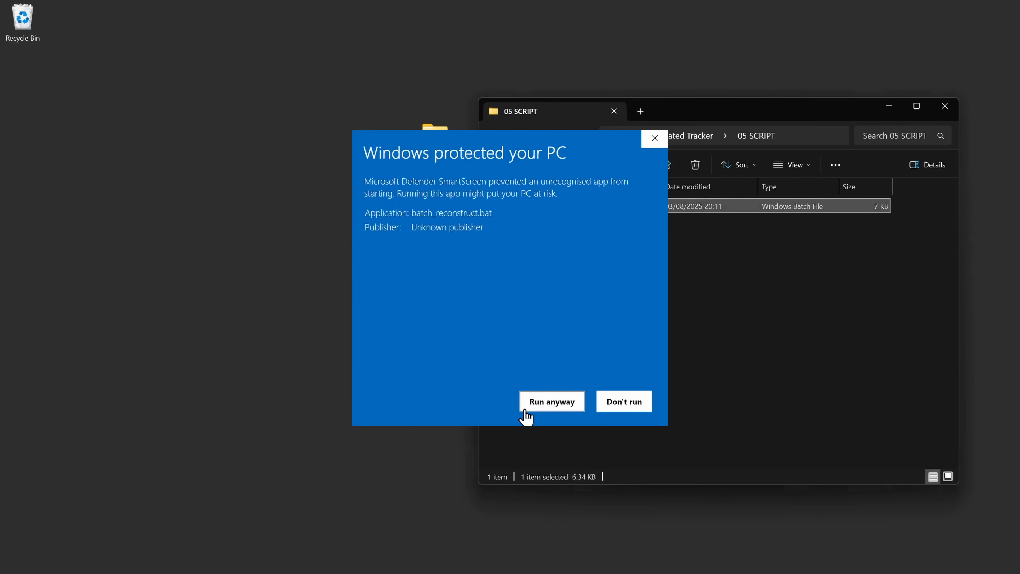
pyautogui.click(551, 401)
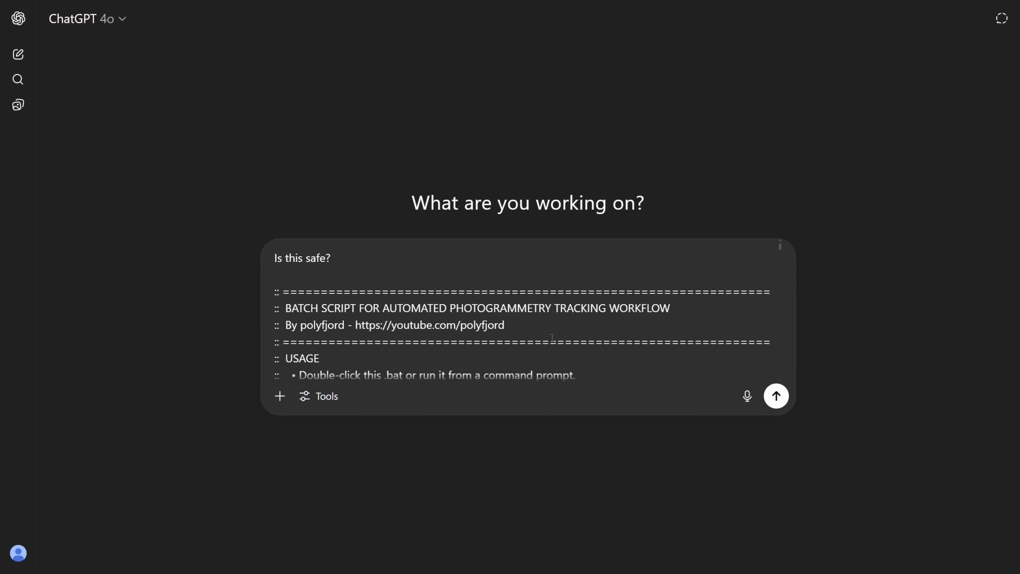
pyautogui.click(775, 395)
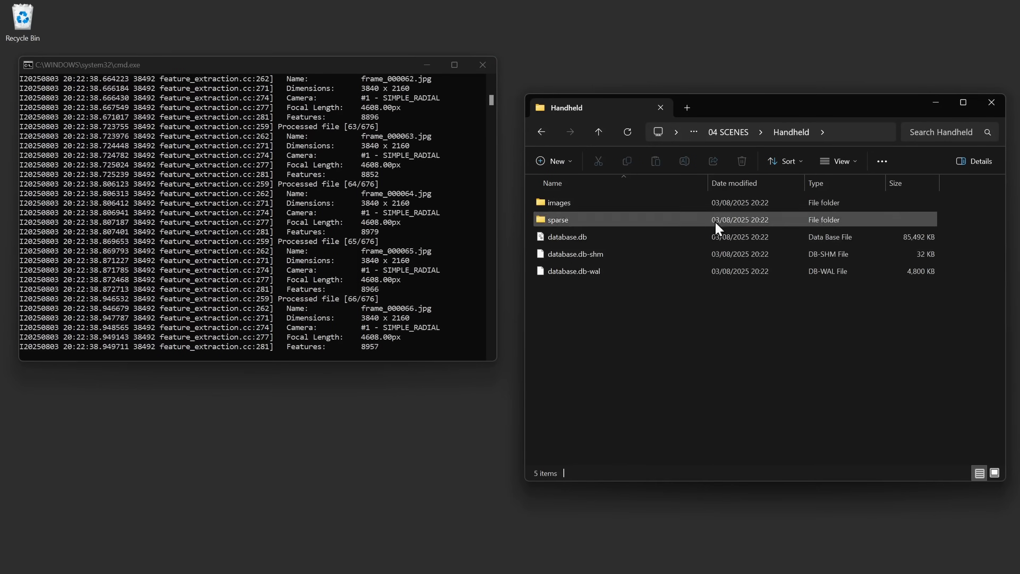
# Step: Browse the new Handheld scene folder under 04 SCENES, then close the COLMAP console window
pyautogui.click(598, 131)
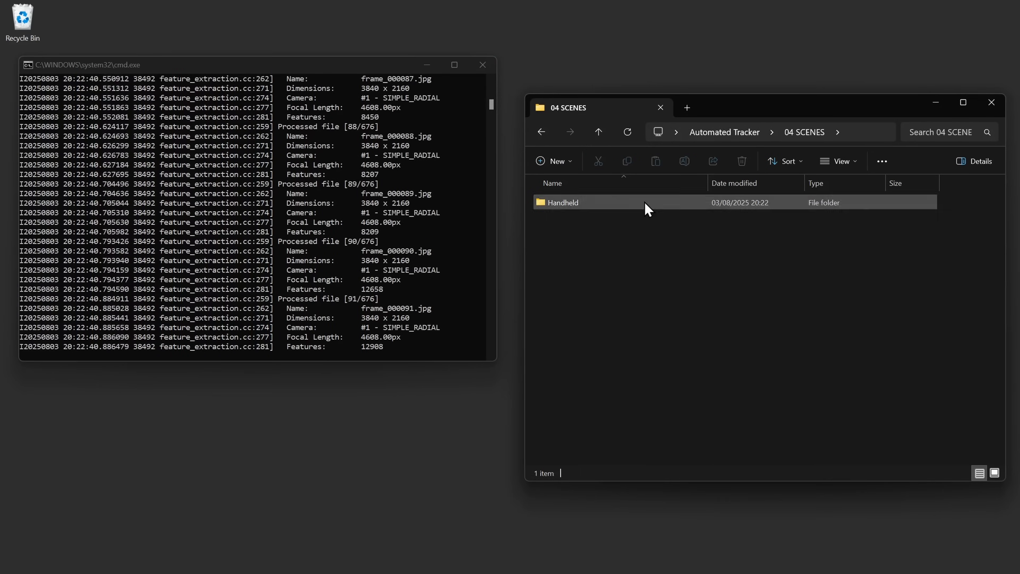
pyautogui.doubleClick(562, 203)
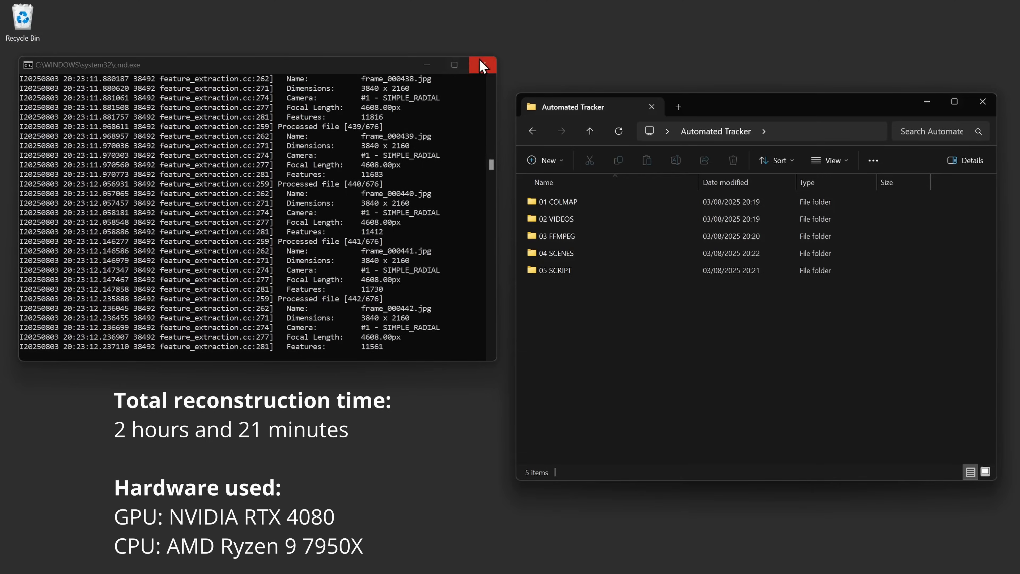
pyautogui.click(482, 65)
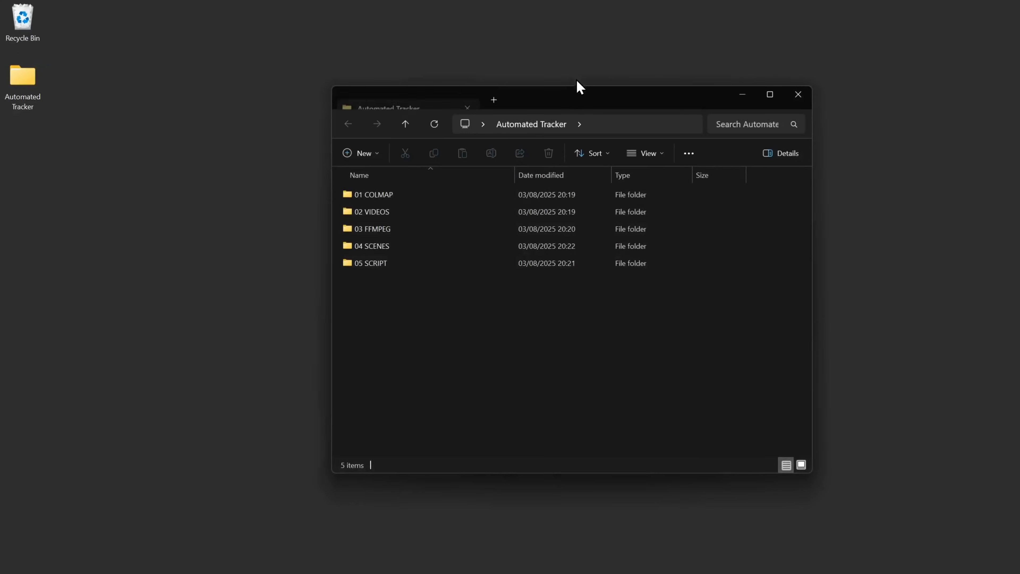
# Step: Check Handheld holds images, sparse and database.db, then switch to the web browser
pyautogui.doubleClick(373, 247)
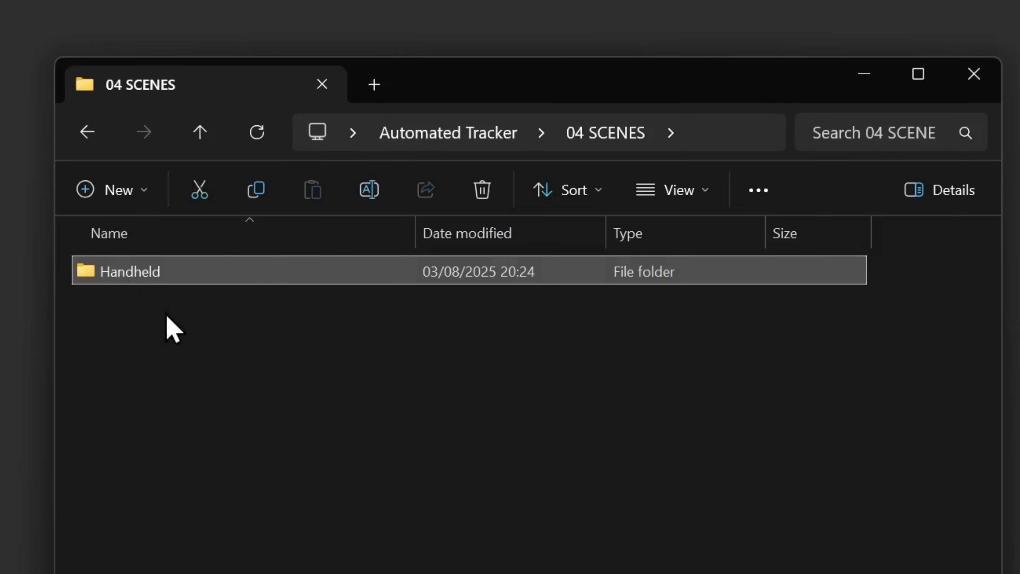
pyautogui.doubleClick(130, 272)
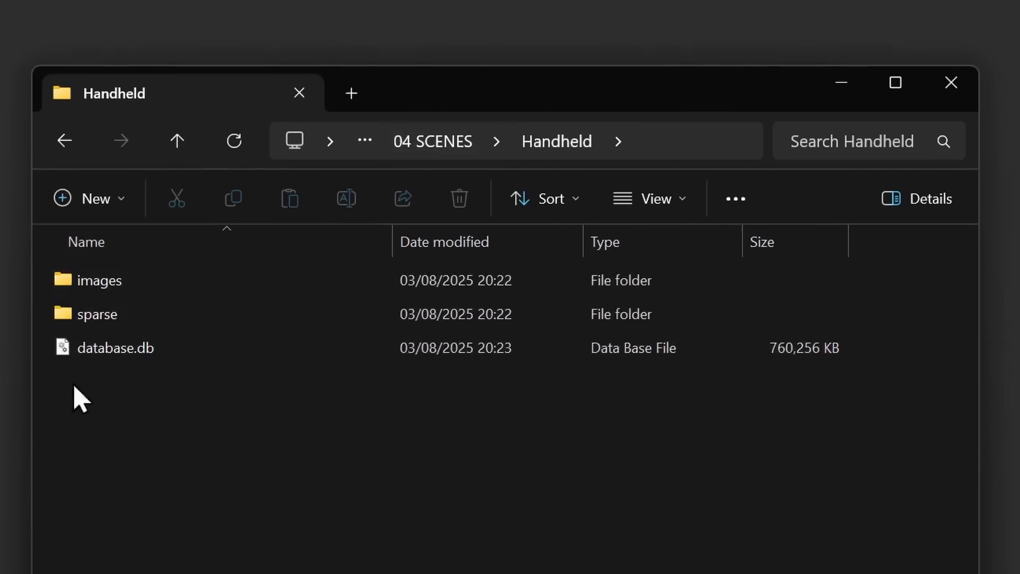
pyautogui.moveTo(246, 536)
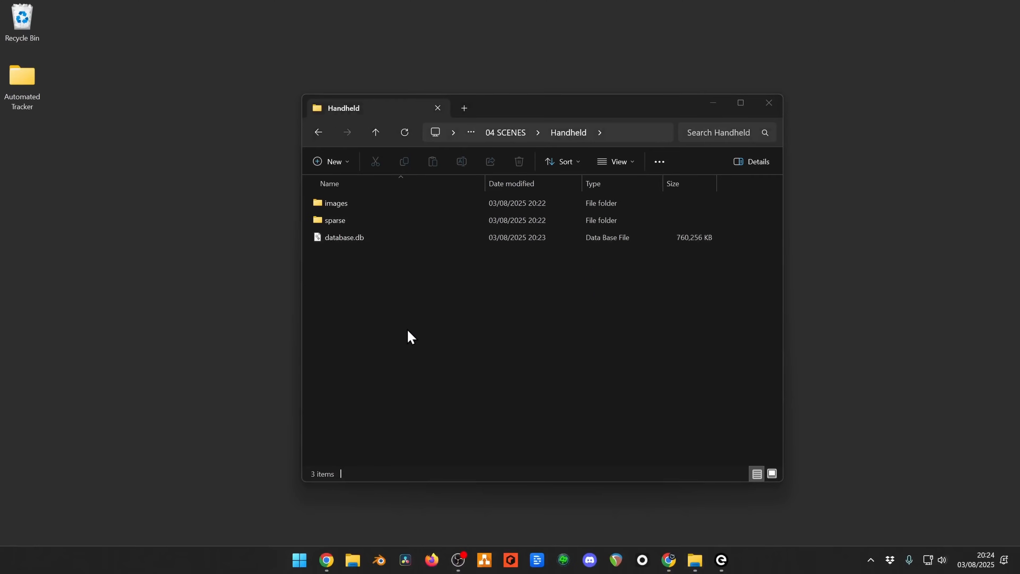
pyautogui.click(341, 67)
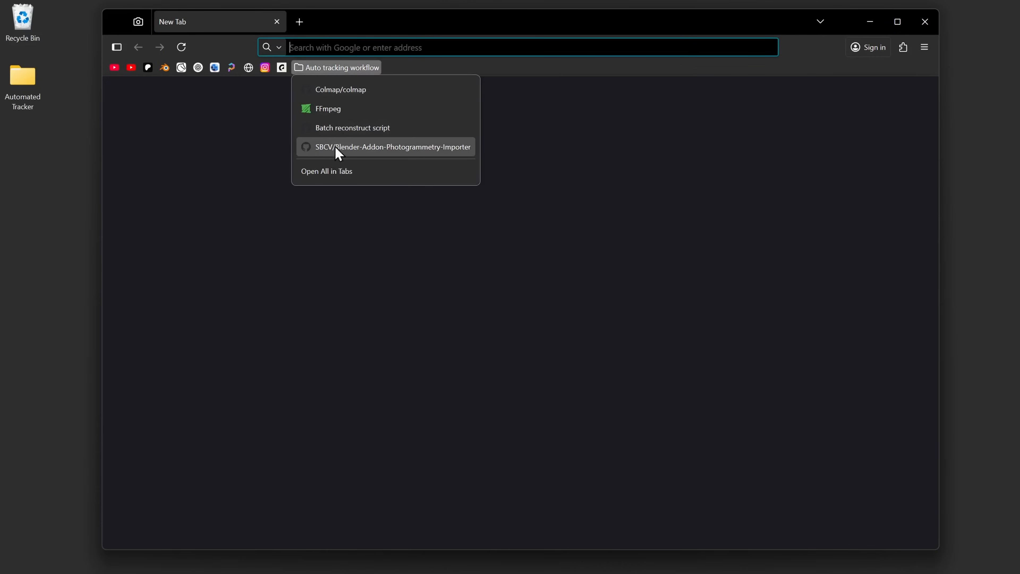
# Step: Download photogrammetry_importer.zip from the importer's v2024.01.18 GitHub release assets
pyautogui.click(397, 147)
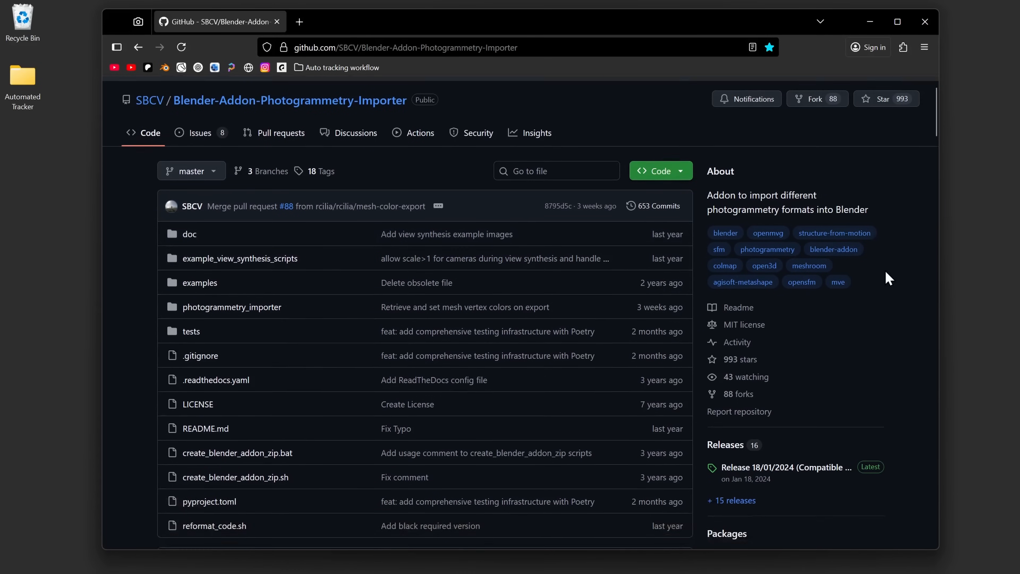
pyautogui.click(784, 467)
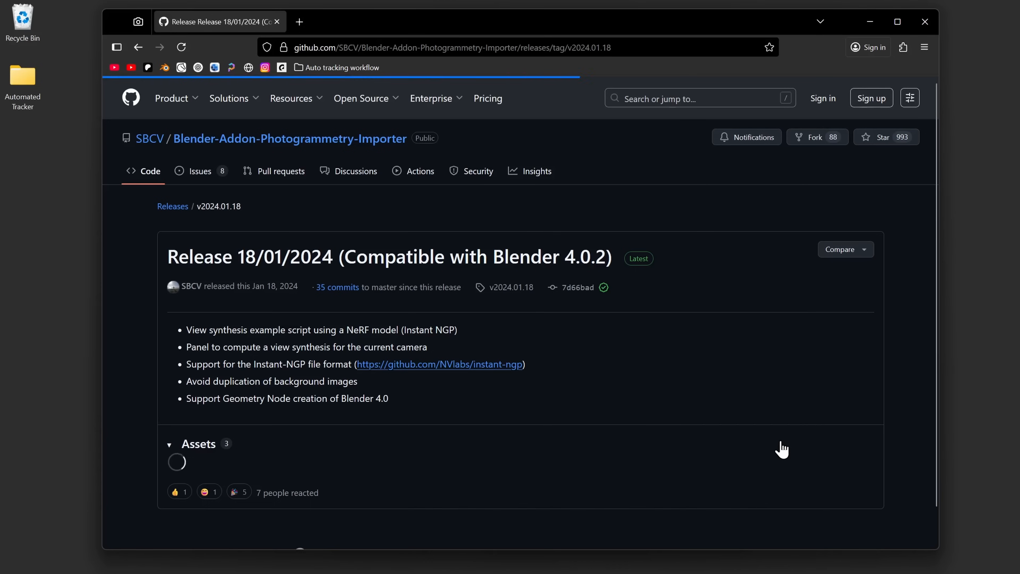
pyautogui.scroll(-3)
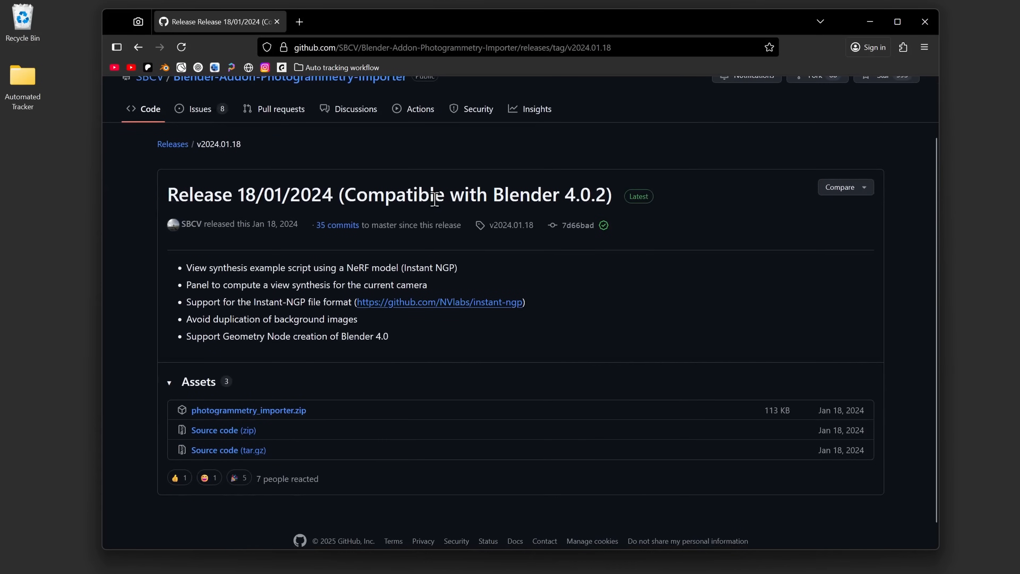
pyautogui.doubleClick(586, 195)
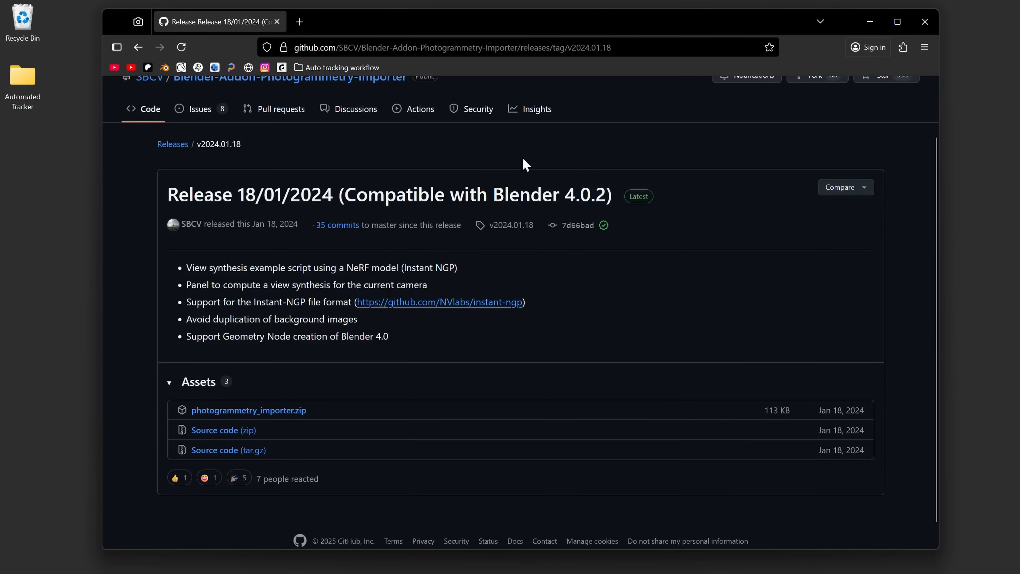
pyautogui.moveTo(547, 180)
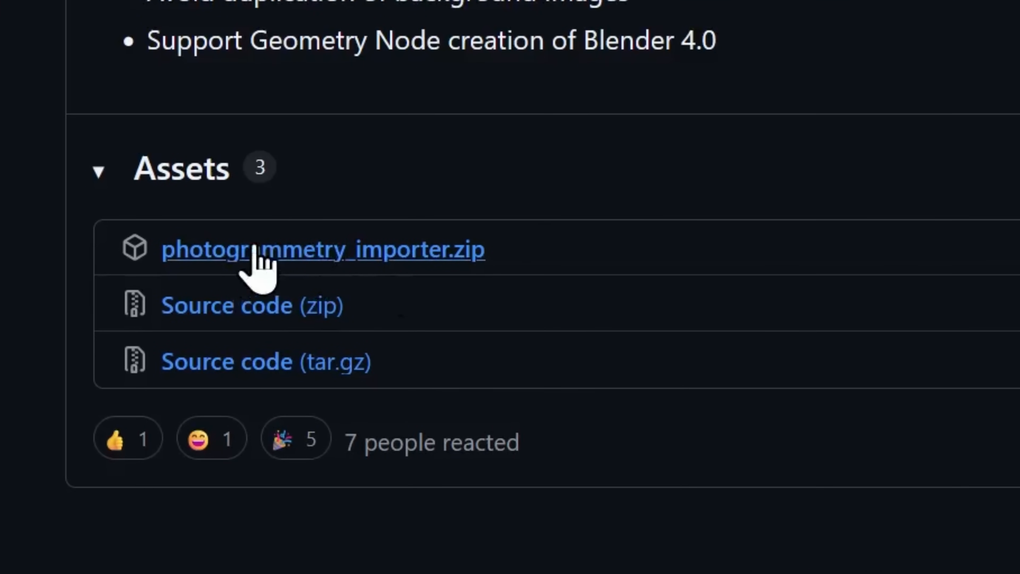
pyautogui.click(322, 250)
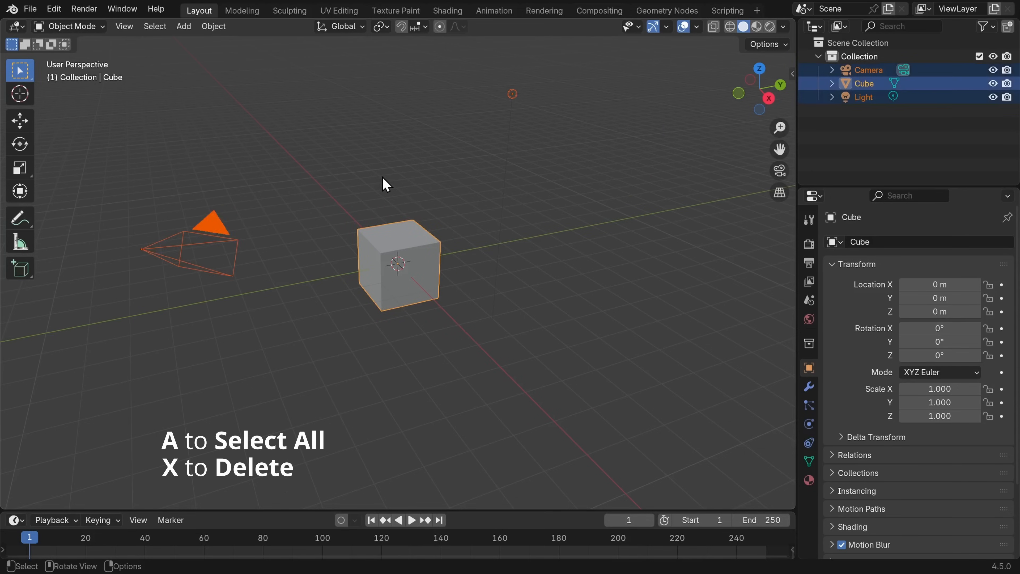
# Step: Delete the default objects and install the Photogrammetry addon from photogrammetry_importer.zip via Preferences
pyautogui.press('x')
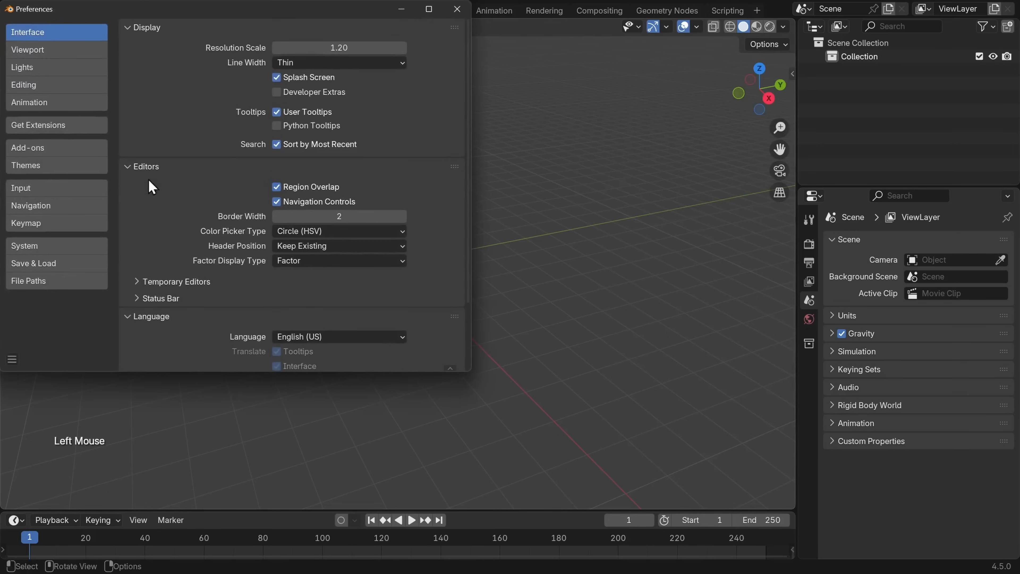
pyautogui.click(174, 185)
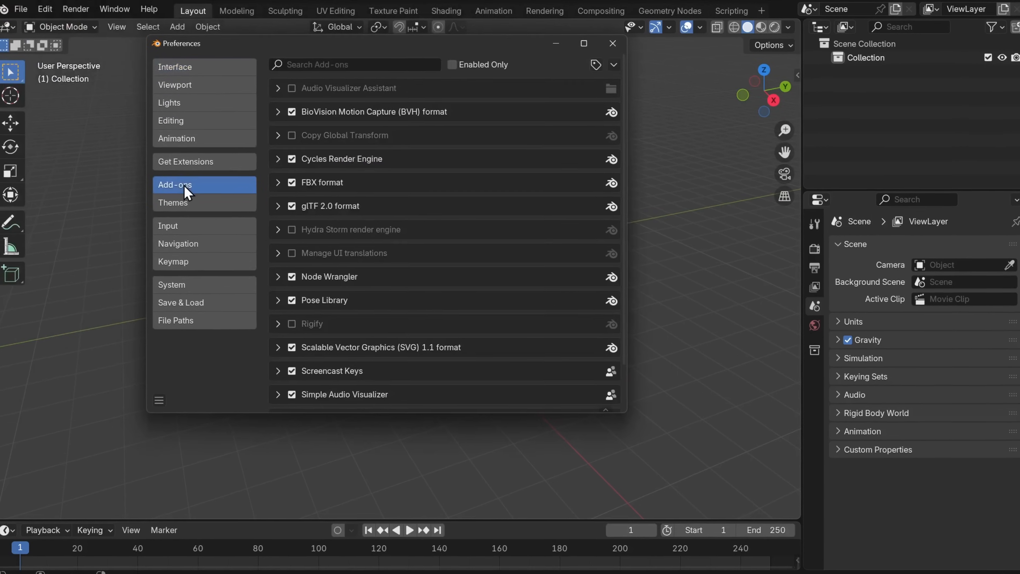
pyautogui.click(611, 65)
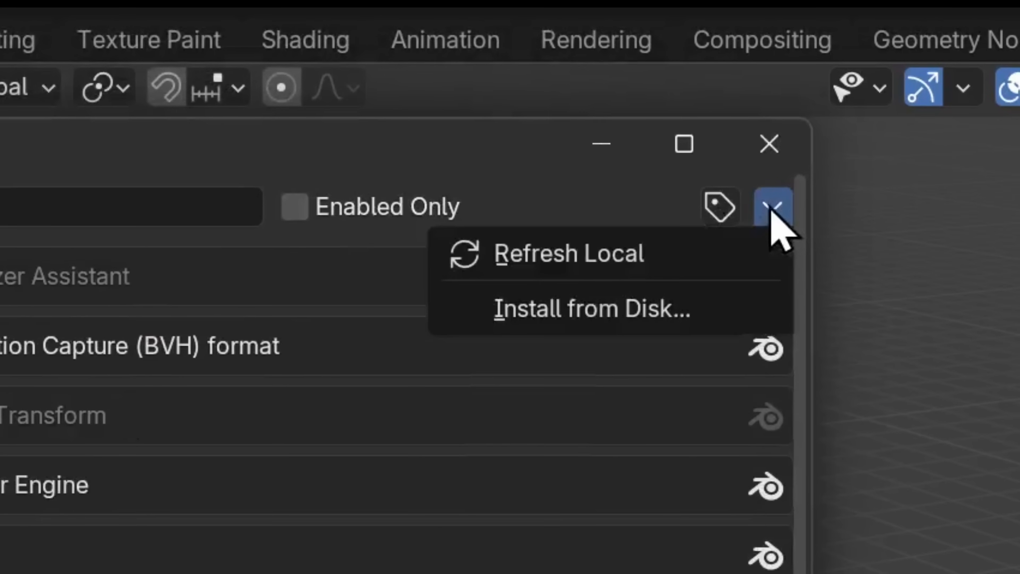
pyautogui.click(591, 308)
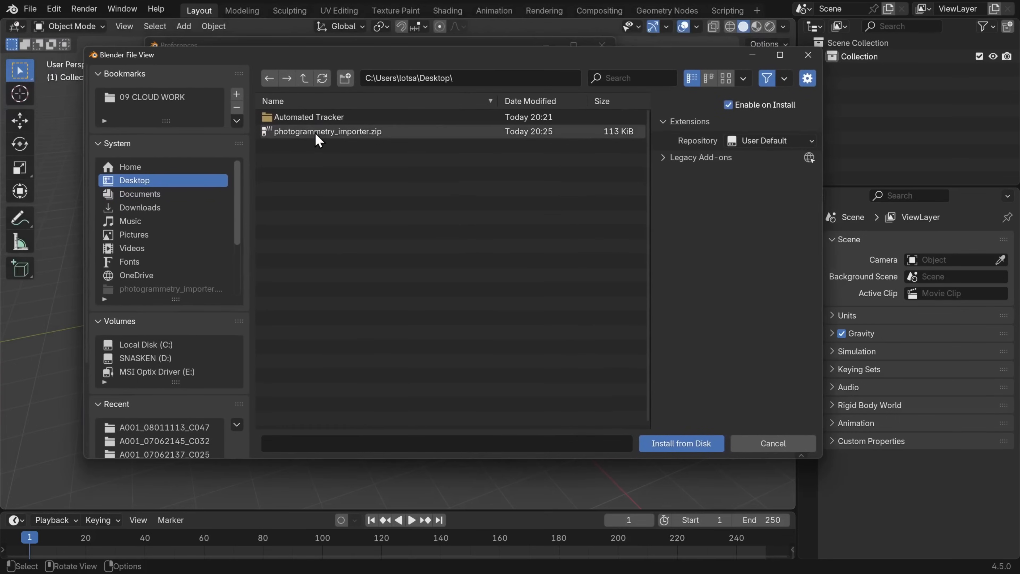
pyautogui.click(328, 132)
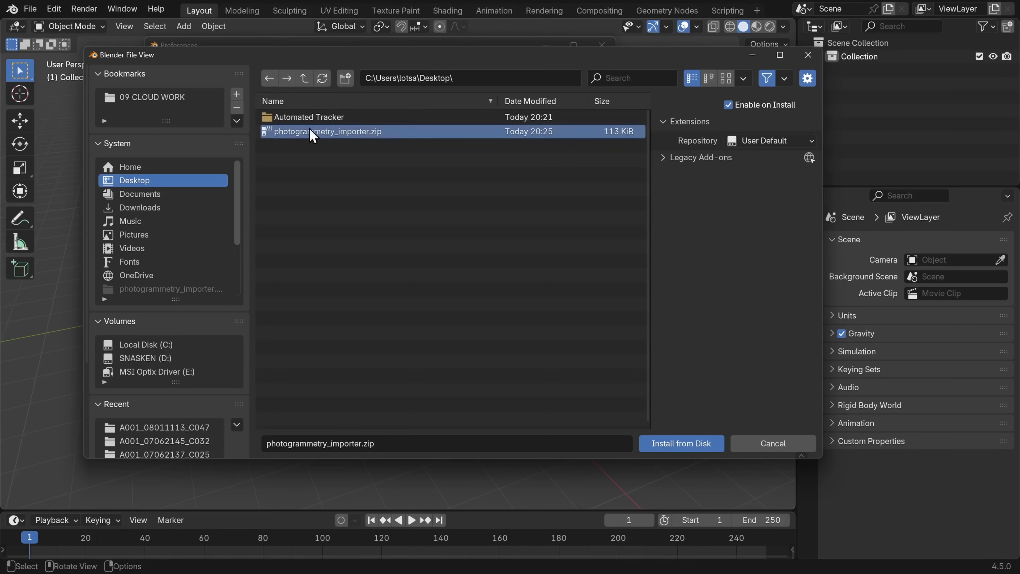
pyautogui.moveTo(690, 443)
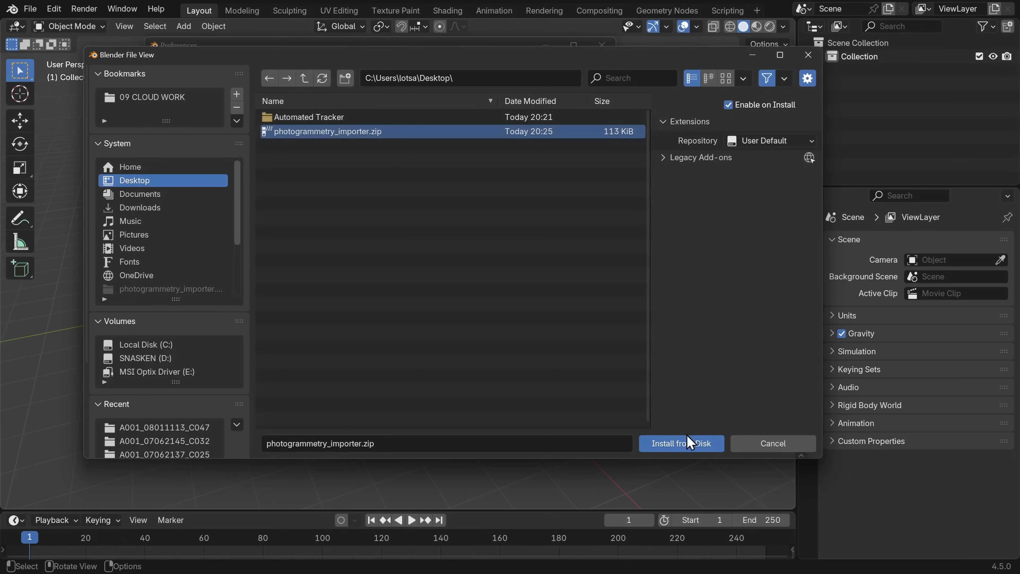
pyautogui.click(681, 443)
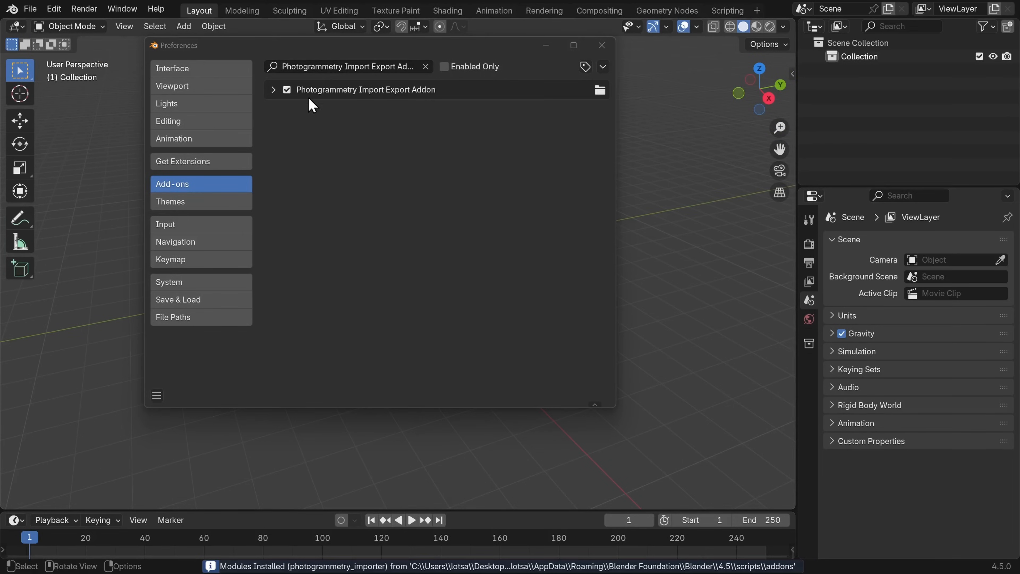
pyautogui.moveTo(447, 101)
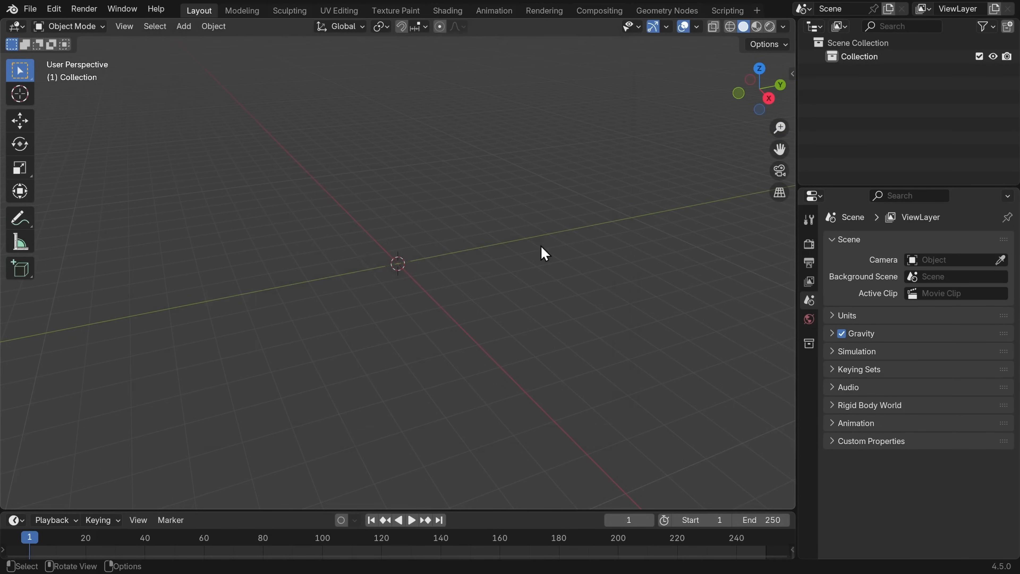
pyautogui.moveTo(300, 177)
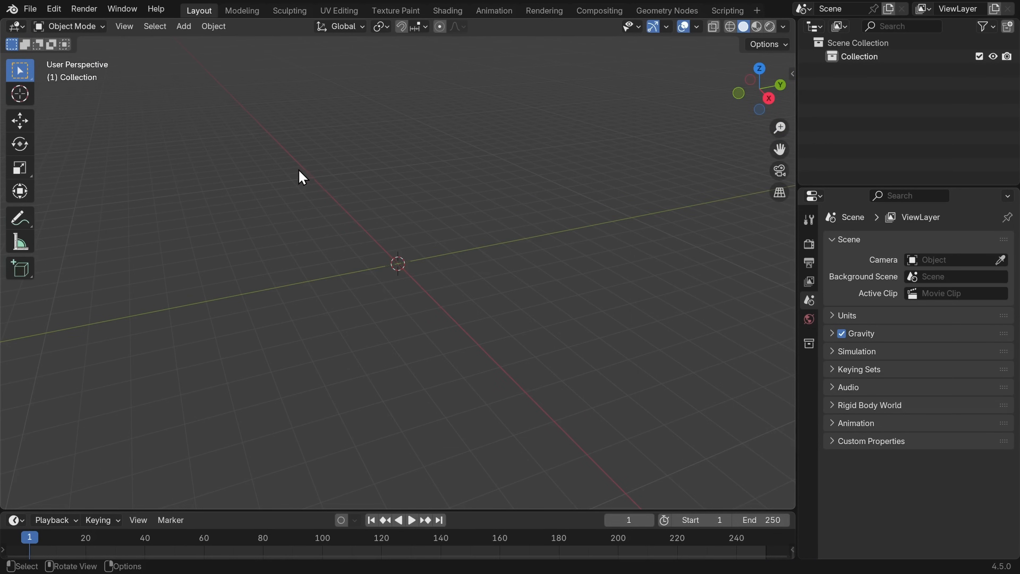
# Step: Start a Colmap import pointed at Automated Tracker/04 SCENES/Handheld
pyautogui.click(30, 9)
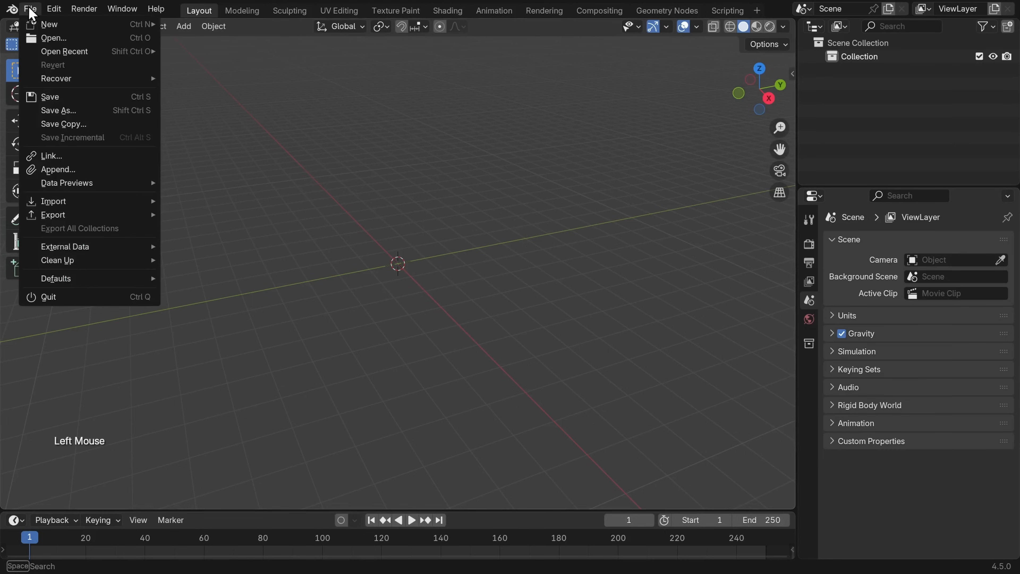
pyautogui.moveTo(52, 201)
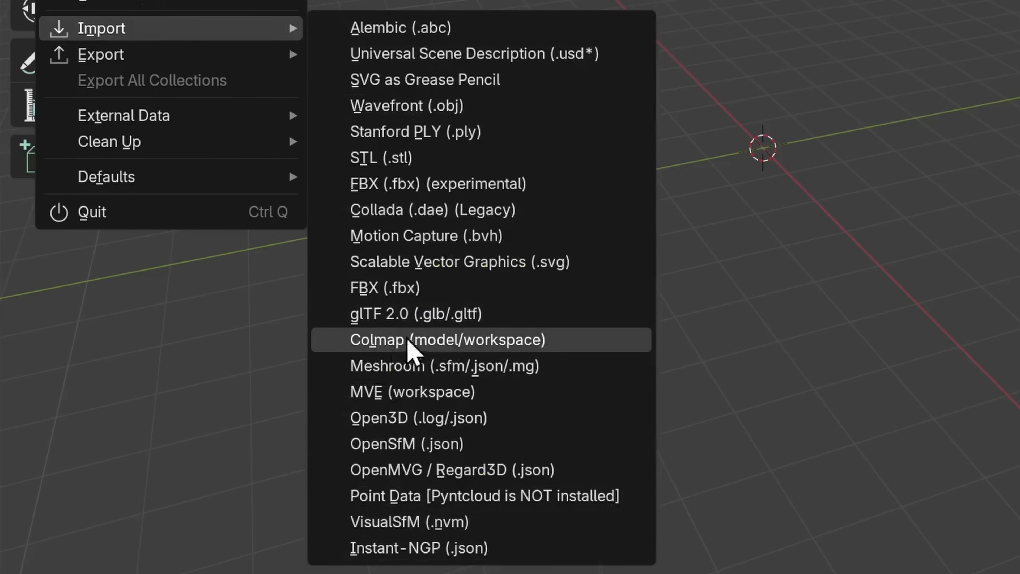
pyautogui.moveTo(449, 345)
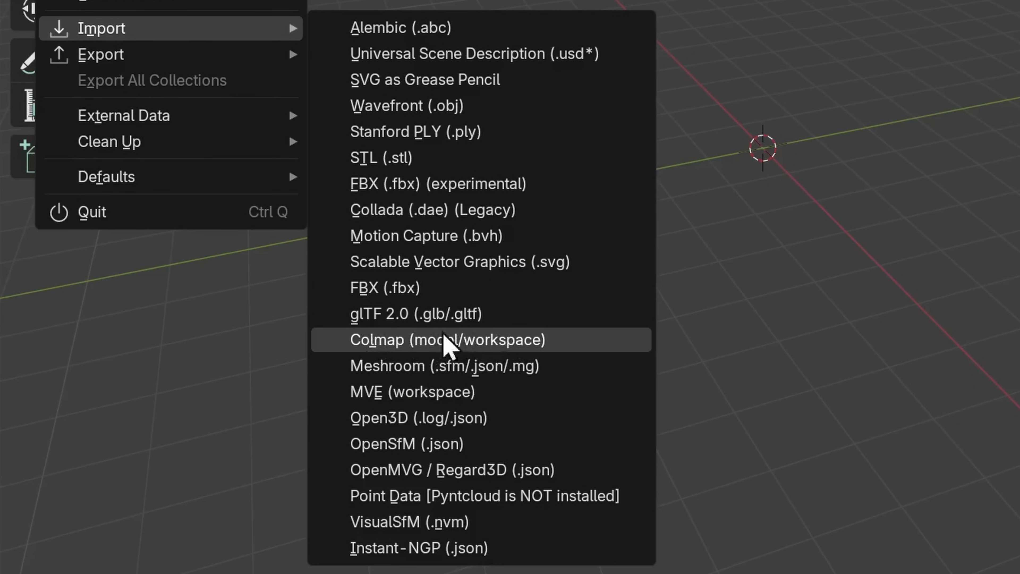
pyautogui.click(448, 339)
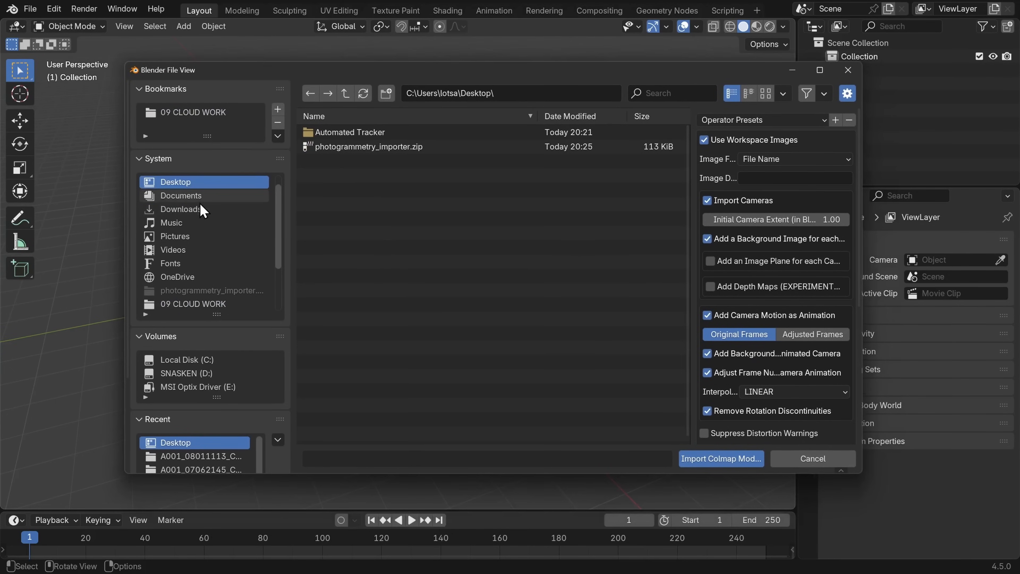
pyautogui.doubleClick(350, 133)
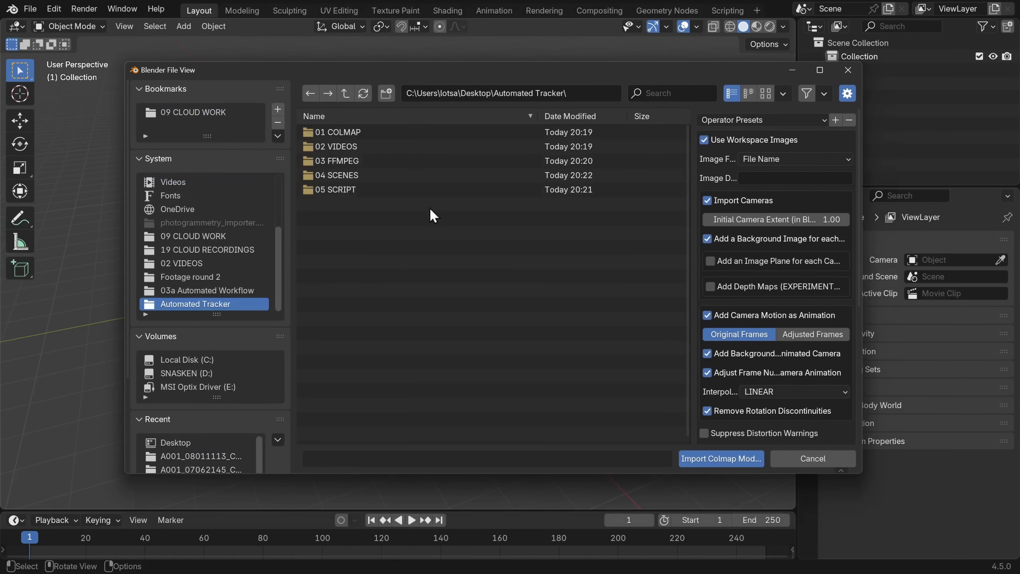
pyautogui.doubleClick(337, 175)
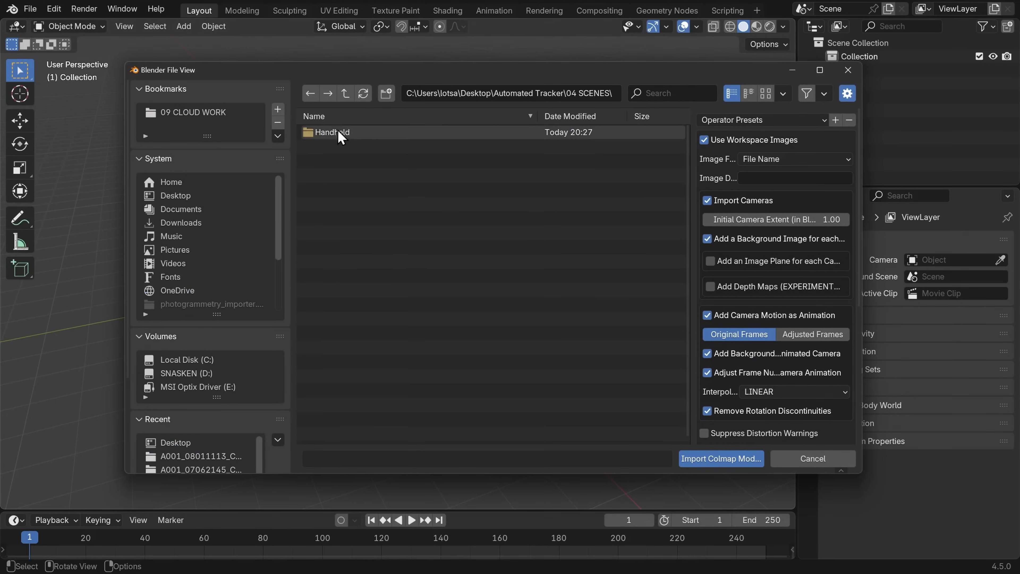
pyautogui.click(331, 132)
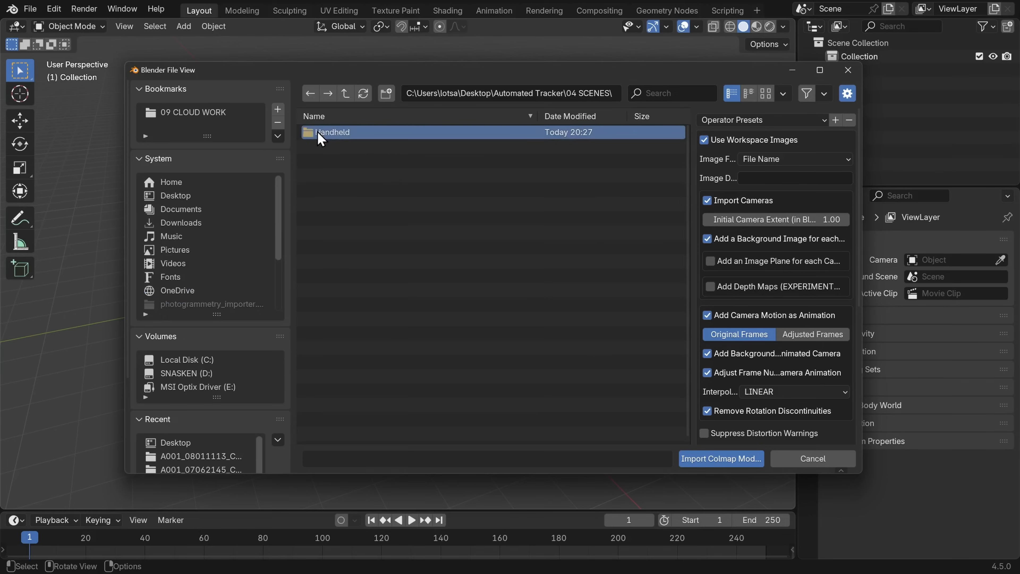
pyautogui.doubleClick(333, 133)
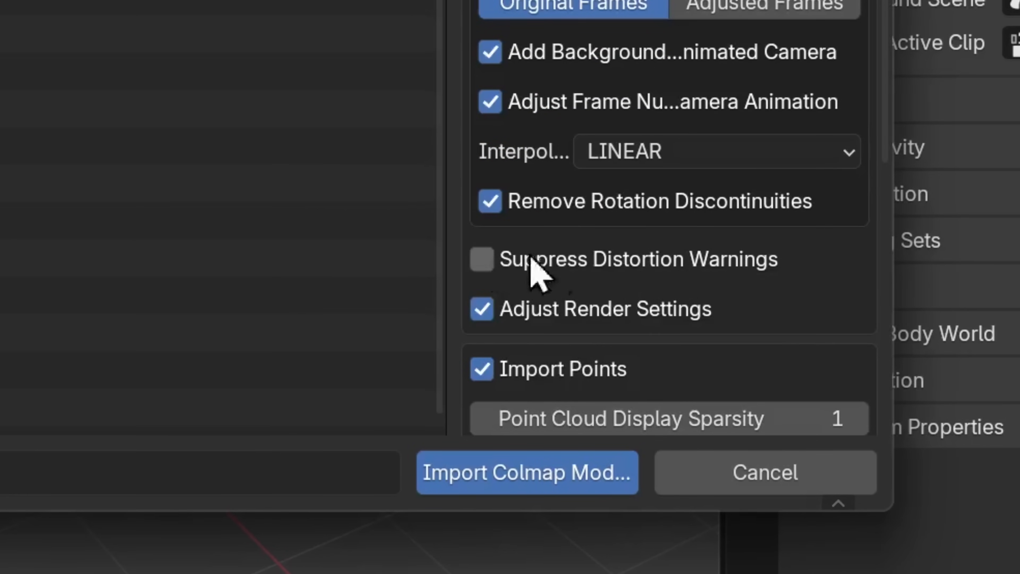
# Step: Import the Colmap model with Suppress Distortion Warnings enabled
pyautogui.click(481, 258)
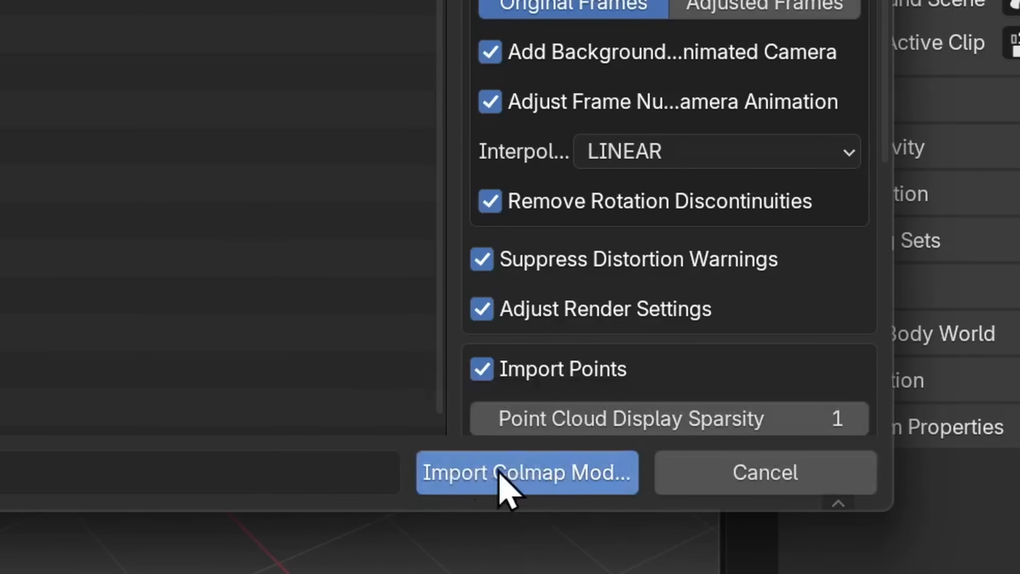
pyautogui.click(527, 473)
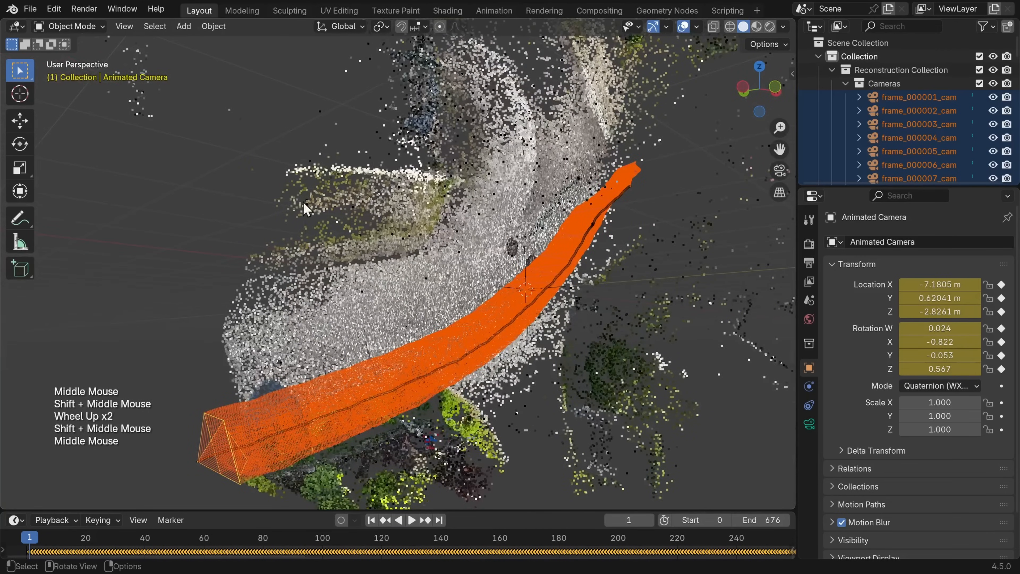
pyautogui.click(55, 9)
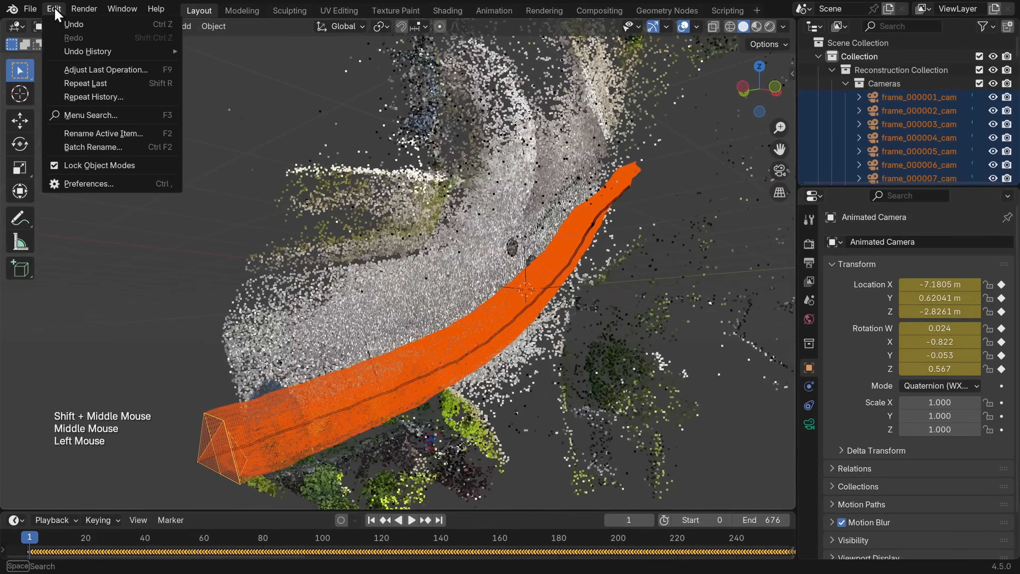
pyautogui.click(87, 184)
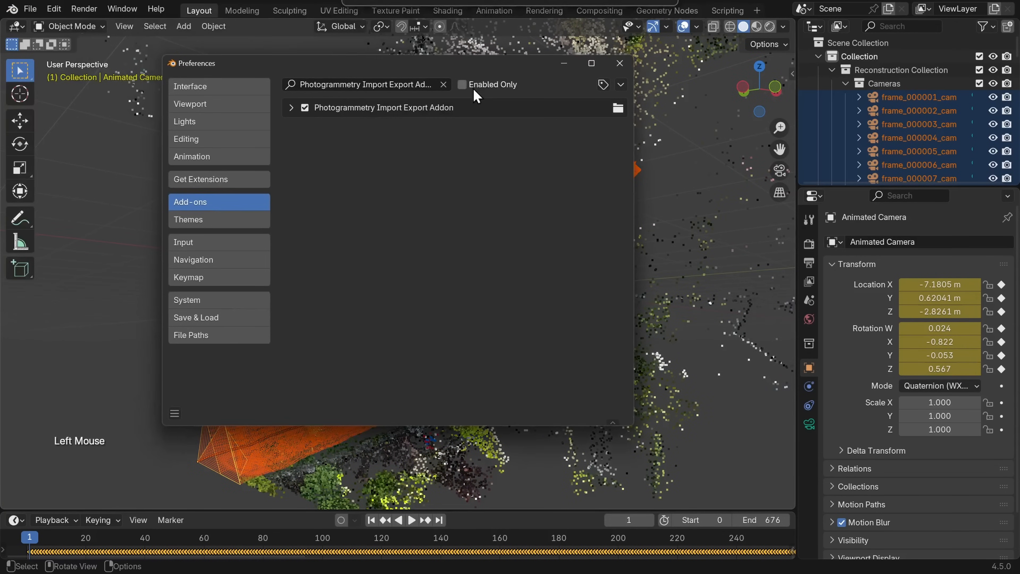
pyautogui.click(188, 300)
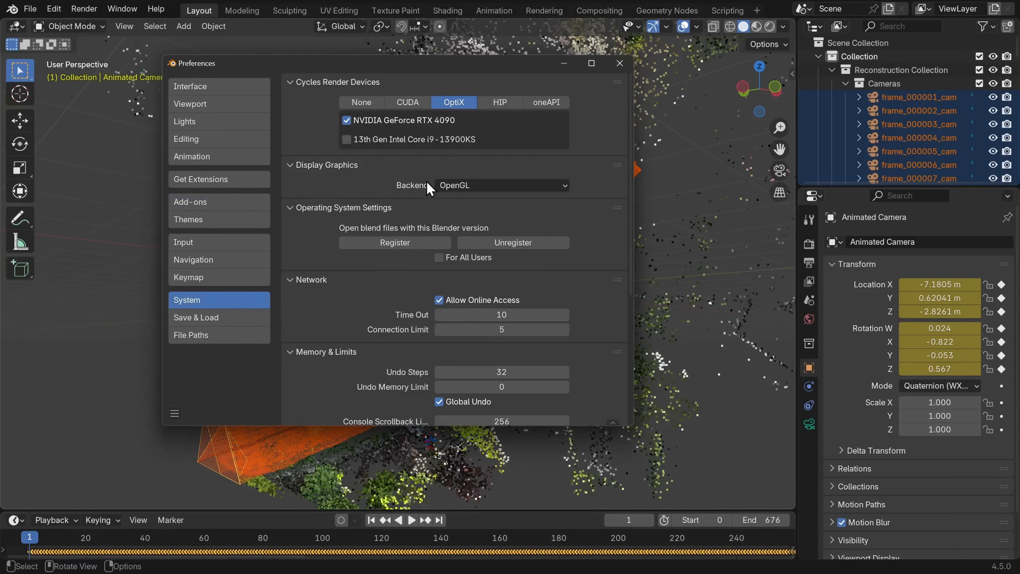
pyautogui.click(499, 185)
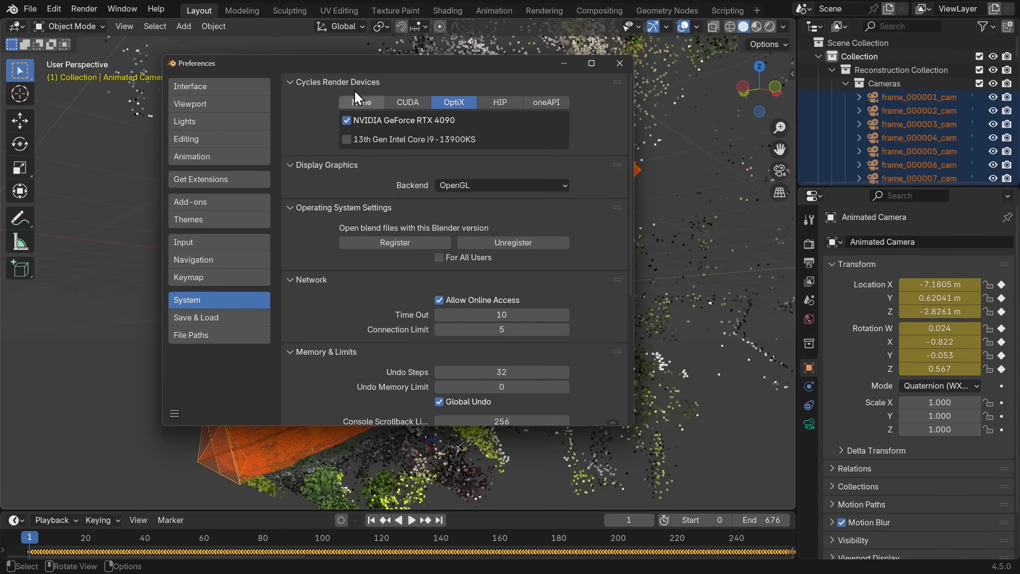
pyautogui.click(618, 64)
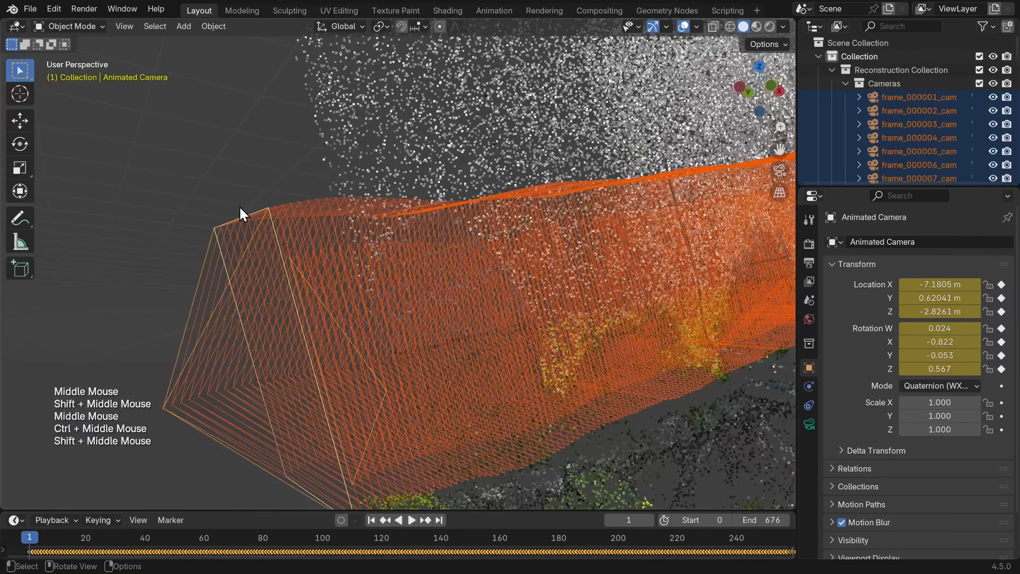
# Step: Hide the per-frame cameras and make Animated Camera the active scene camera
pyautogui.click(919, 110)
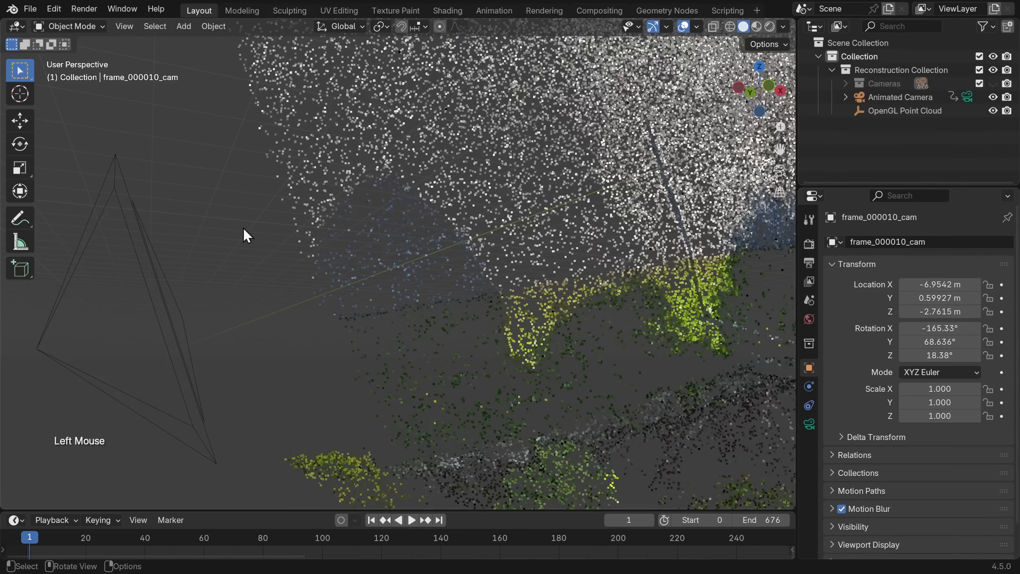
pyautogui.click(411, 519)
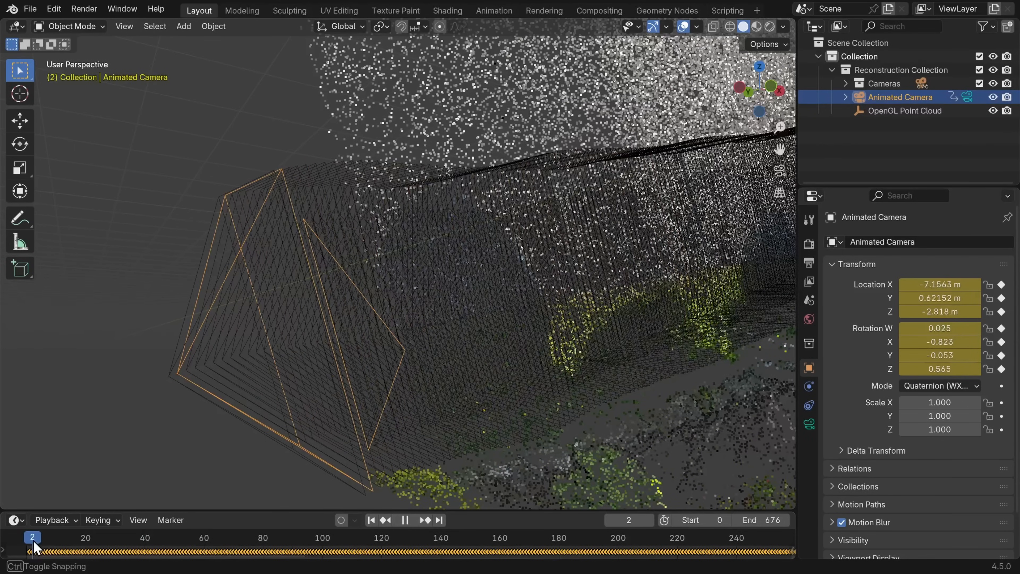
pyautogui.moveTo(32, 537); pyautogui.dragTo(59, 537)
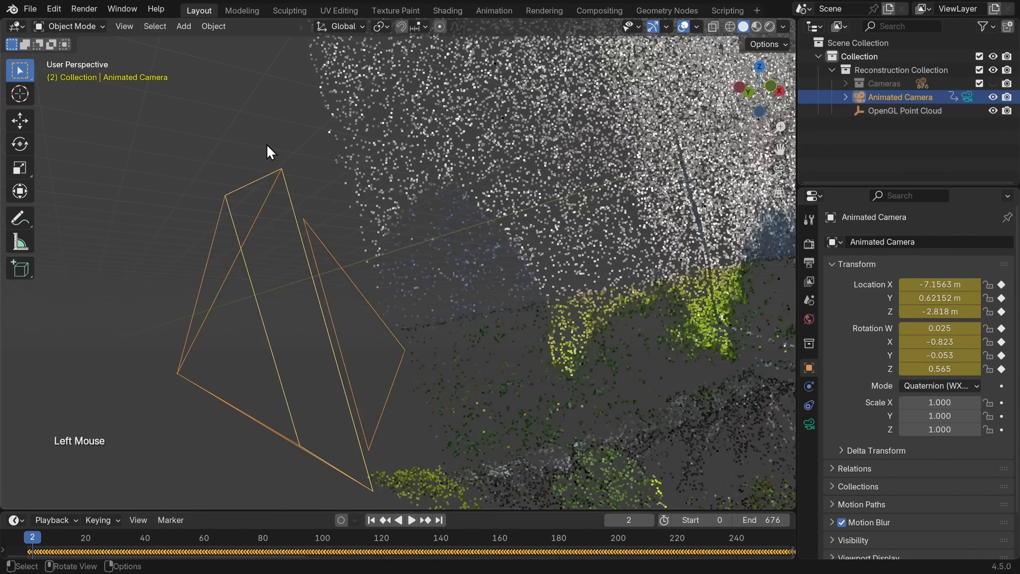
pyautogui.click(124, 26)
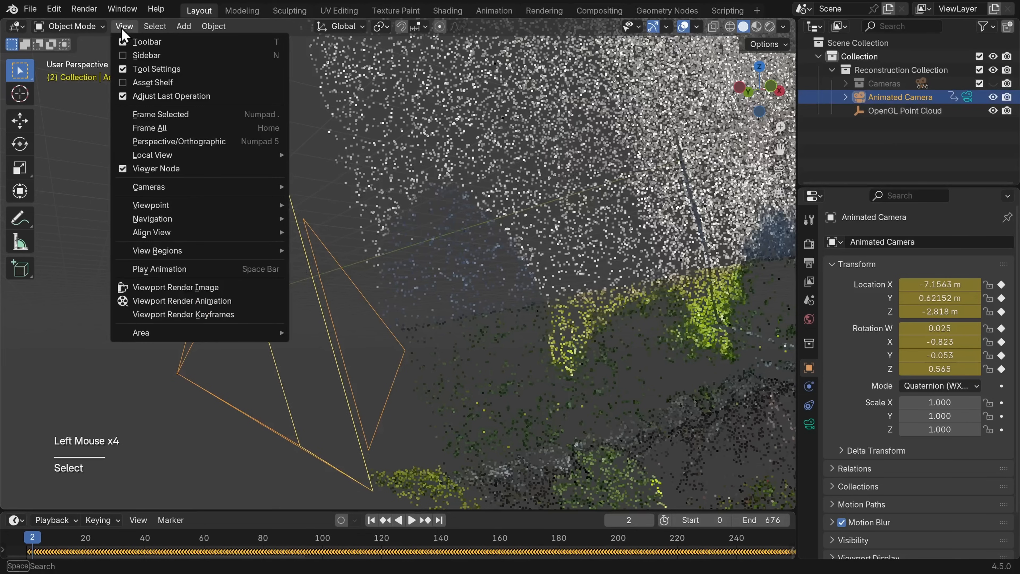
pyautogui.moveTo(148, 187)
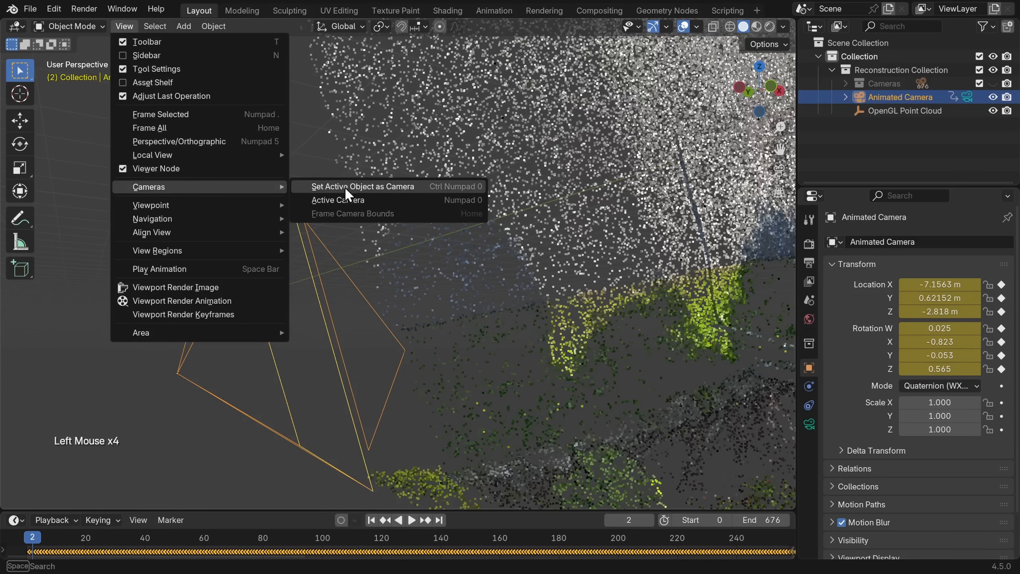
pyautogui.click(362, 186)
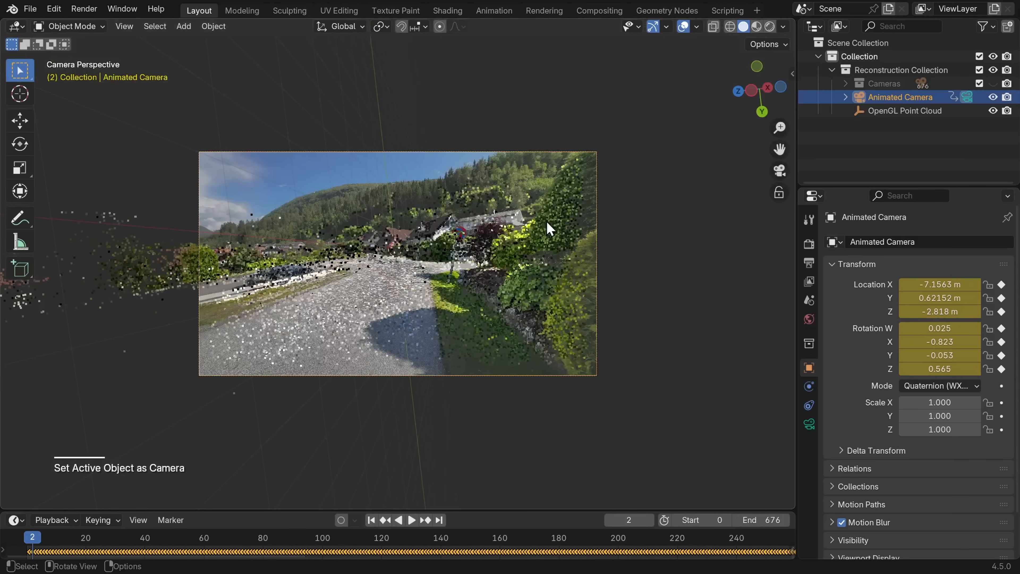
pyautogui.scroll(3)
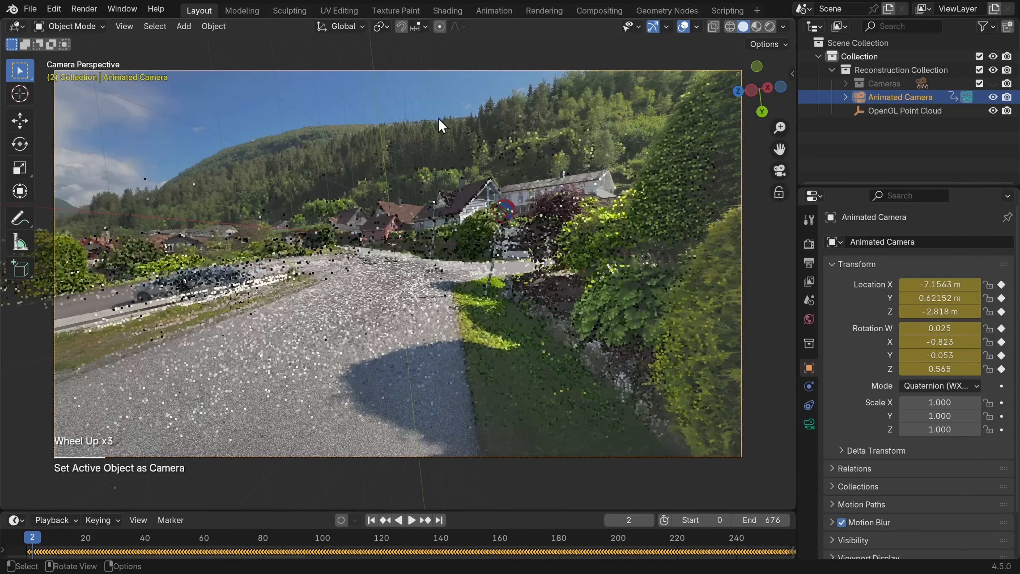
pyautogui.moveTo(415, 211)
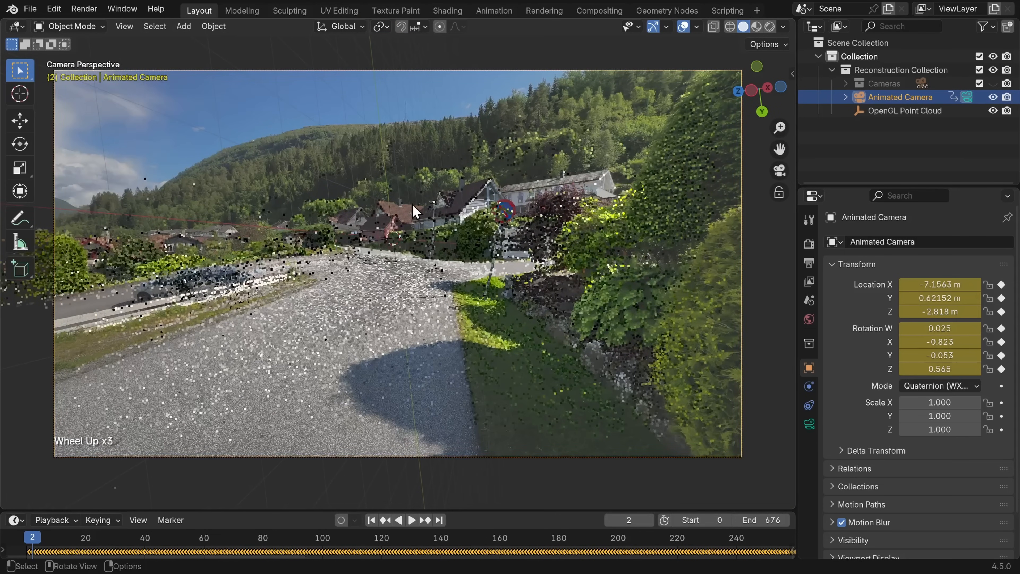
# Step: Scrub through the shot to check the point cloud lines up with the footage
pyautogui.click(411, 519)
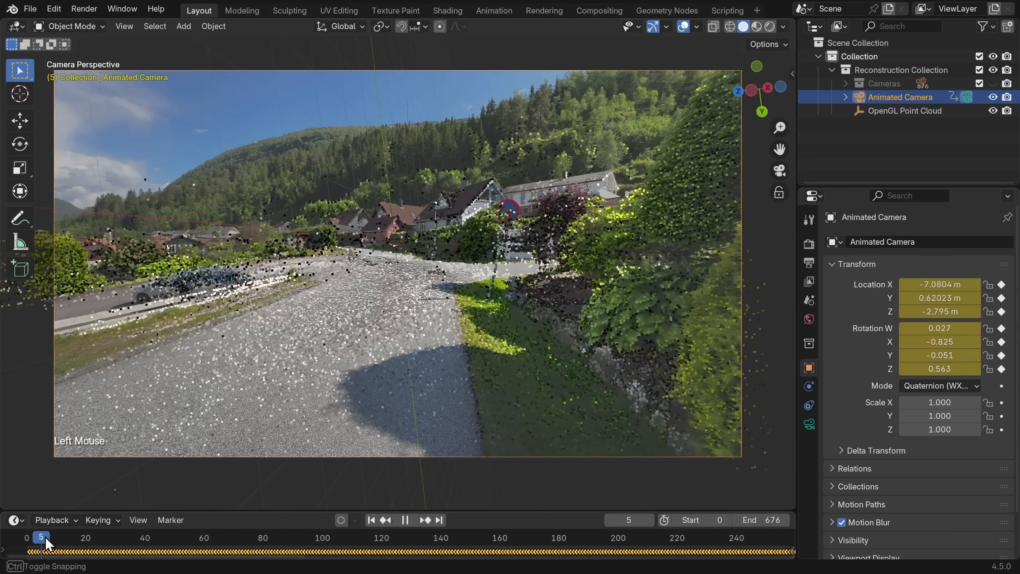
pyautogui.moveTo(43, 538); pyautogui.dragTo(157, 537)
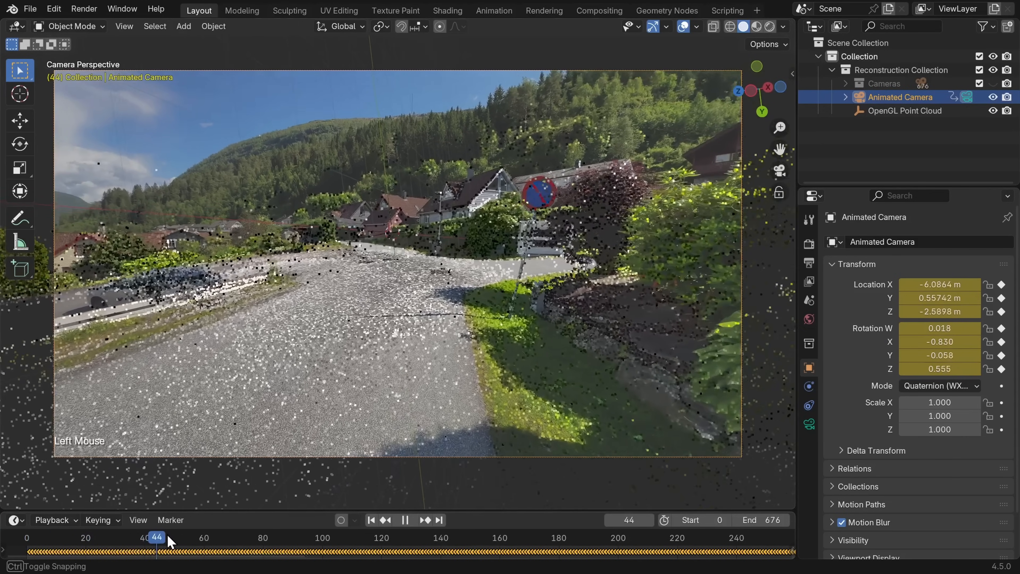
pyautogui.moveTo(157, 537); pyautogui.dragTo(324, 538)
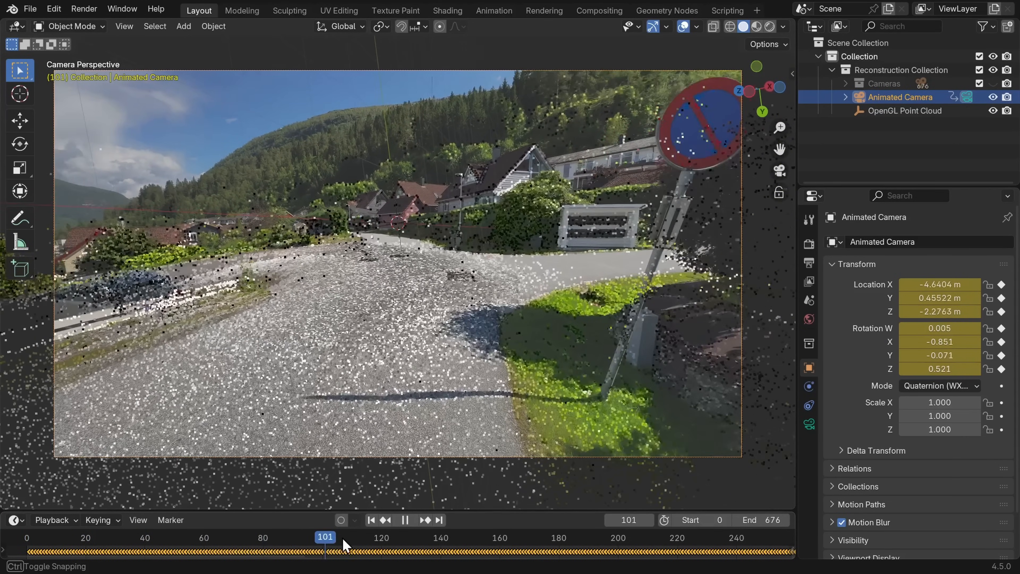
pyautogui.click(410, 519)
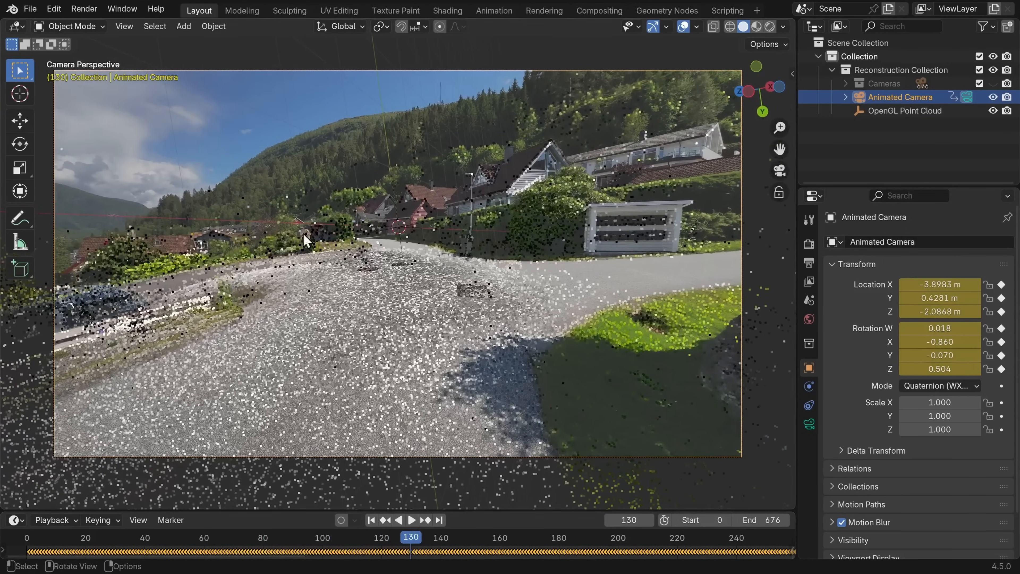
pyautogui.click(412, 520)
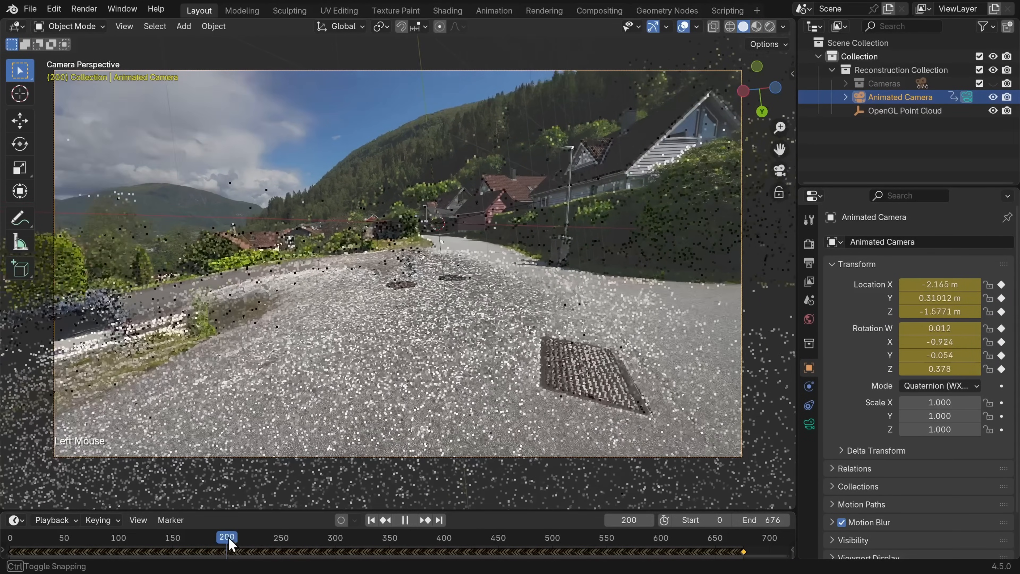
pyautogui.moveTo(227, 538); pyautogui.dragTo(350, 537)
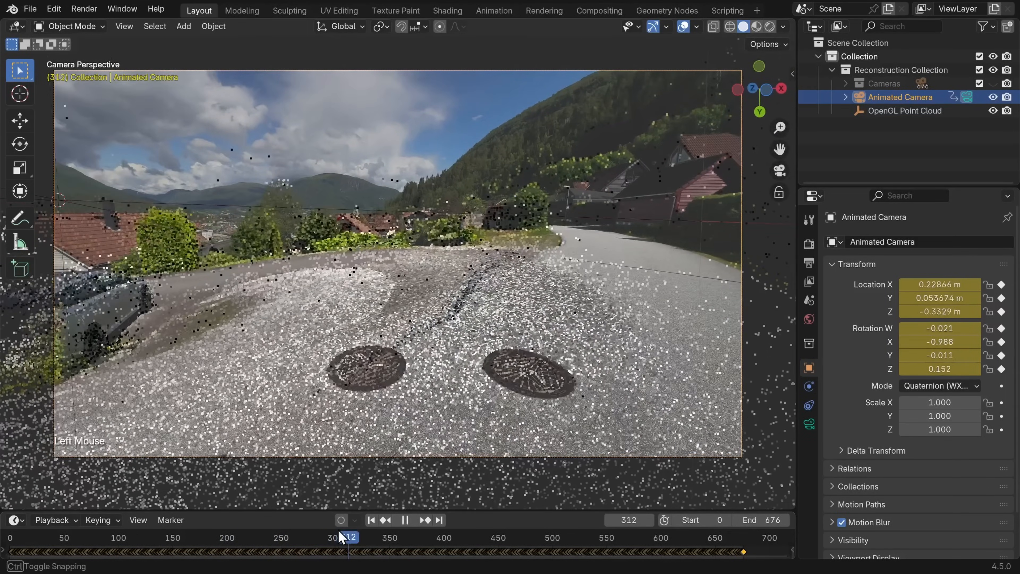
pyautogui.moveTo(348, 537); pyautogui.dragTo(304, 538)
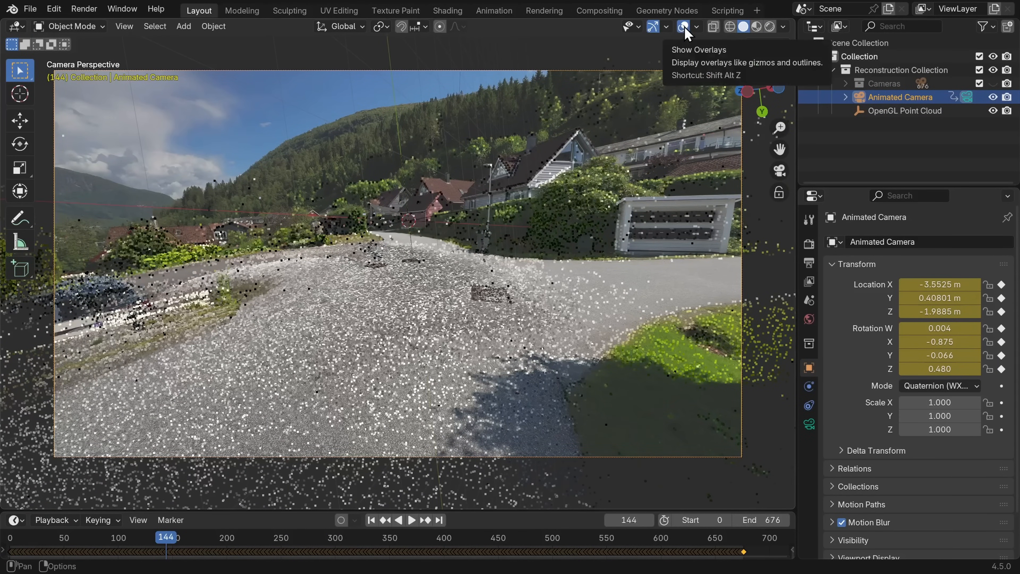
pyautogui.click(683, 26)
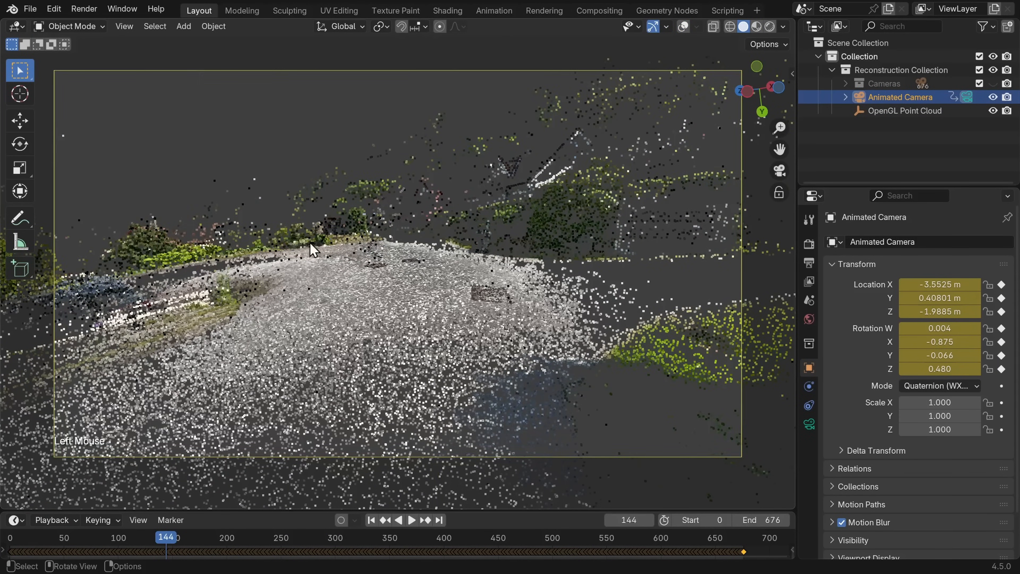
pyautogui.press('space')
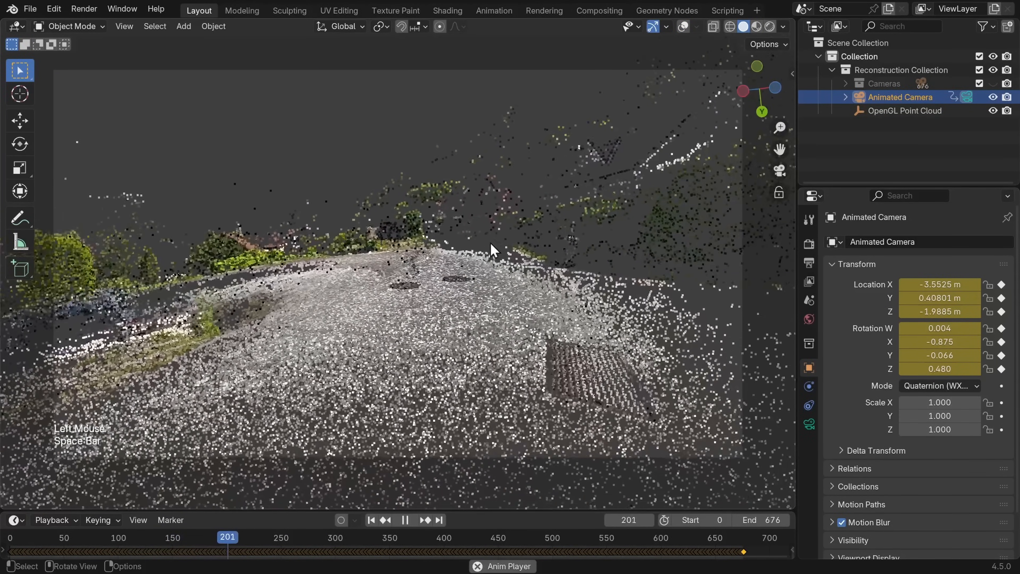
pyautogui.press('ctrl+space')
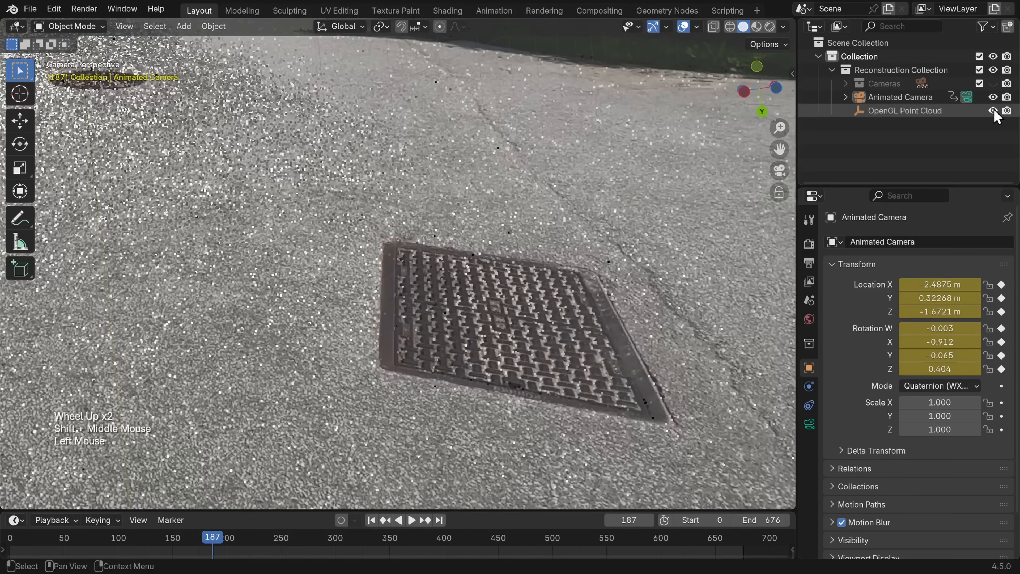
pyautogui.click(993, 111)
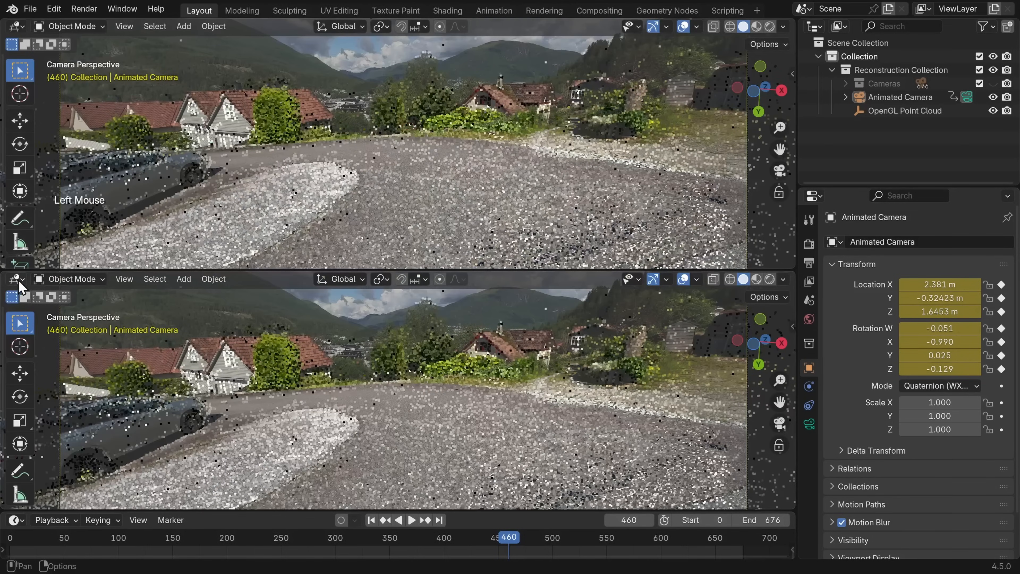
# Step: Make the lower area a Movie Clip Editor and match the scene frame range to the clip
pyautogui.click(11, 279)
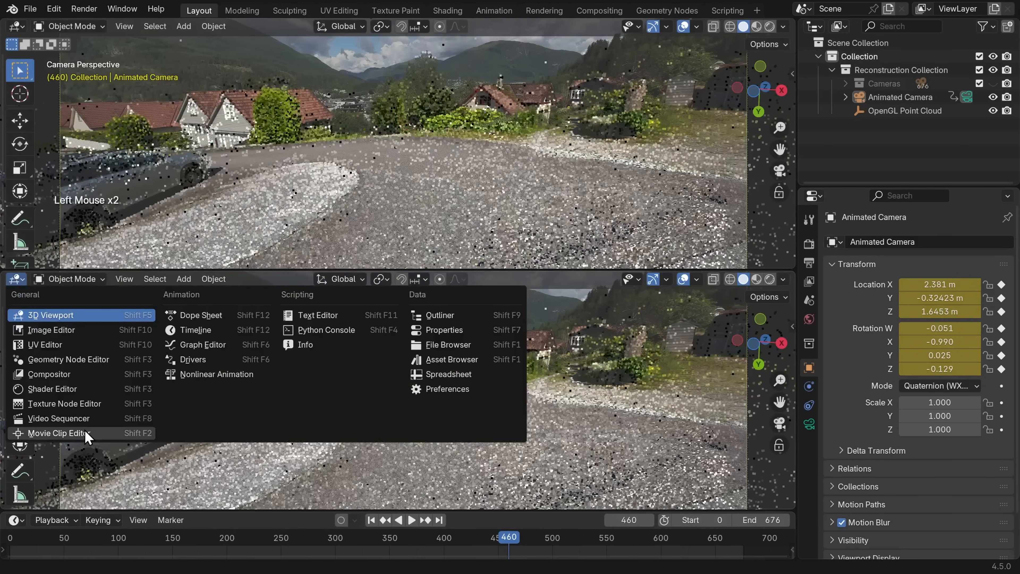
pyautogui.click(58, 434)
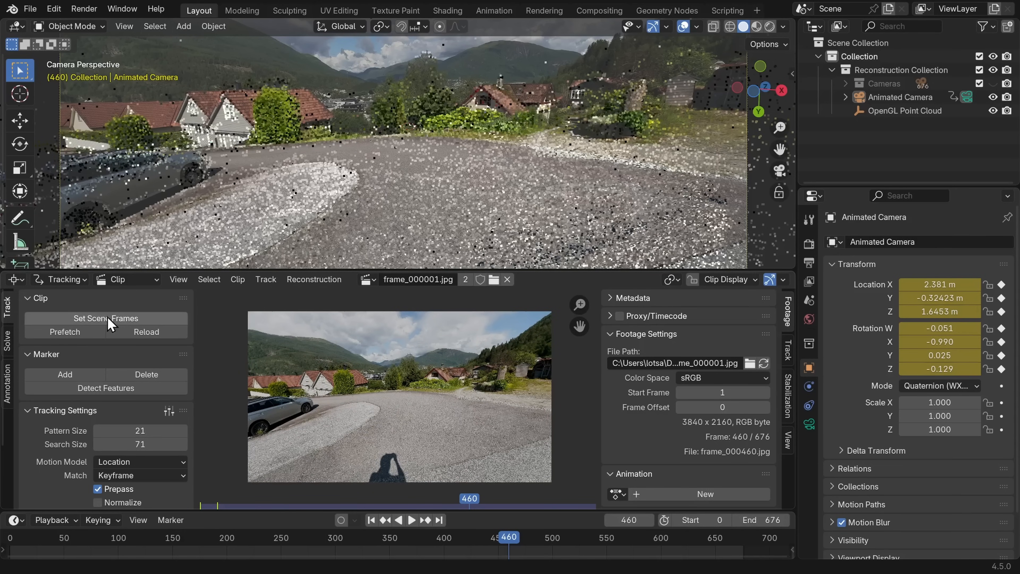
pyautogui.click(105, 318)
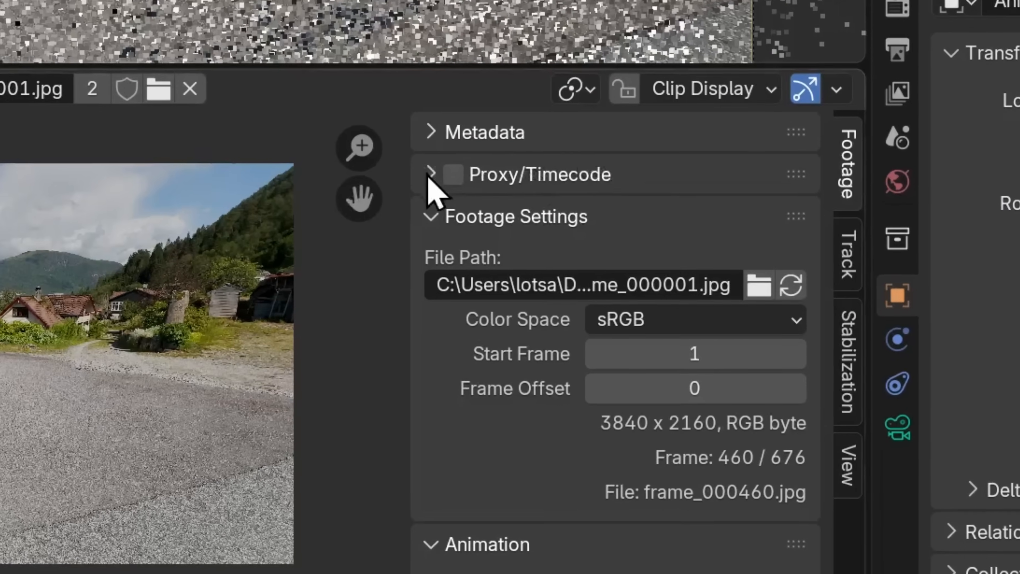
# Step: Enable 50% proxies for the clip with the Desktop as custom proxy directory
pyautogui.click(428, 174)
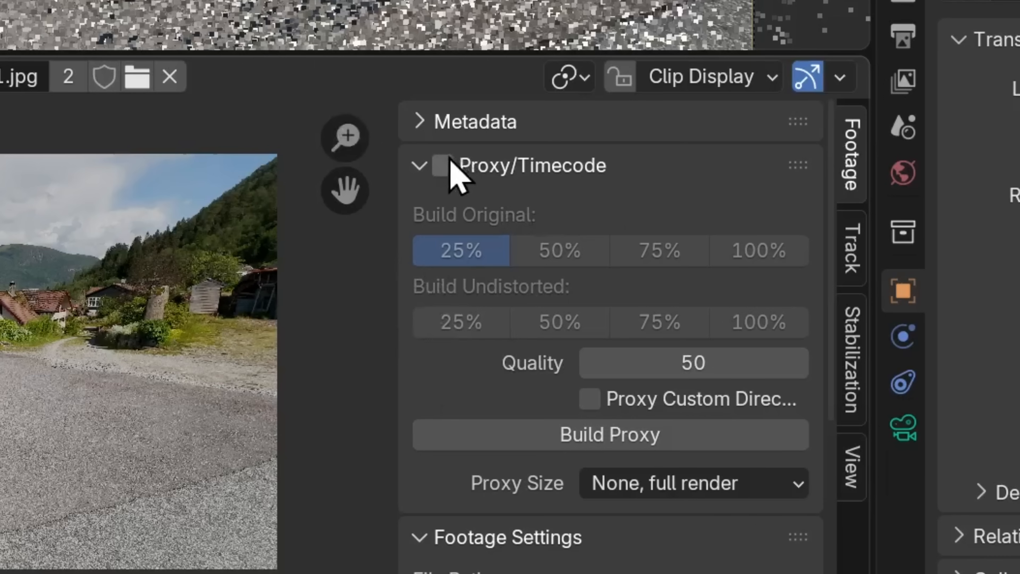
pyautogui.moveTo(443, 166)
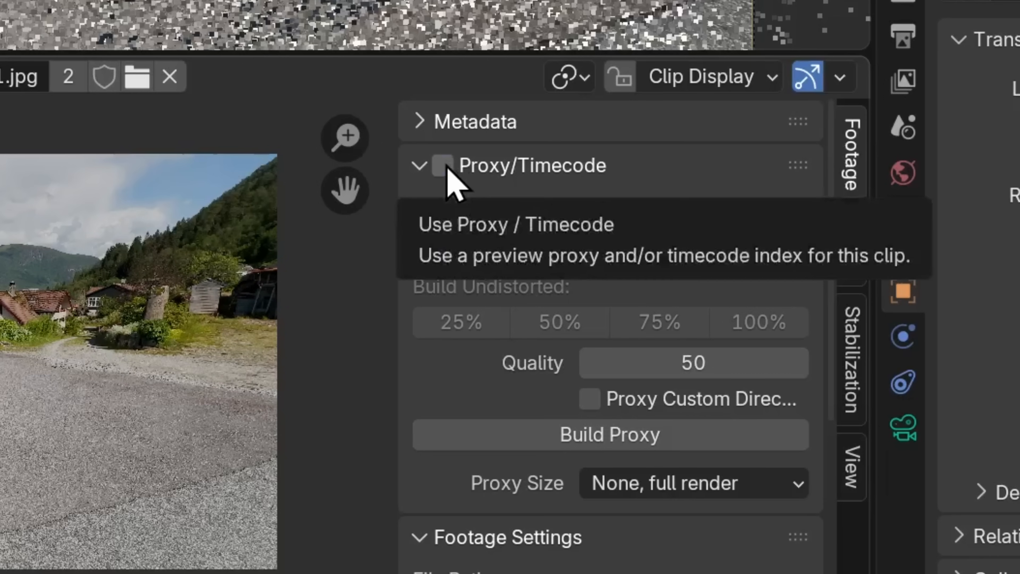
pyautogui.click(442, 165)
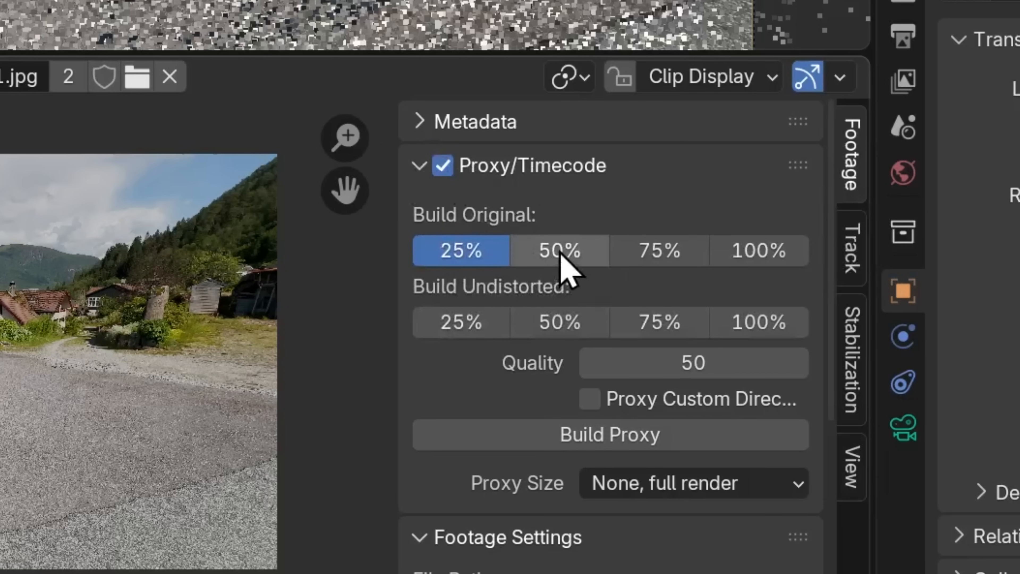
pyautogui.click(559, 250)
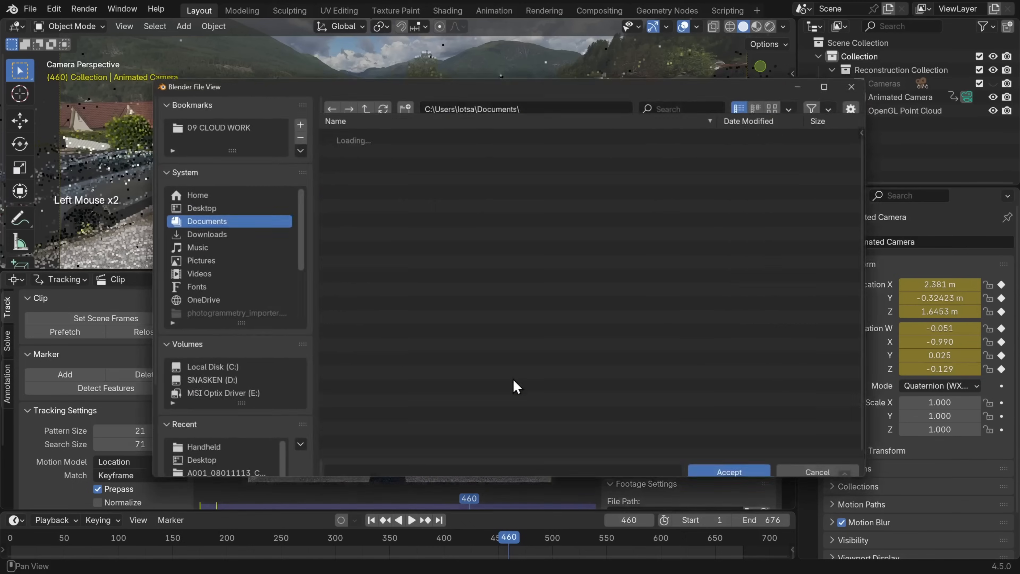
pyautogui.click(201, 207)
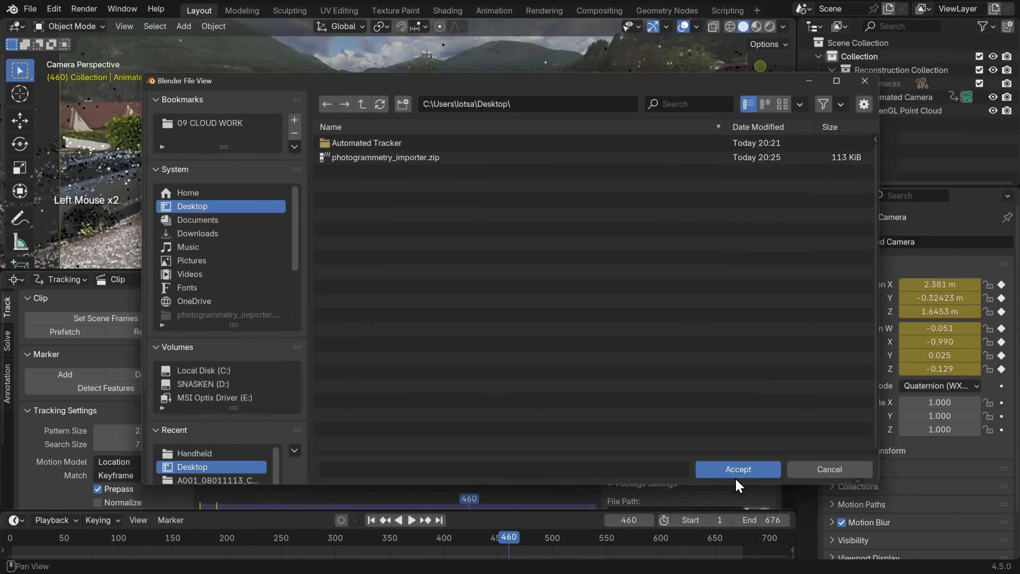
pyautogui.click(738, 470)
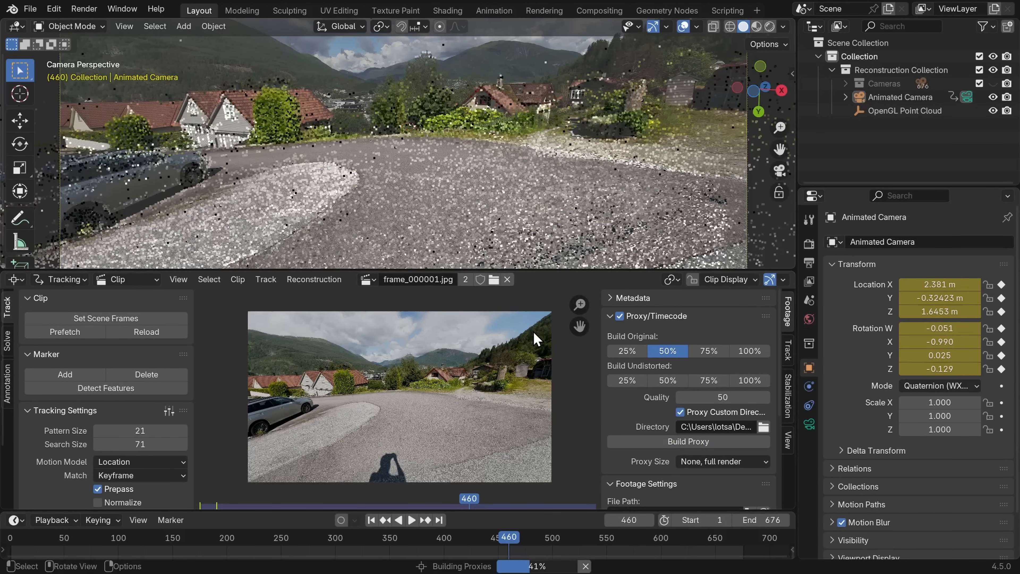
pyautogui.moveTo(584, 137)
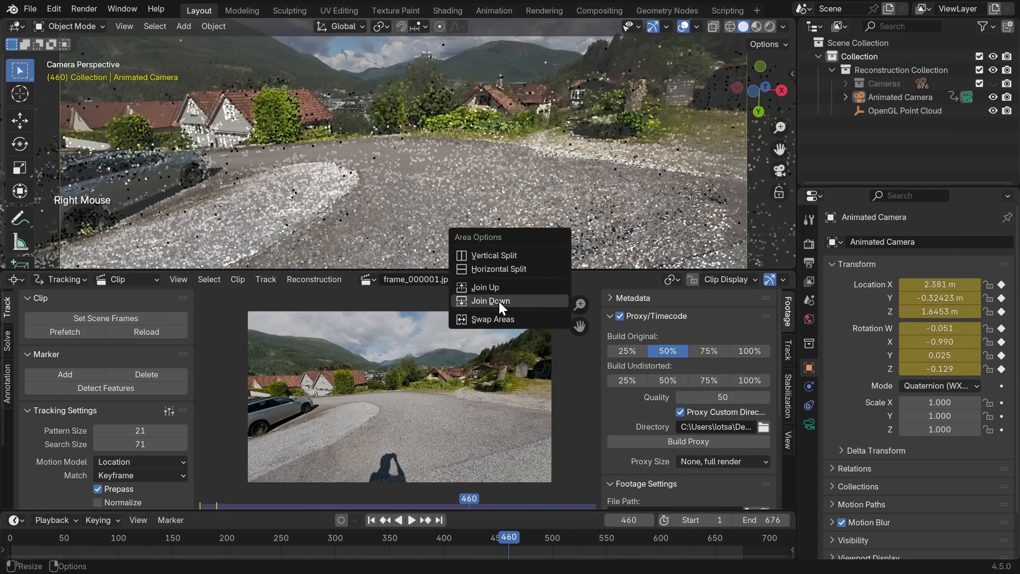
# Step: Join the clip editor away, set the camera background Proxy Render Size to 50% and scrub the shot
pyautogui.click(491, 301)
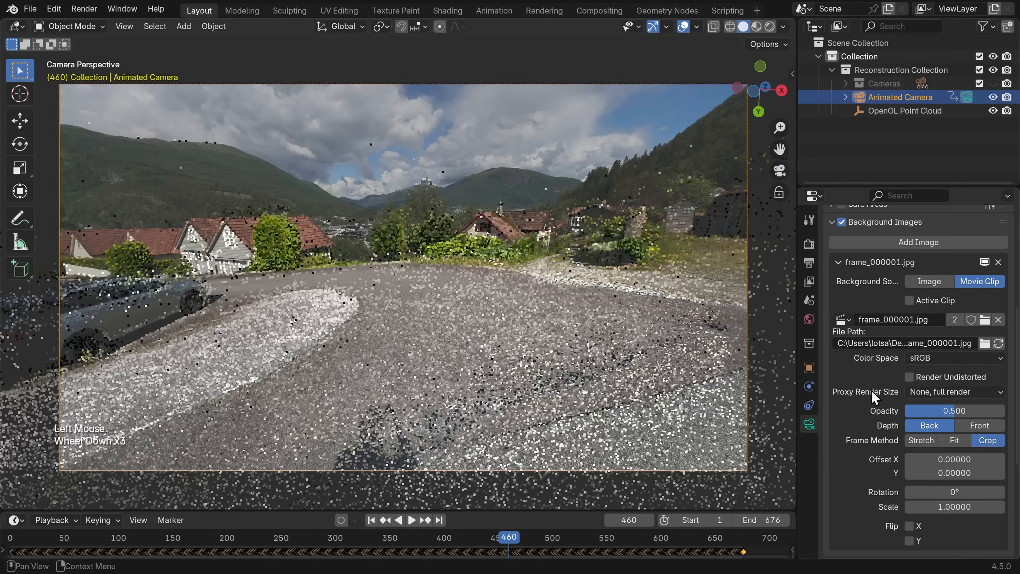
pyautogui.click(954, 391)
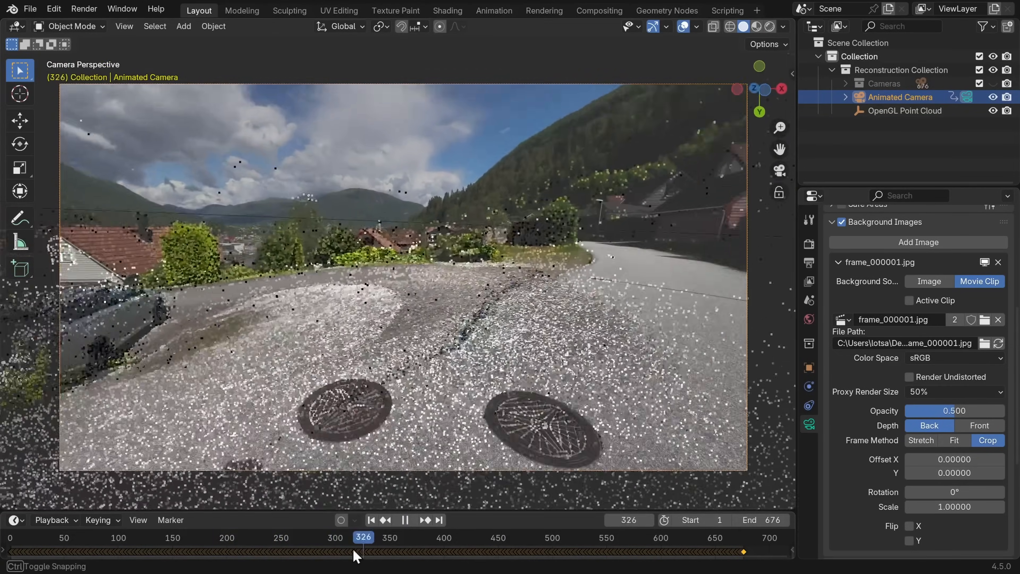
pyautogui.moveTo(363, 554); pyautogui.dragTo(404, 553)
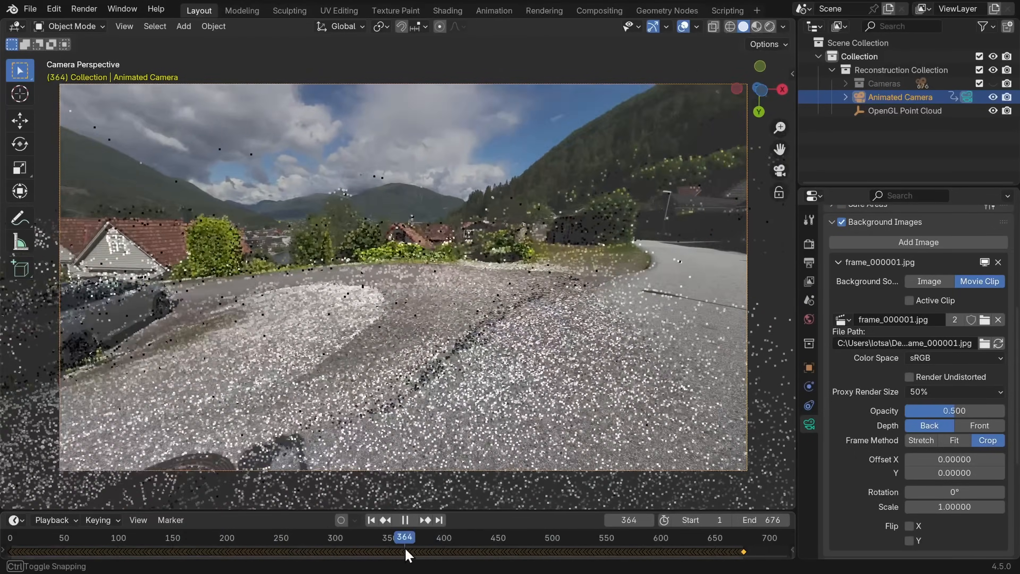
pyautogui.moveTo(405, 550); pyautogui.dragTo(223, 550)
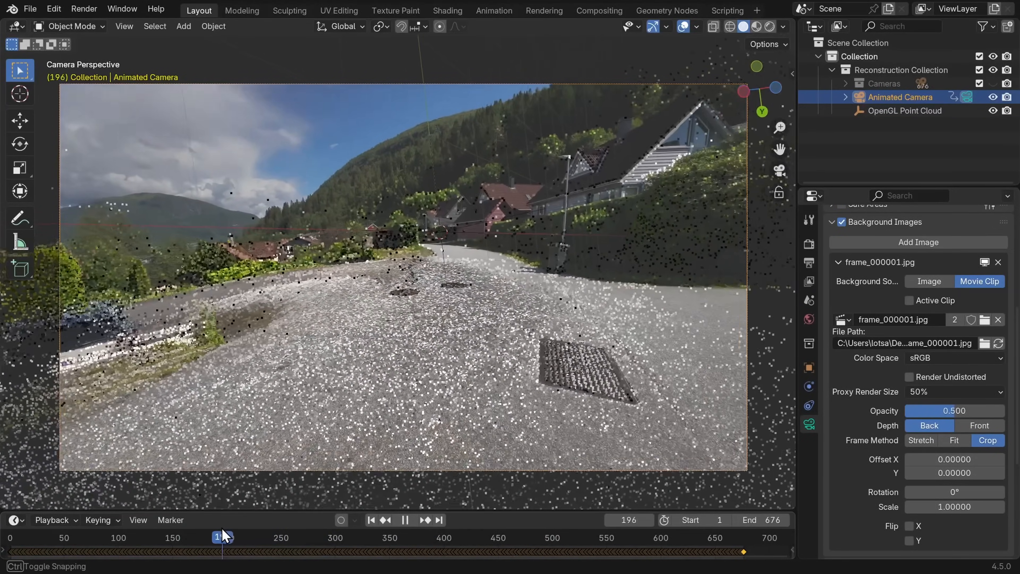
pyautogui.moveTo(218, 537); pyautogui.dragTo(170, 537)
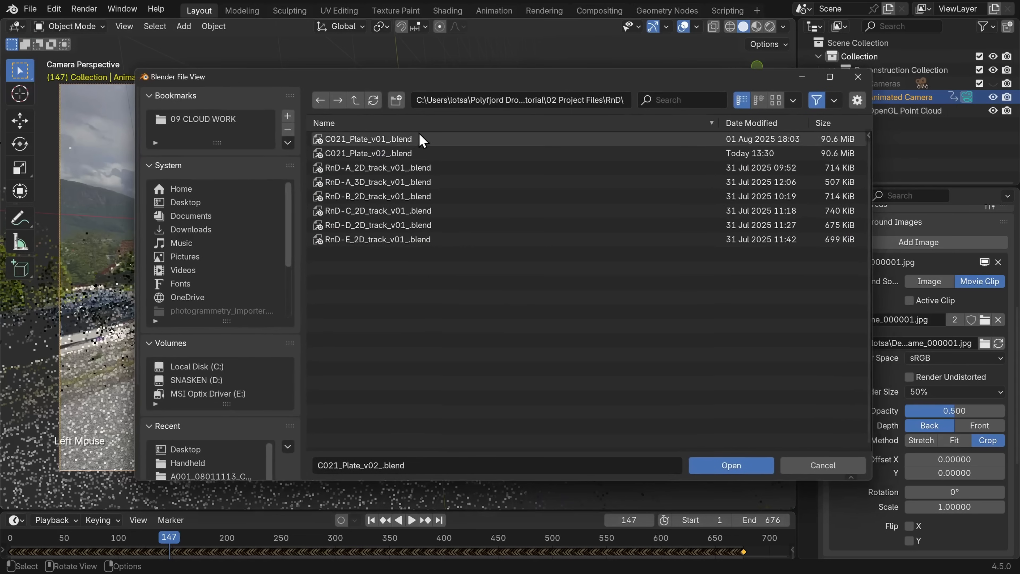
# Step: Choose a project .blend file from the RnD project folder list
pyautogui.click(731, 466)
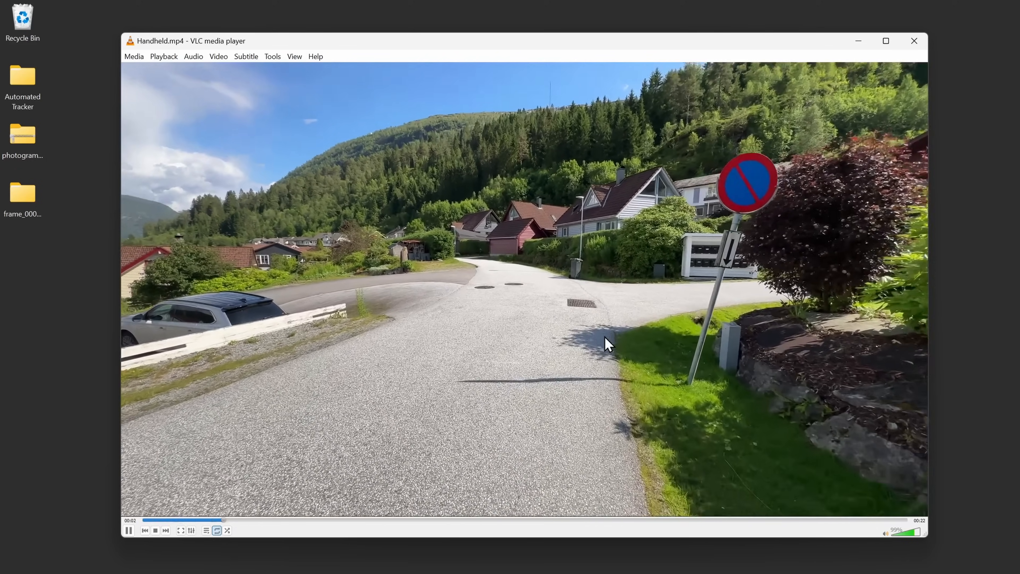
# Step: Restart Handheld.mp4 from the beginning and let it play
pyautogui.click(145, 519)
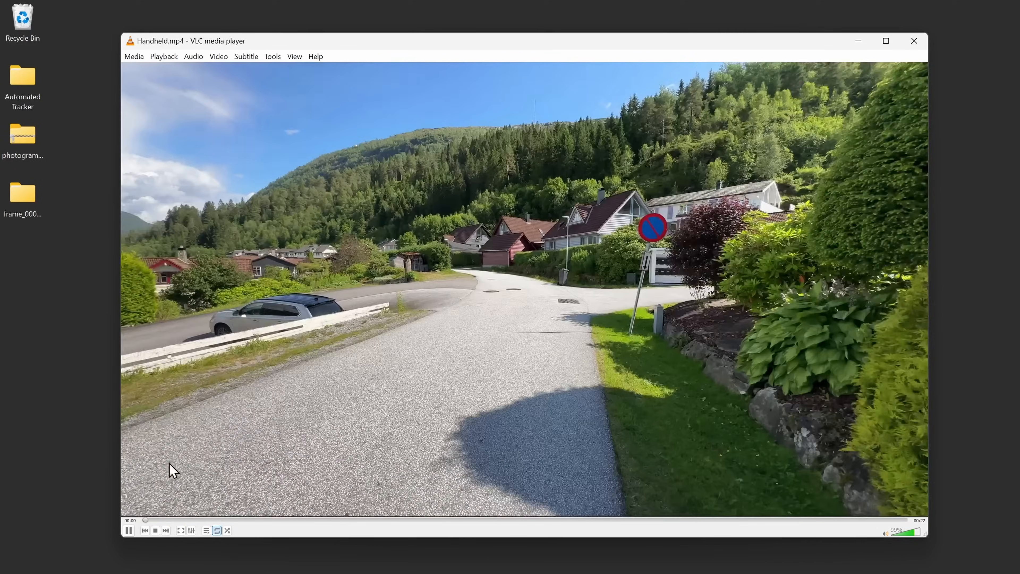
pyautogui.click(129, 530)
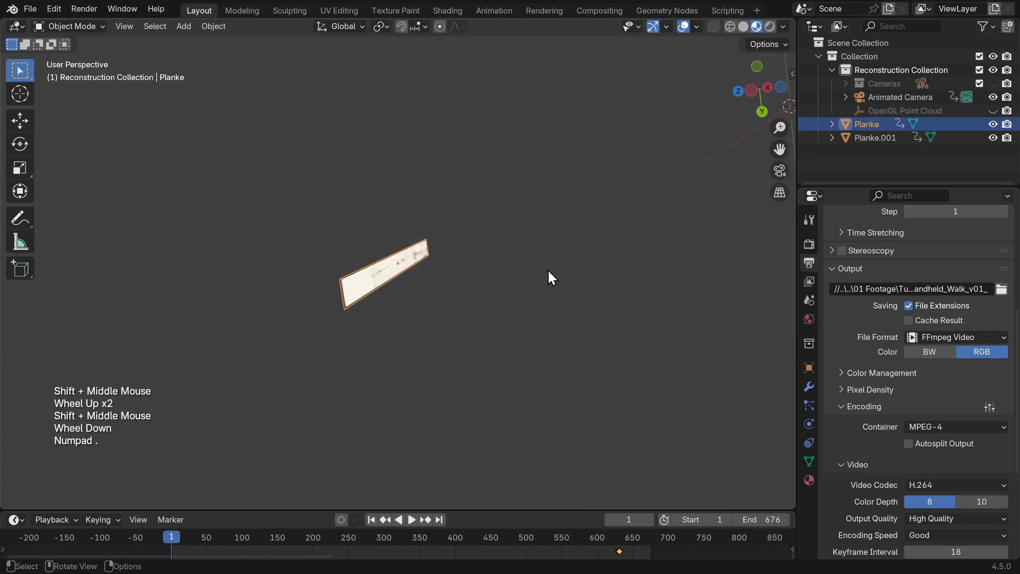
# Step: Slide the Planke object onto the white railing and check its alignment at later and earlier frames
pyautogui.moveTo(553, 277); pyautogui.dragTo(446, 313)
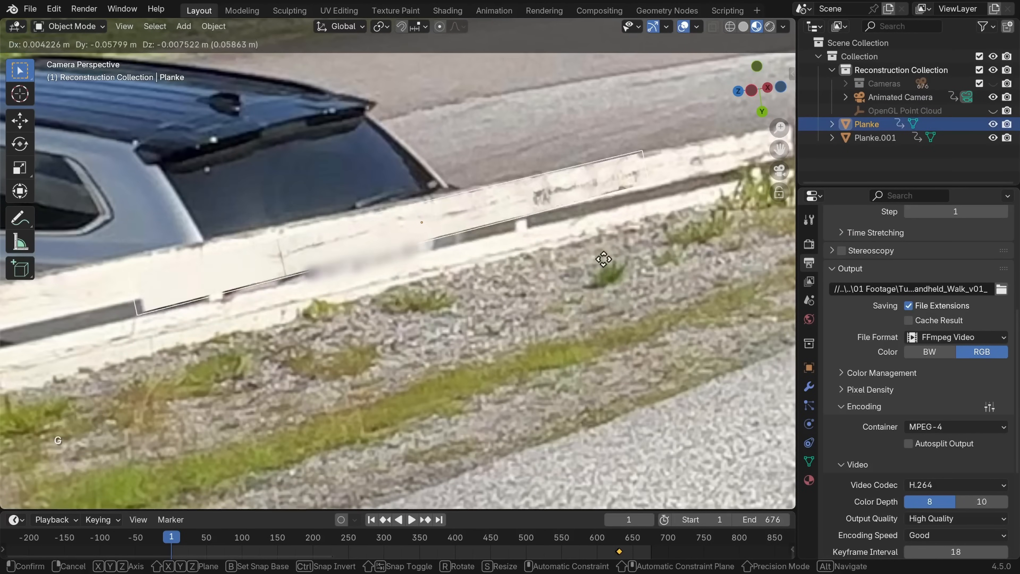
pyautogui.moveTo(603, 259); pyautogui.dragTo(631, 206)
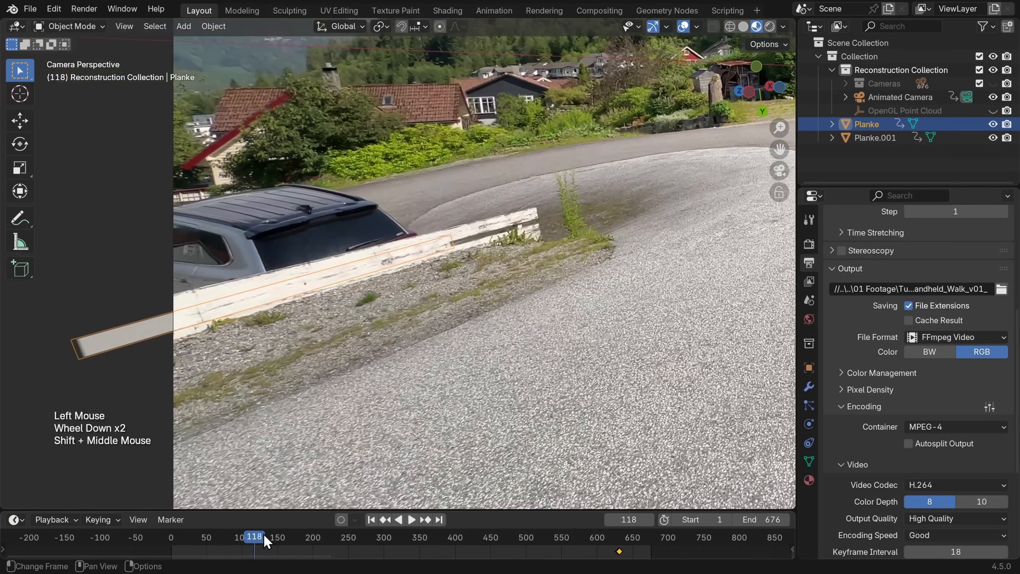
pyautogui.click(411, 519)
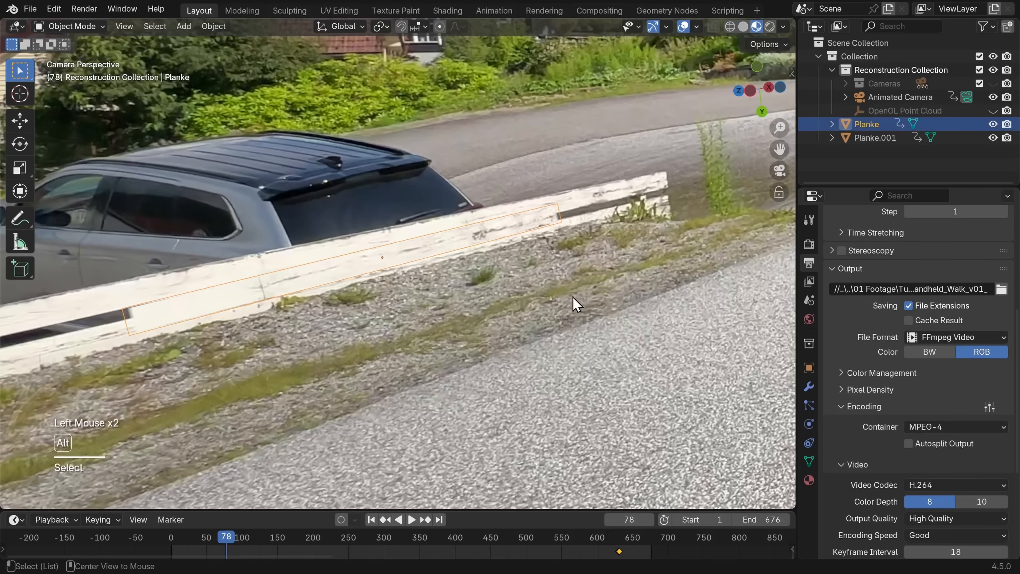
pyautogui.click(697, 26)
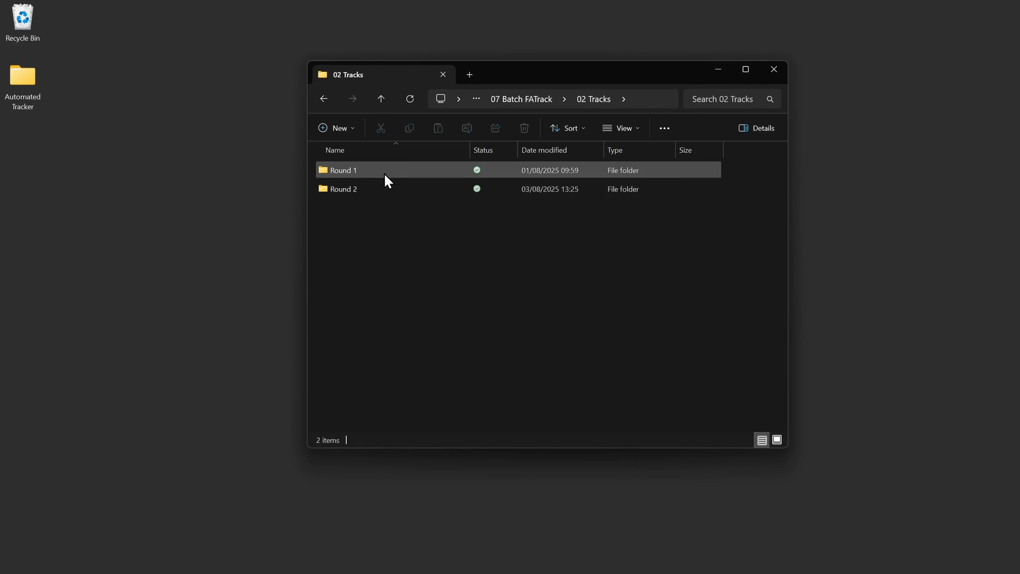
# Step: Enter the Round 1 folder inside 02 Tracks
pyautogui.doubleClick(343, 171)
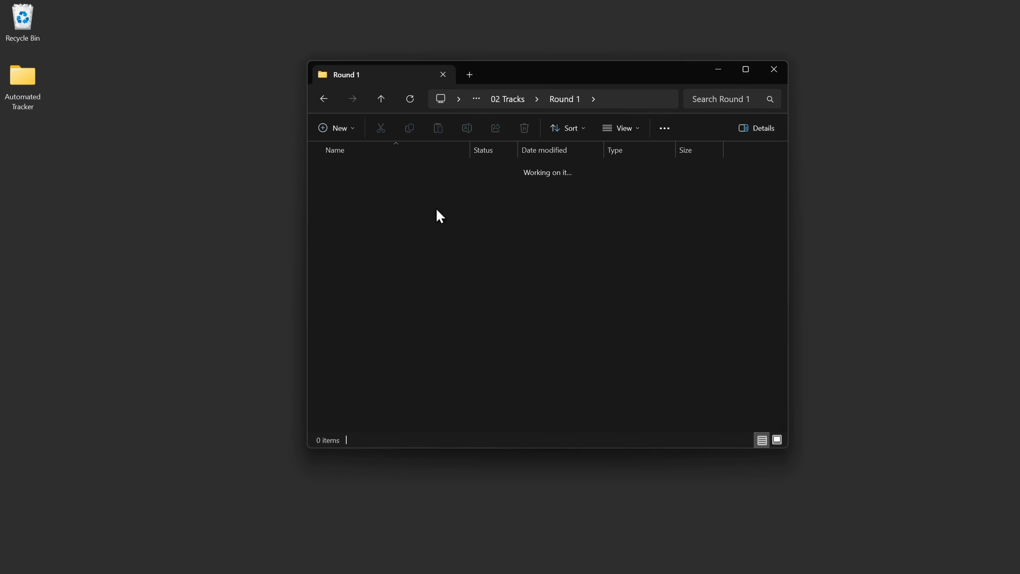
pyautogui.click(381, 98)
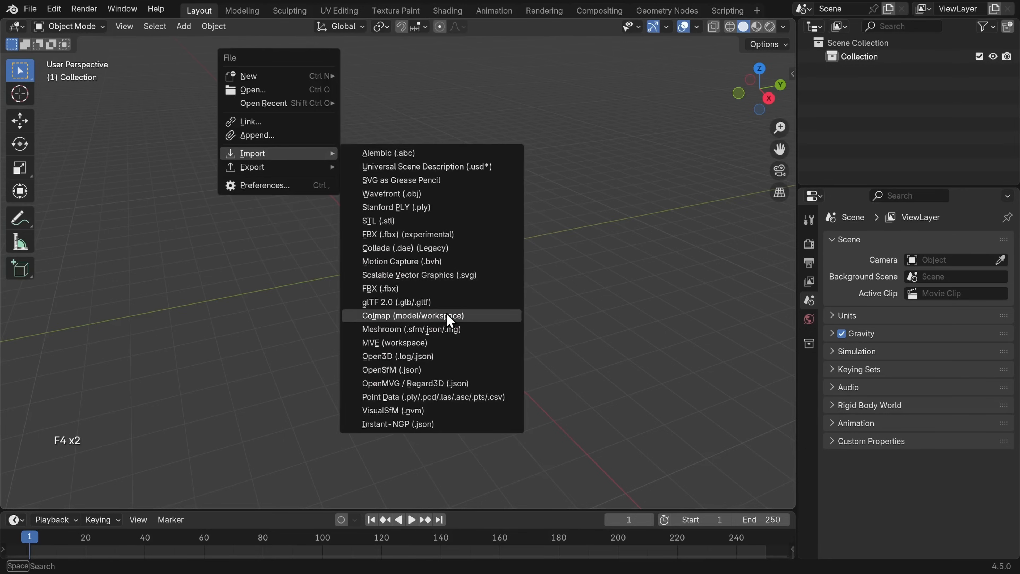
# Step: Import the COLMAP workspace with Suppress Distortion Warnings enabled
pyautogui.click(412, 316)
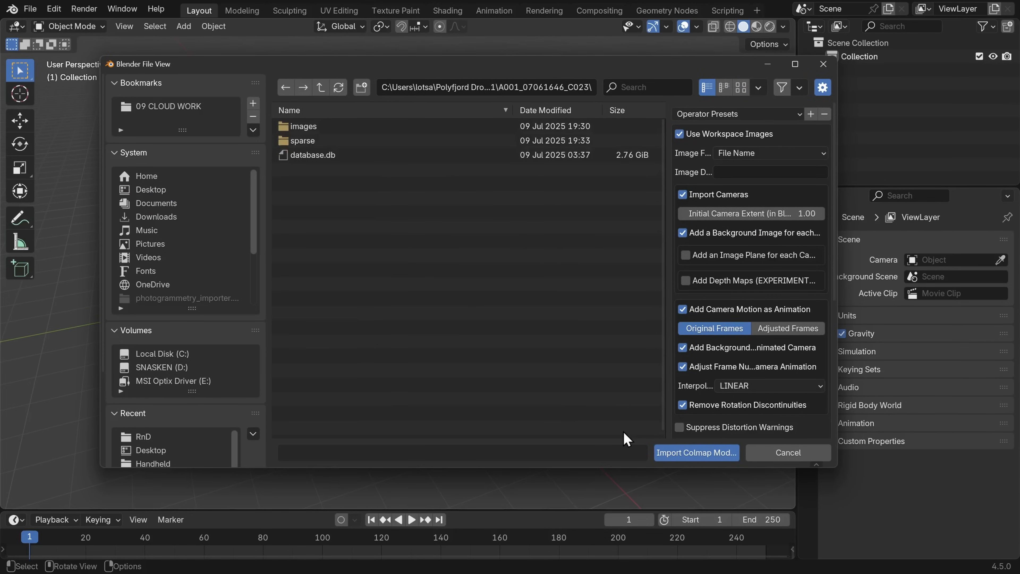
pyautogui.click(681, 427)
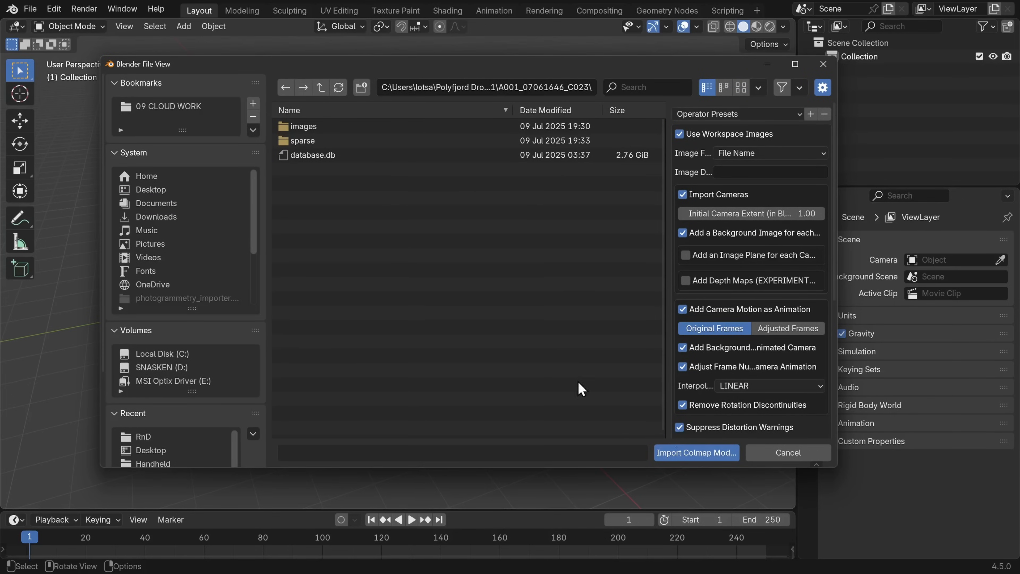
pyautogui.click(786, 452)
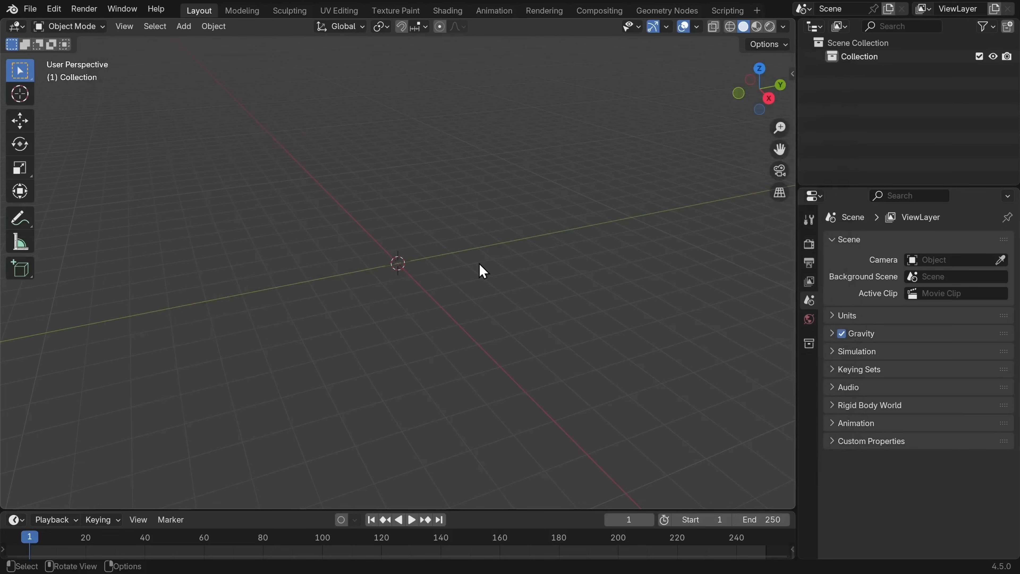
pyautogui.moveTo(491, 161)
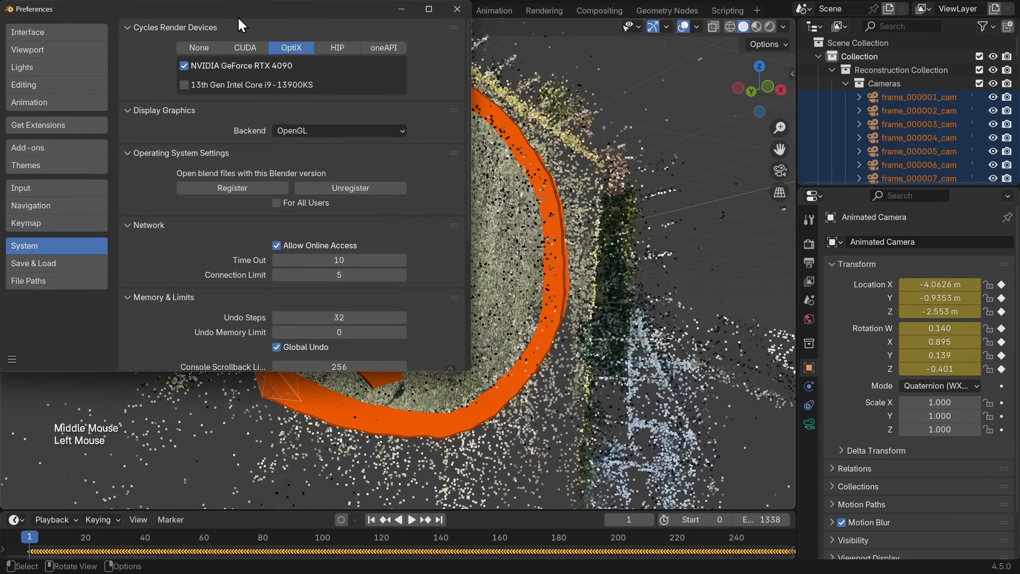
# Step: Change the Orbit Method in Navigation preferences and orbit around the imported point cloud
pyautogui.click(174, 264)
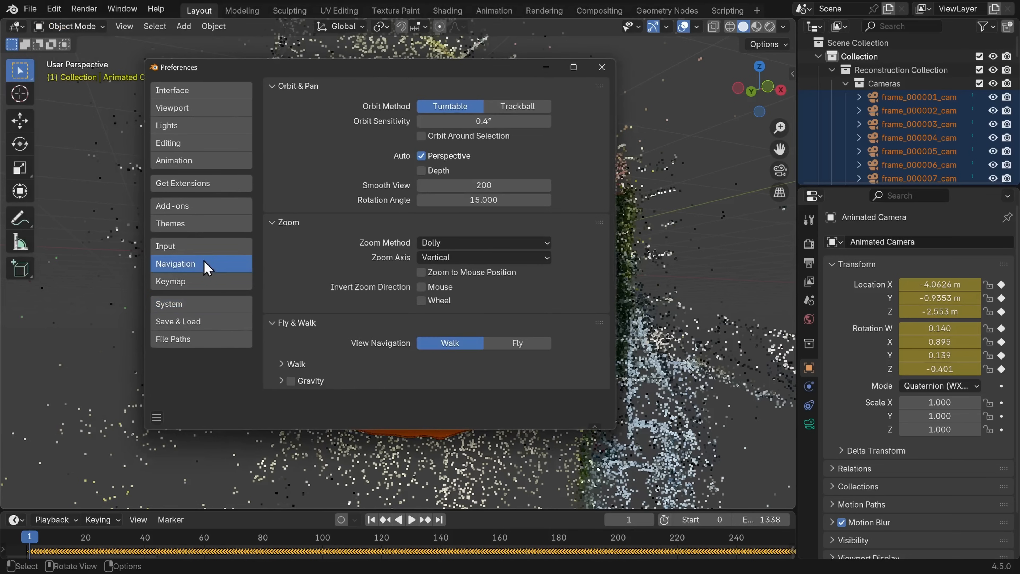
pyautogui.moveTo(517, 106)
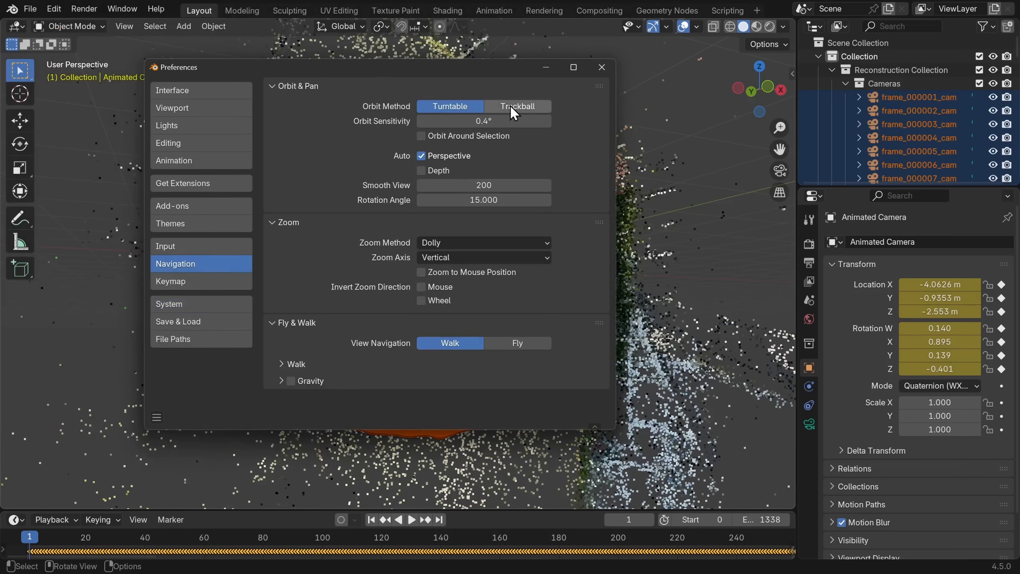
pyautogui.click(601, 67)
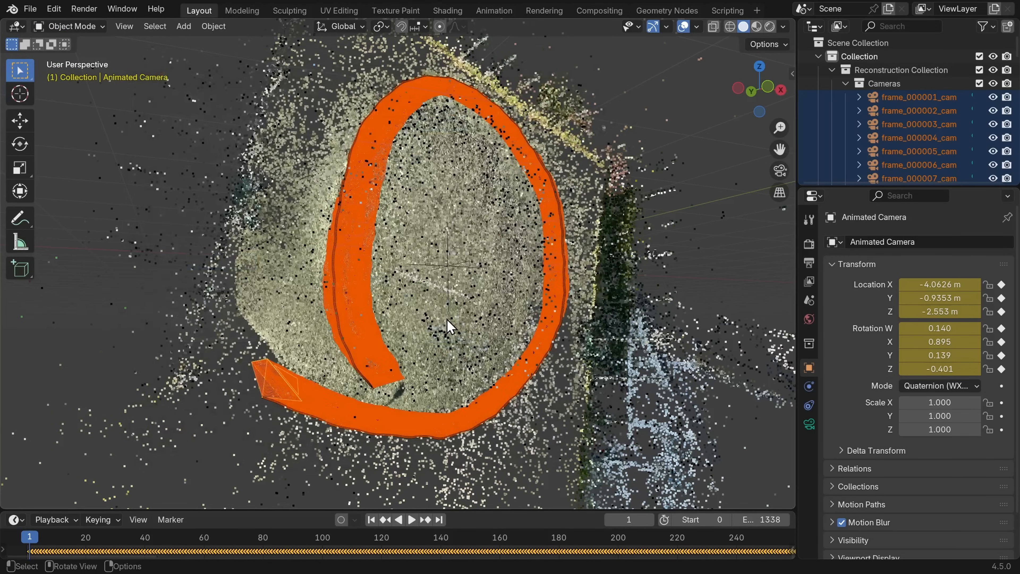
pyautogui.moveTo(449, 326); pyautogui.dragTo(162, 267)
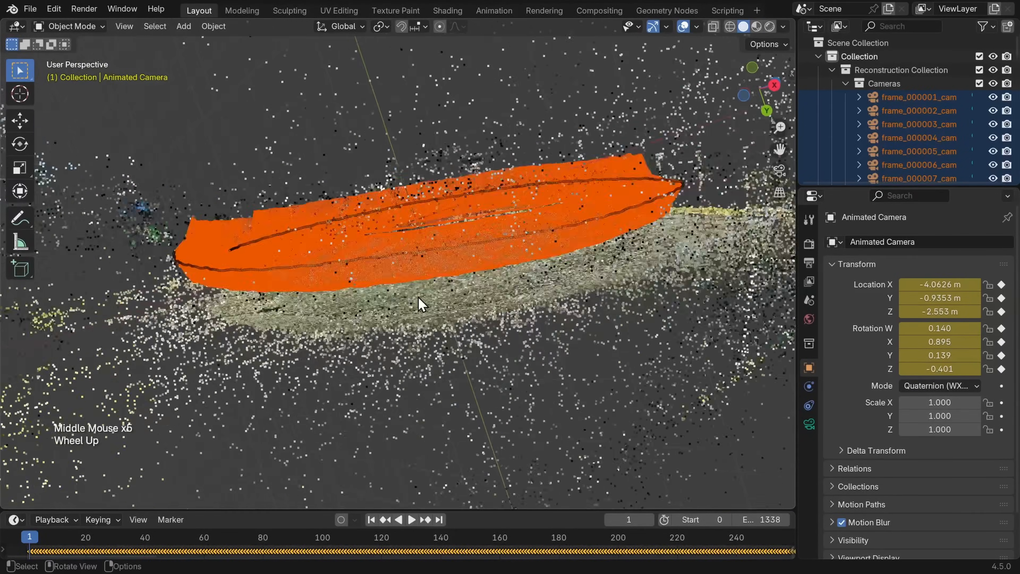
pyautogui.moveTo(417, 304); pyautogui.dragTo(264, 328)
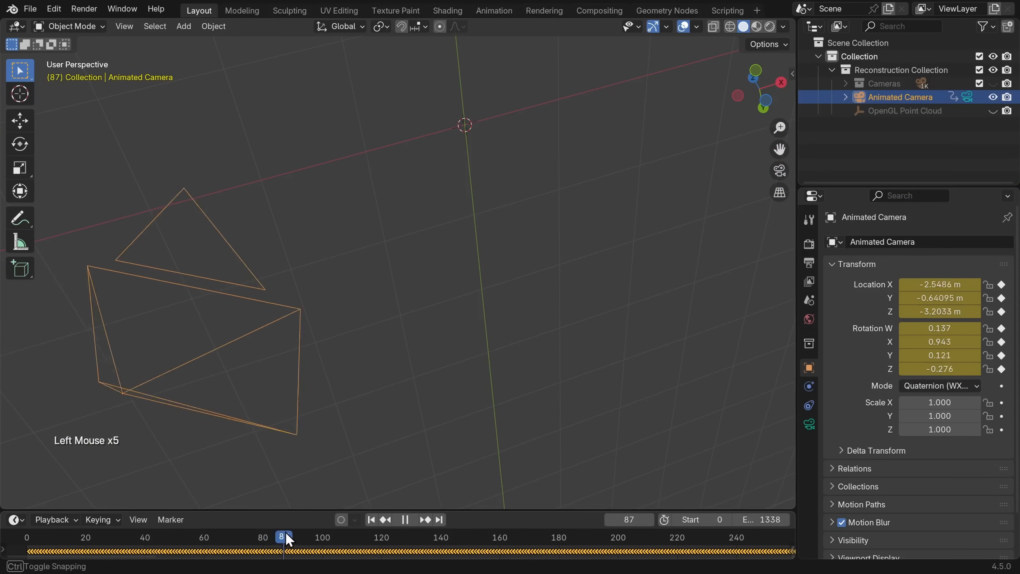
# Step: Scrub the timeline through frames 104 to ~943 comparing the grass-field footage with the point cloud
pyautogui.moveTo(285, 537); pyautogui.dragTo(427, 537)
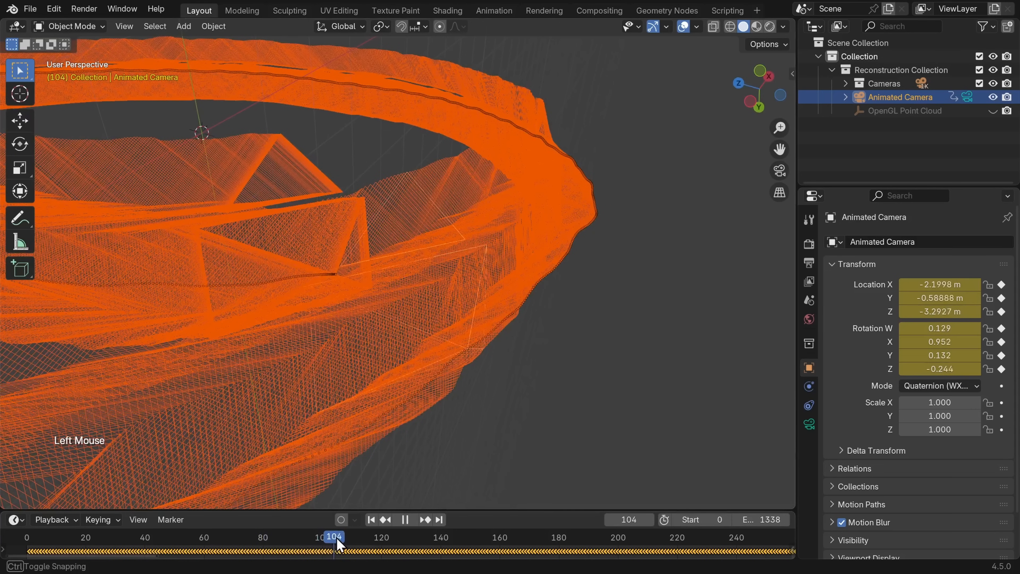
pyautogui.click(404, 519)
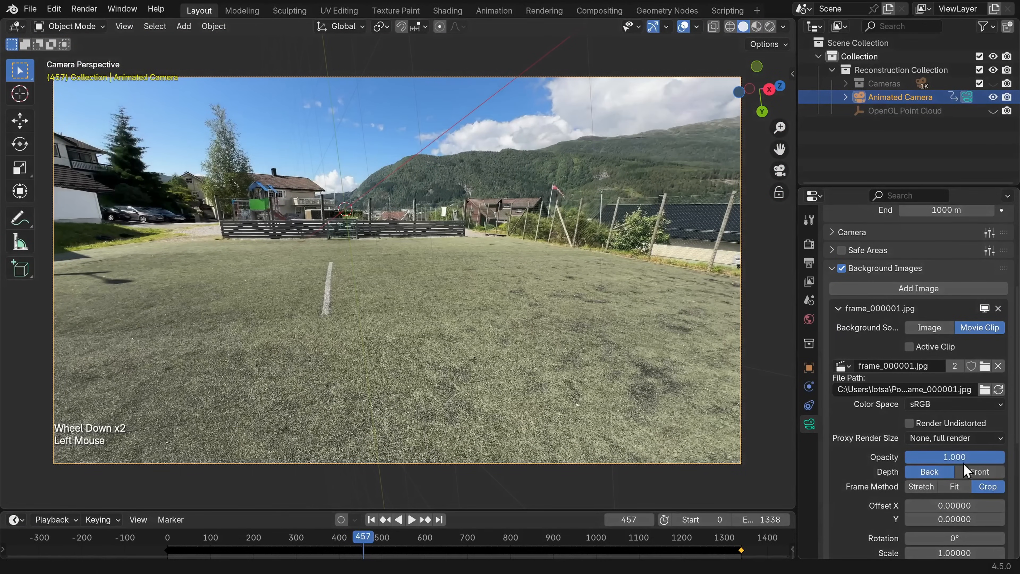
pyautogui.moveTo(362, 537); pyautogui.dragTo(286, 537)
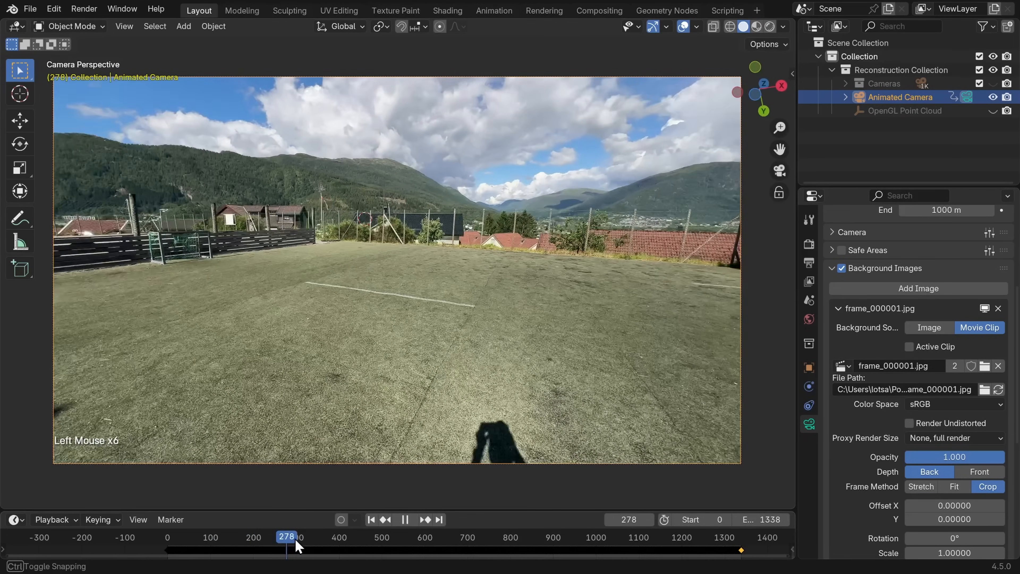
pyautogui.moveTo(286, 536); pyautogui.dragTo(363, 537)
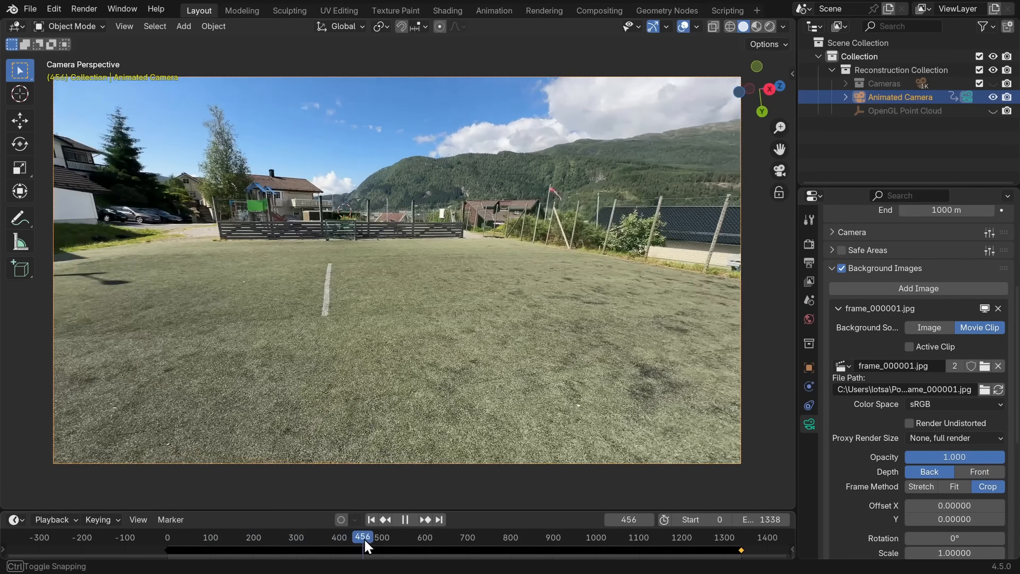
pyautogui.moveTo(363, 537); pyautogui.dragTo(406, 537)
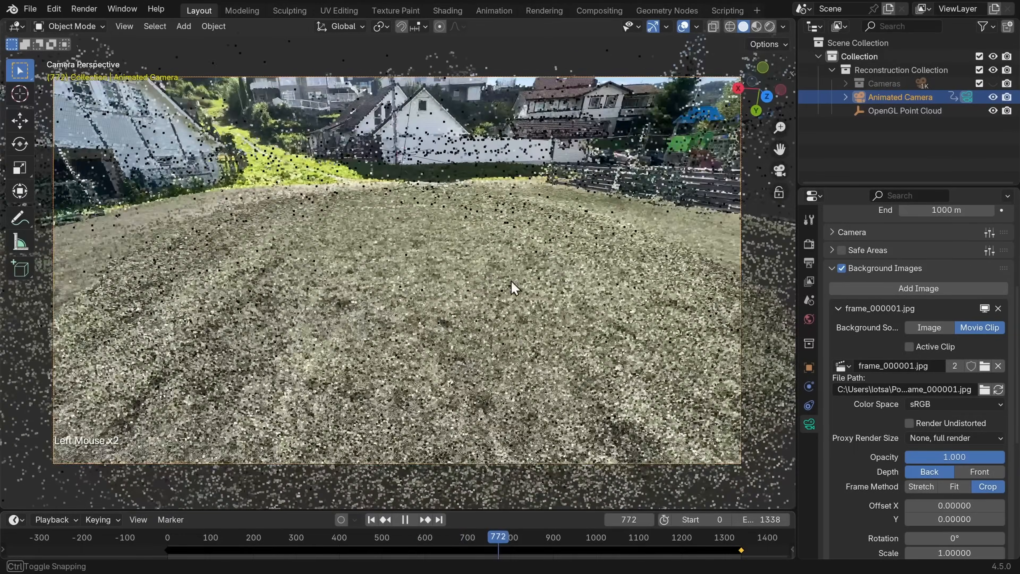
pyautogui.moveTo(498, 537); pyautogui.dragTo(573, 537)
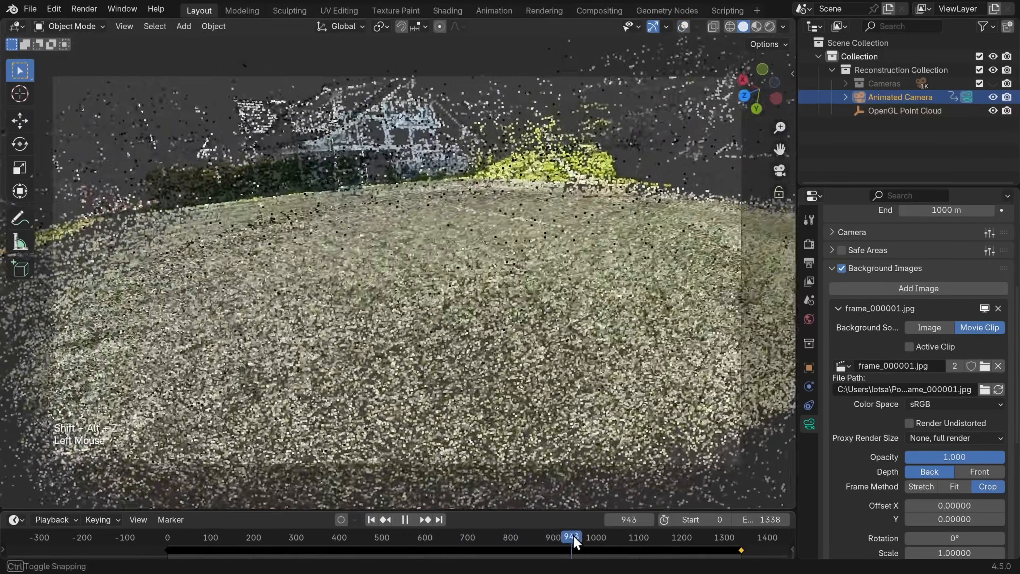
pyautogui.moveTo(573, 537); pyautogui.dragTo(716, 537)
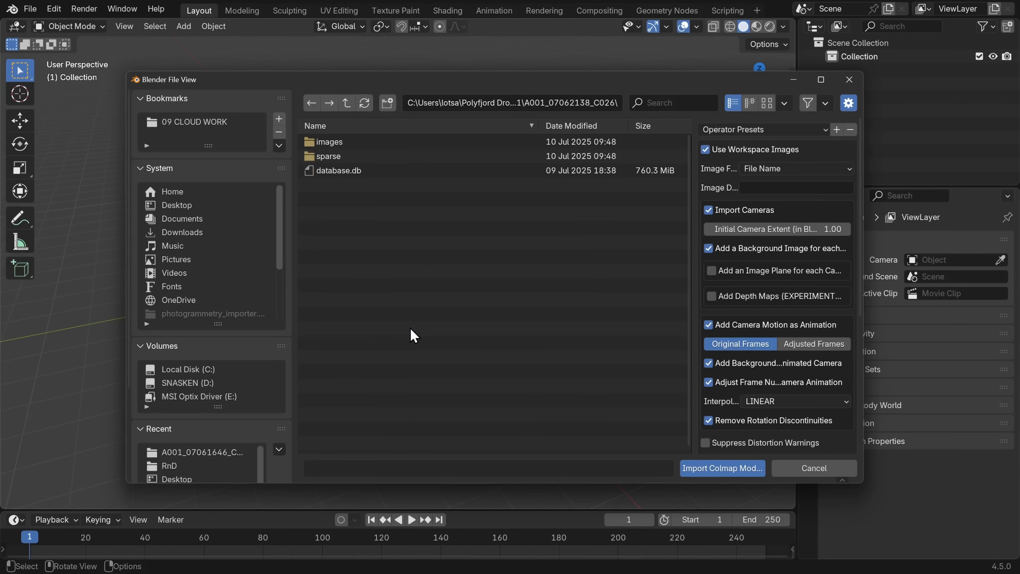
# Step: Import the second COLMAP workspace with distortion warnings suppressed and scrub through the road clip
pyautogui.click(706, 443)
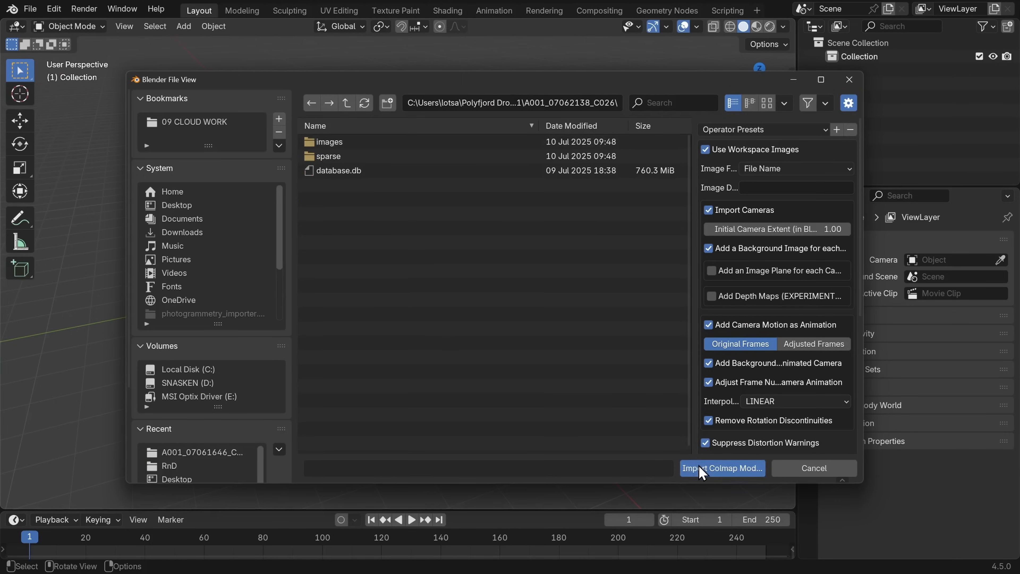
pyautogui.click(722, 468)
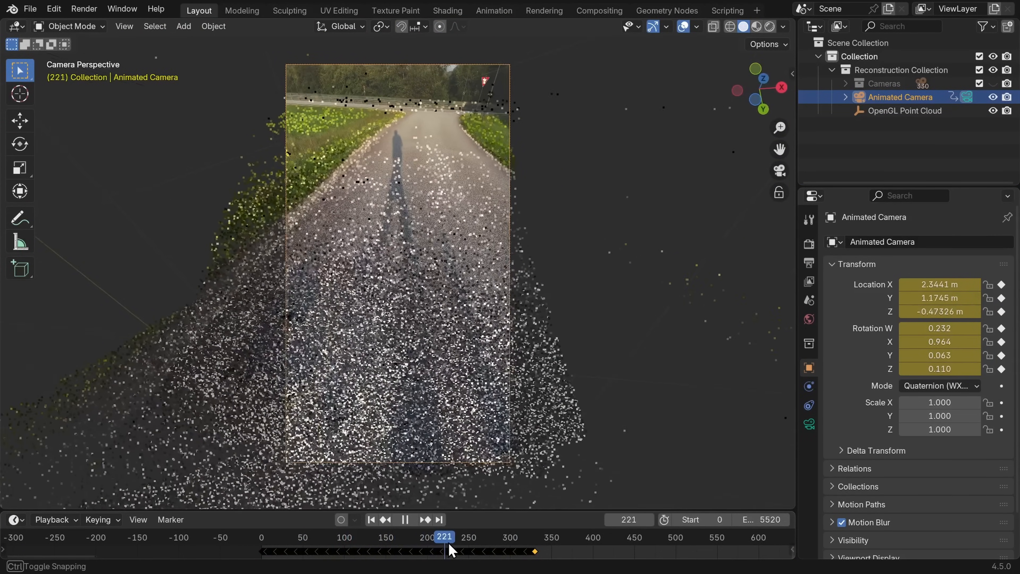
pyautogui.moveTo(444, 550); pyautogui.dragTo(526, 551)
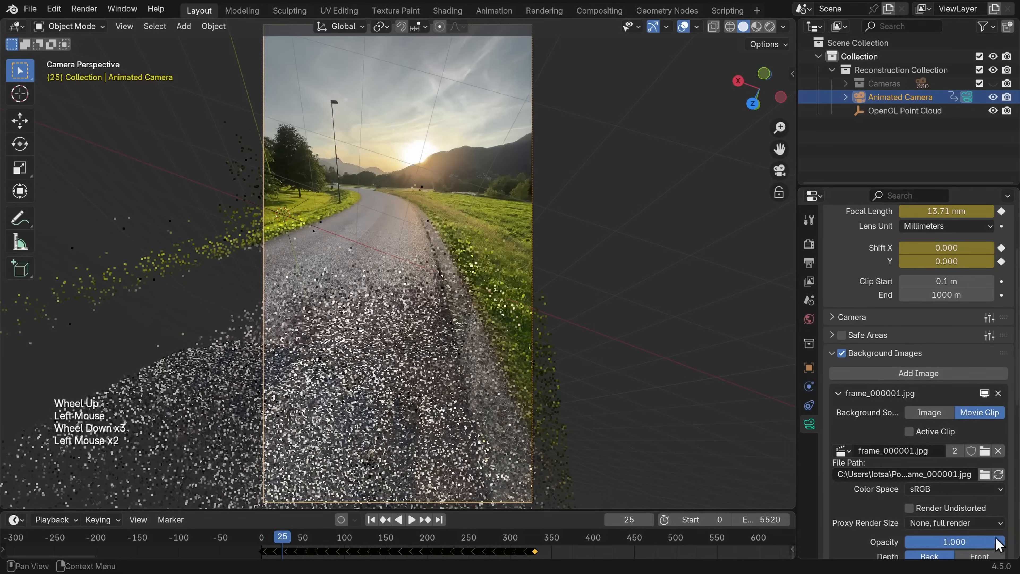
pyautogui.click(411, 520)
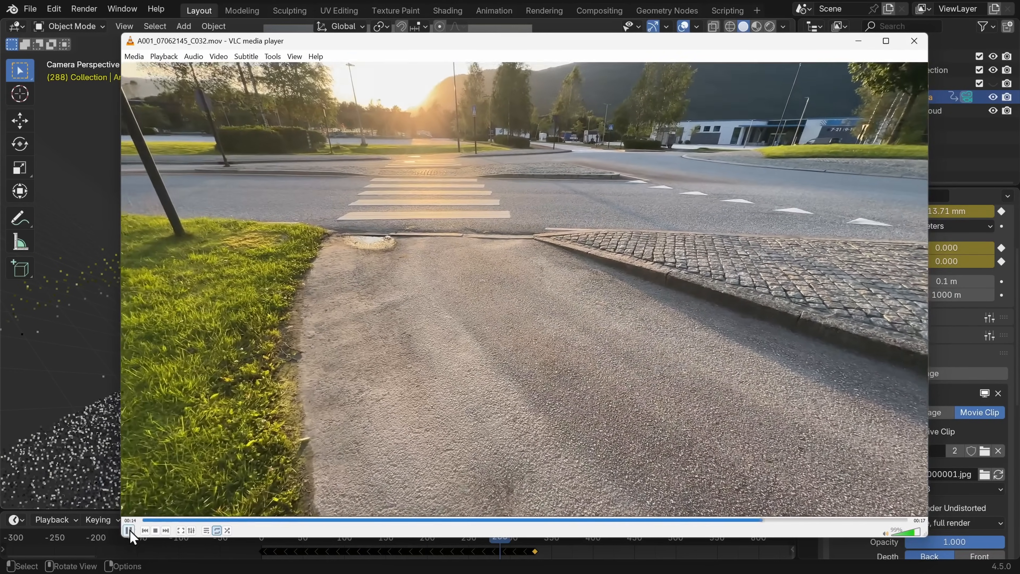
# Step: Pause A001_07062145_C032.mov at the pedestrian crossing
pyautogui.click(130, 530)
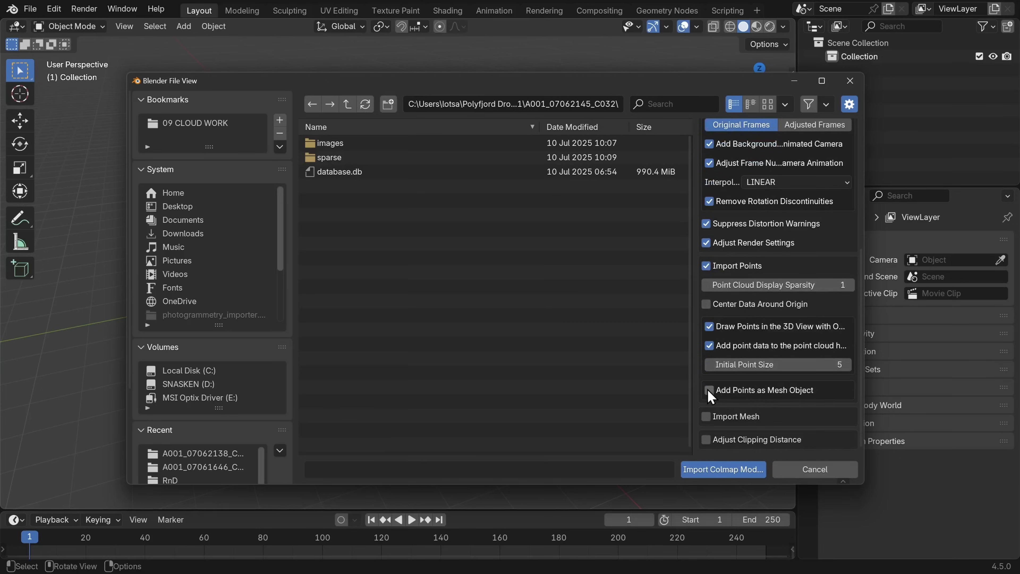
# Step: Import the C032 reconstruction with Add Points as Mesh Object and orbit around the mesh point cloud
pyautogui.click(708, 389)
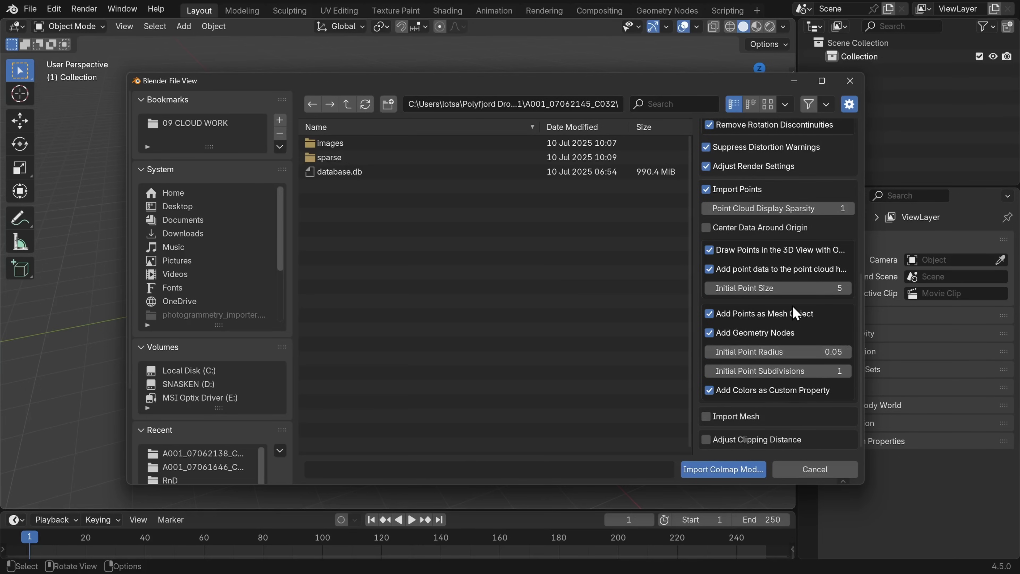
pyautogui.moveTo(746, 349)
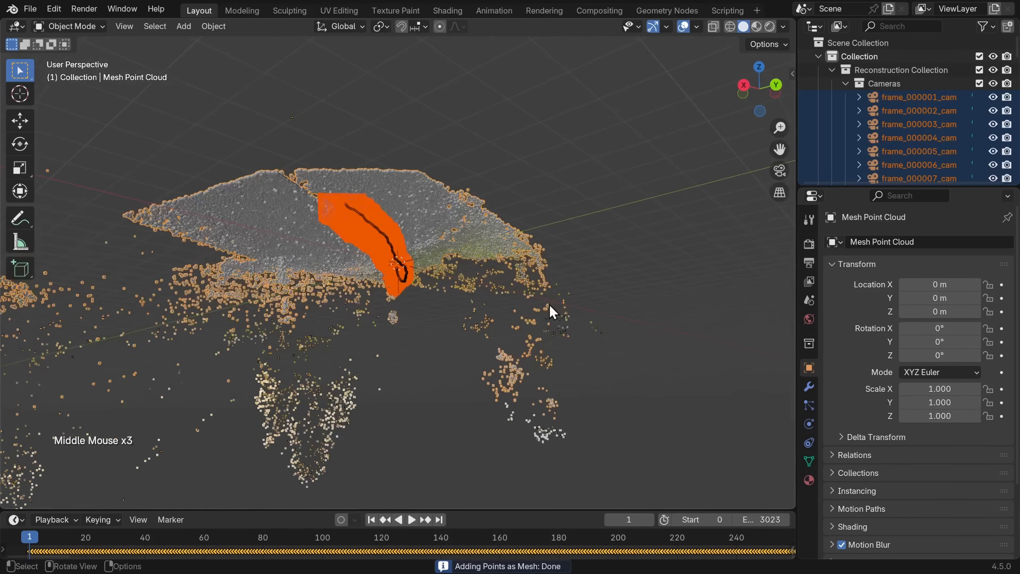
pyautogui.moveTo(551, 313); pyautogui.dragTo(423, 466)
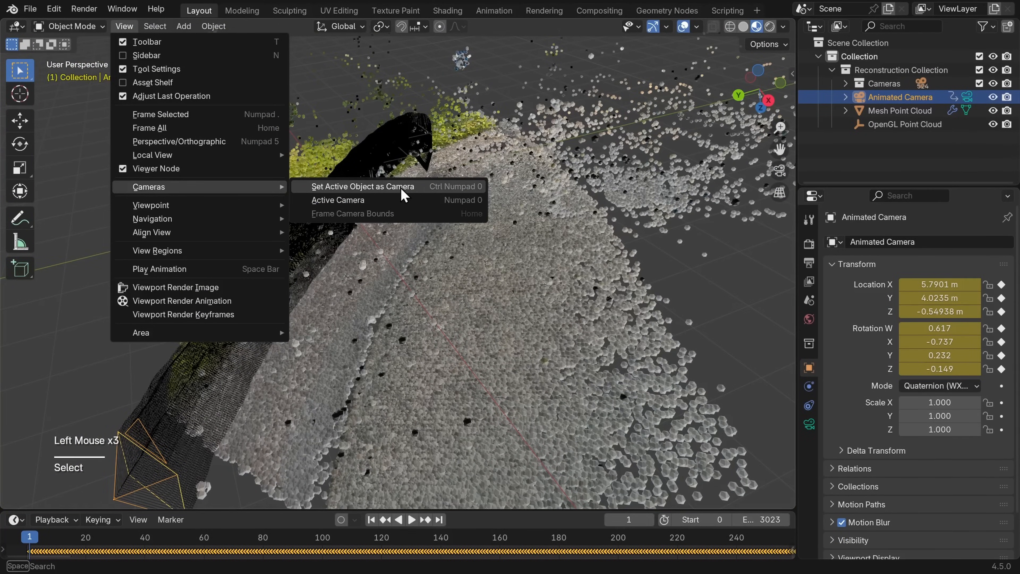
# Step: Make the animated camera the scene camera, hide the frame cameras and advance to around frame 271
pyautogui.click(363, 187)
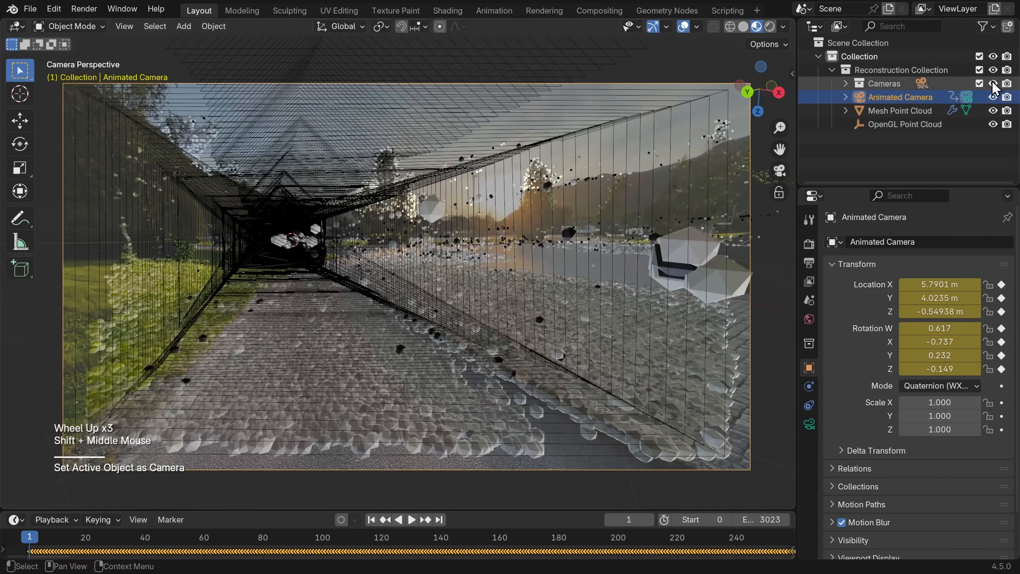
pyautogui.click(411, 520)
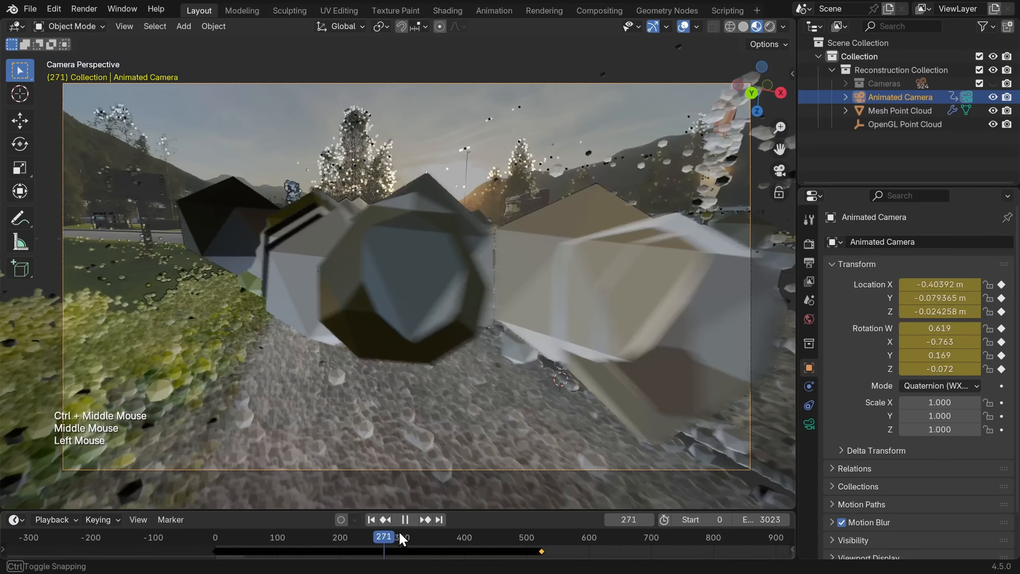
pyautogui.click(405, 520)
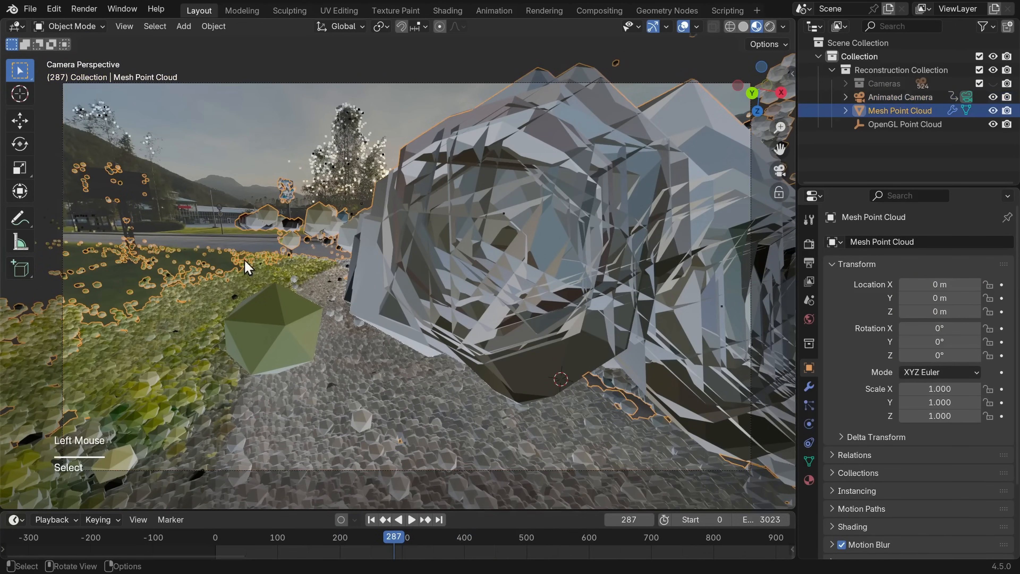
pyautogui.scroll(-3)
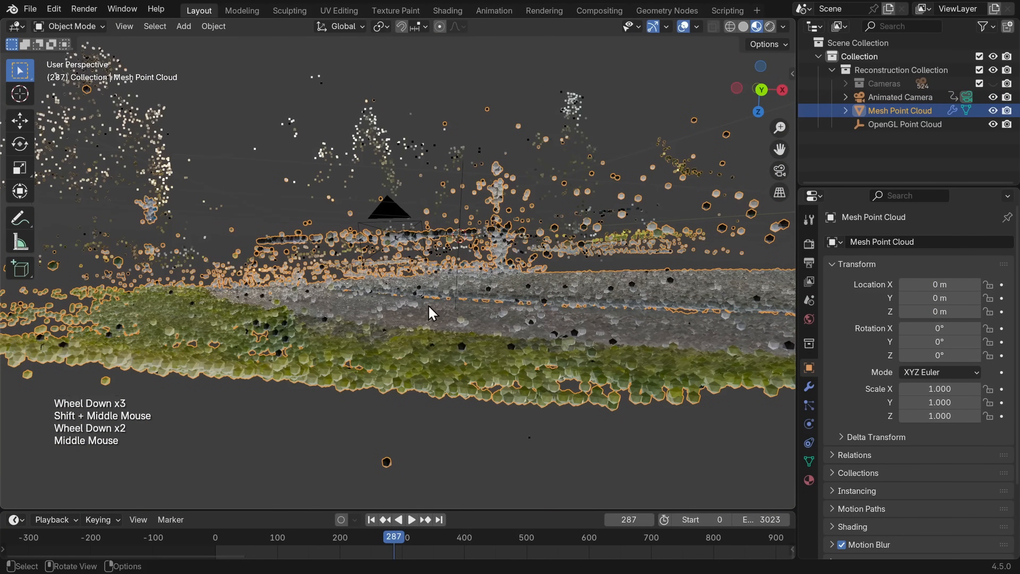
# Step: In Edit Mode, delete the stray vertices floating near the camera from the mesh point cloud
pyautogui.press('Tab')
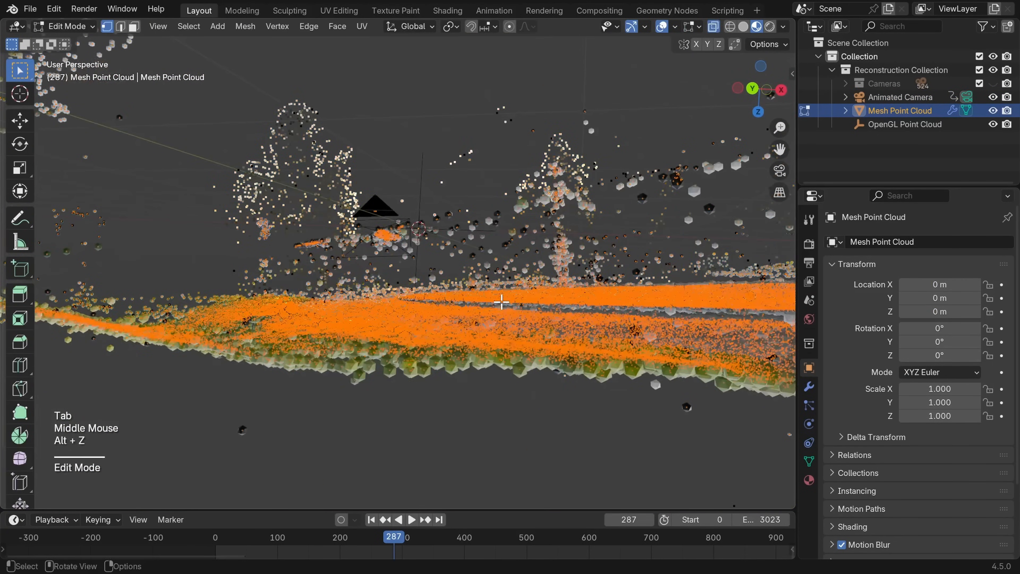
pyautogui.scroll(-3)
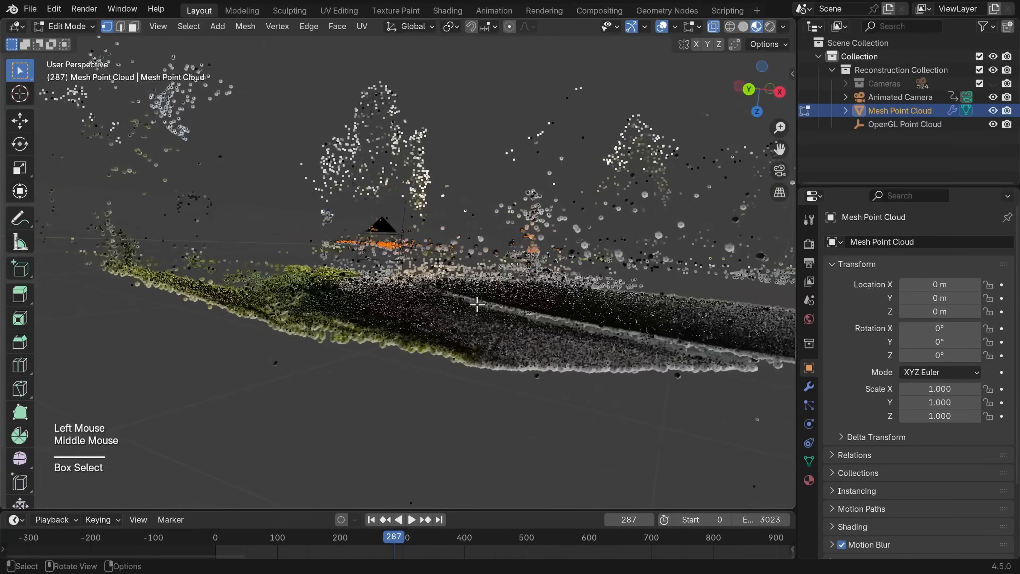
pyautogui.press('x')
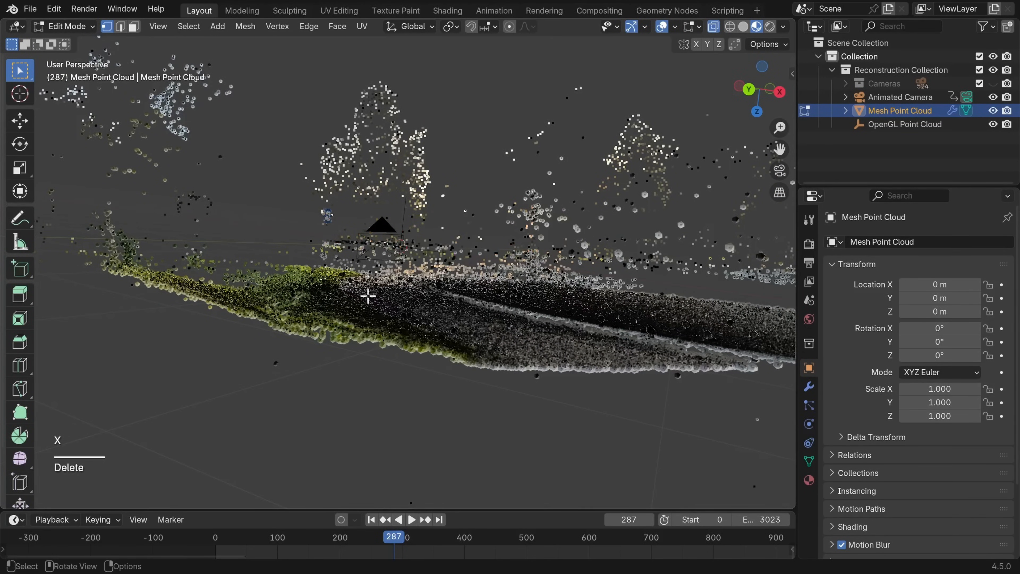
pyautogui.press('Tab')
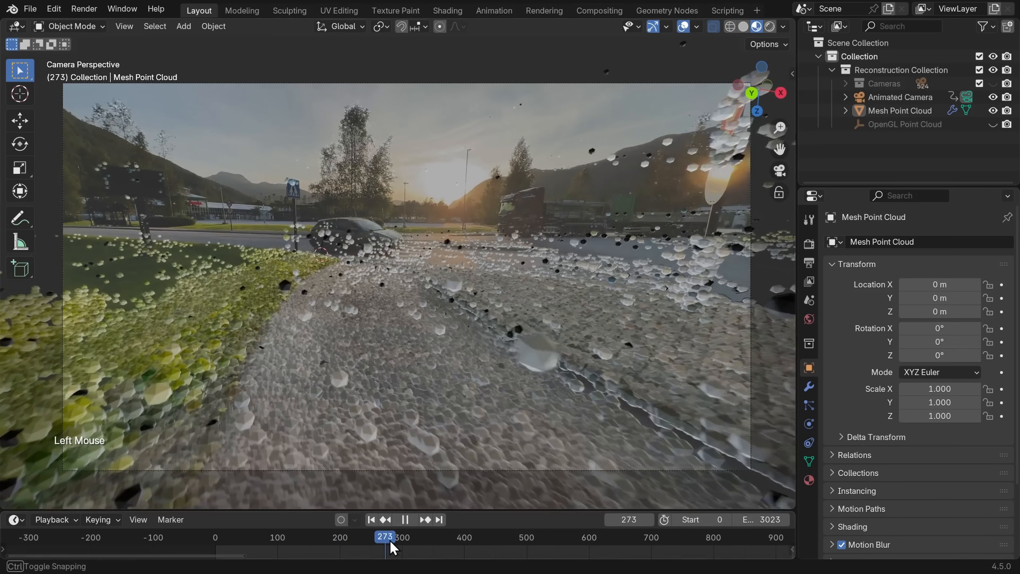
# Step: Scrub to around frame 328 and set the GeometryNodes Point Radius to 0.020
pyautogui.moveTo(387, 547); pyautogui.dragTo(374, 547)
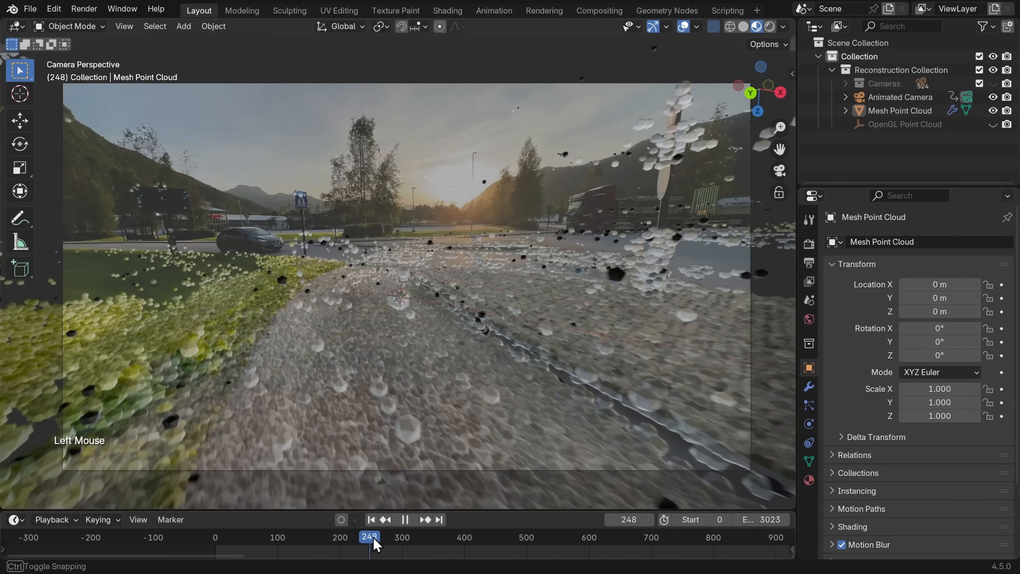
pyautogui.moveTo(370, 536); pyautogui.dragTo(456, 537)
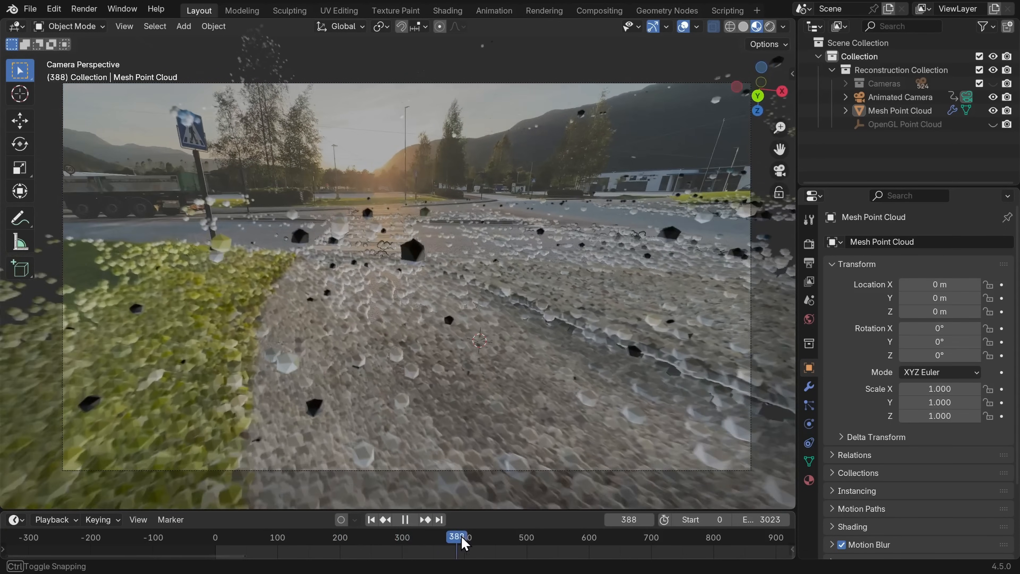
pyautogui.moveTo(455, 536); pyautogui.dragTo(510, 537)
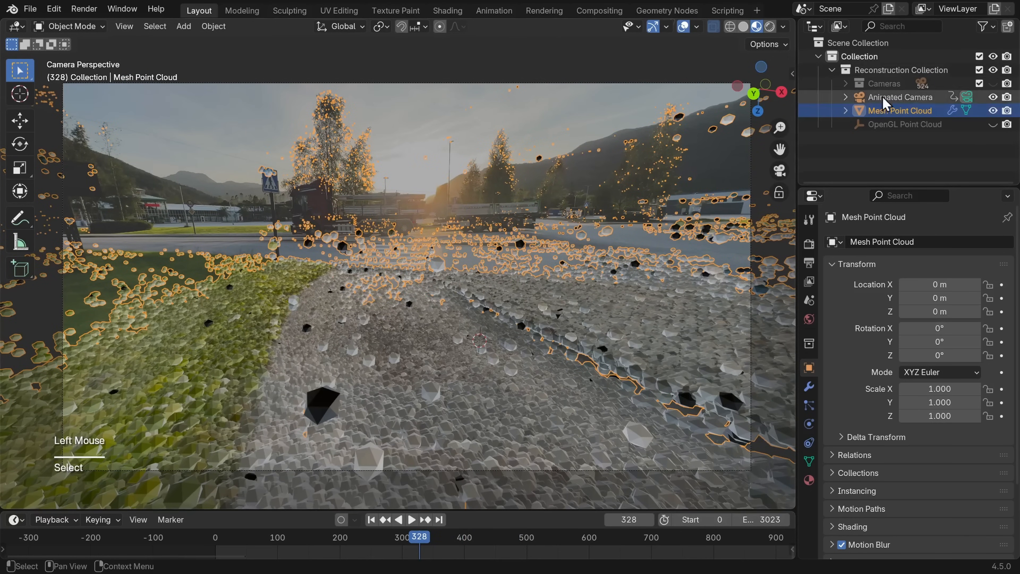
pyautogui.moveTo(809, 388)
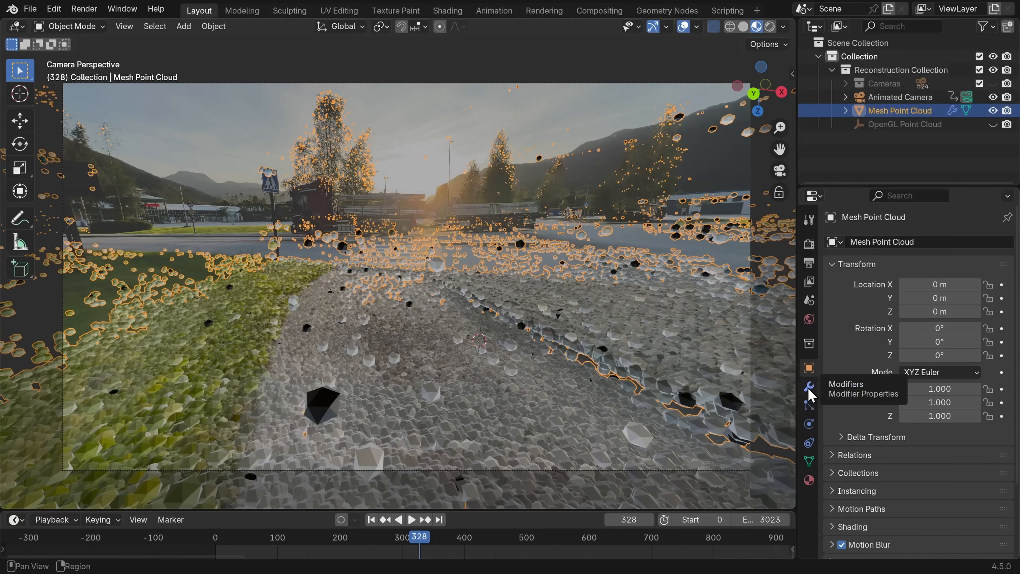
pyautogui.click(810, 388)
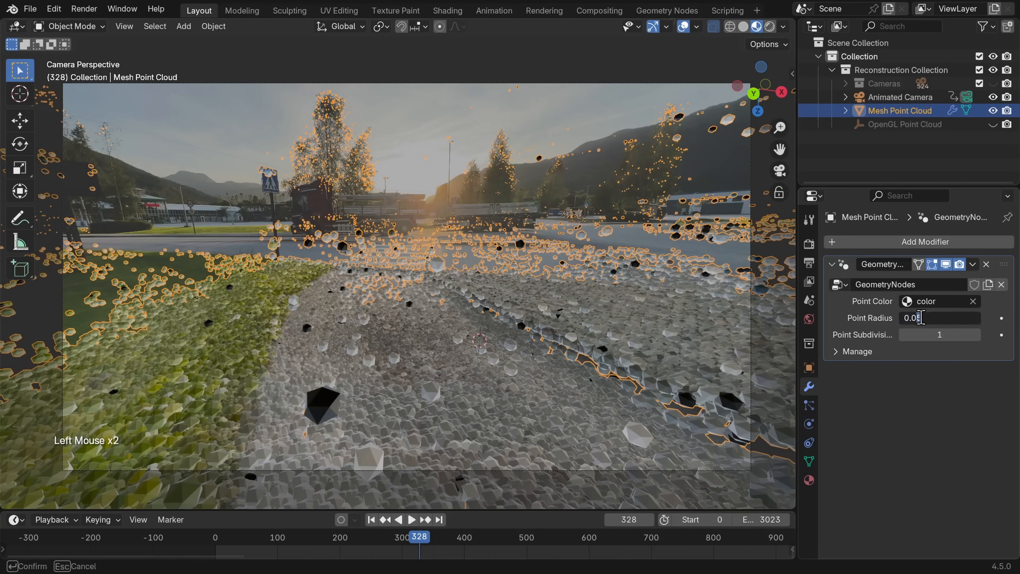
pyautogui.write('0.020')
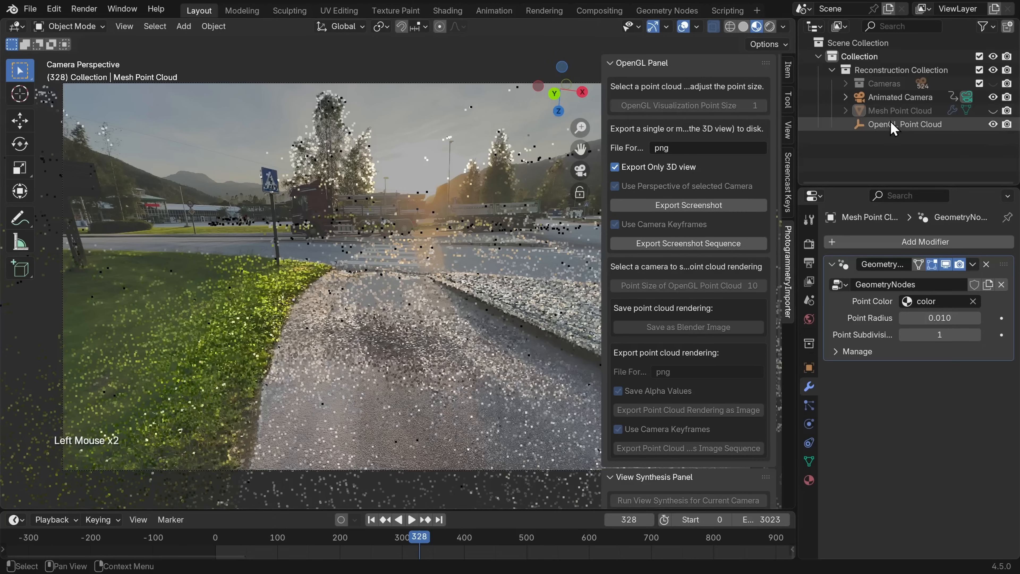
# Step: With OpenGL Point Cloud selected, switch Viewport Shading to Object colour and view toward the ground
pyautogui.click(905, 124)
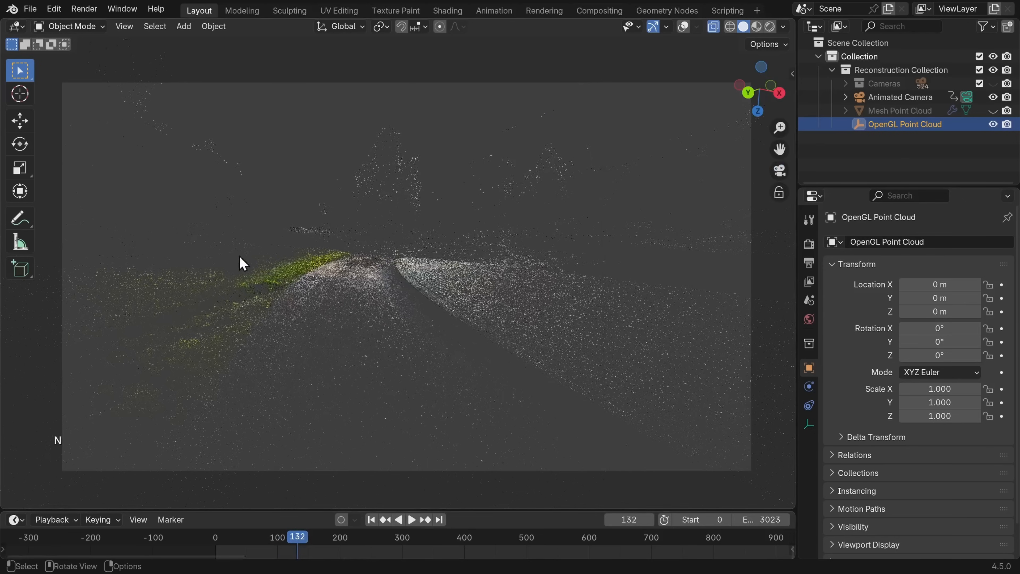
pyautogui.click(783, 26)
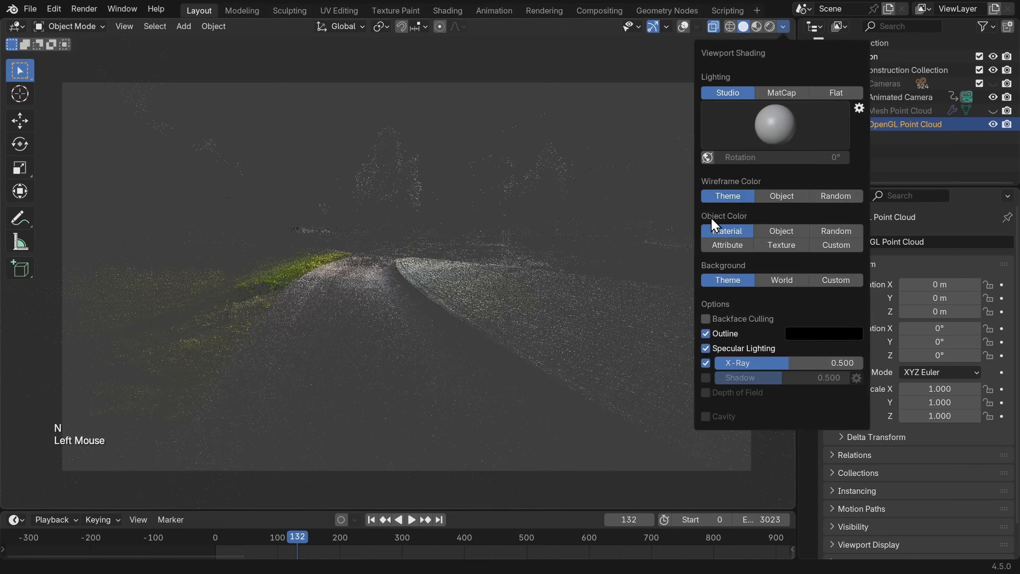
pyautogui.click(835, 280)
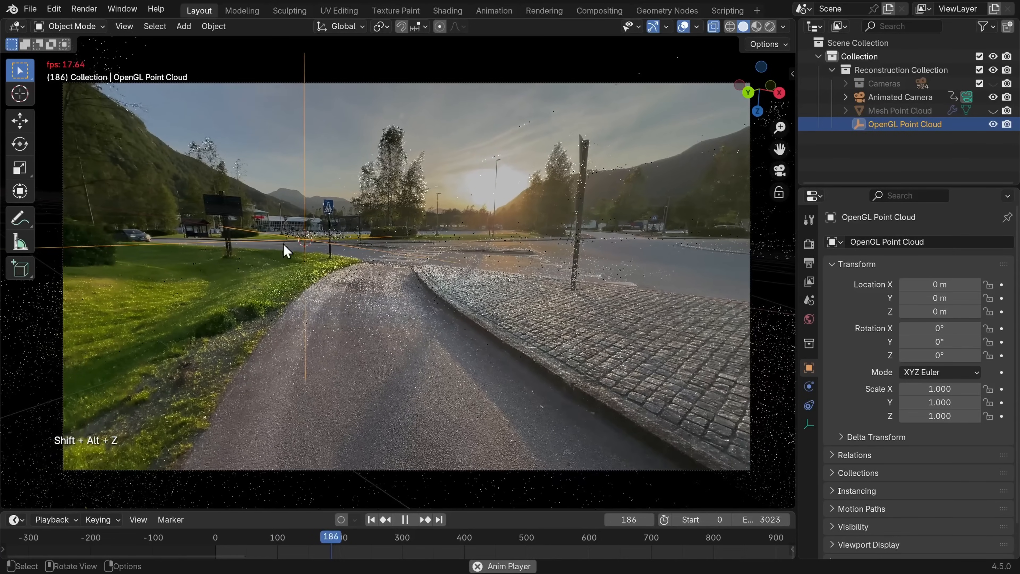
pyautogui.moveTo(331, 536); pyautogui.dragTo(345, 536)
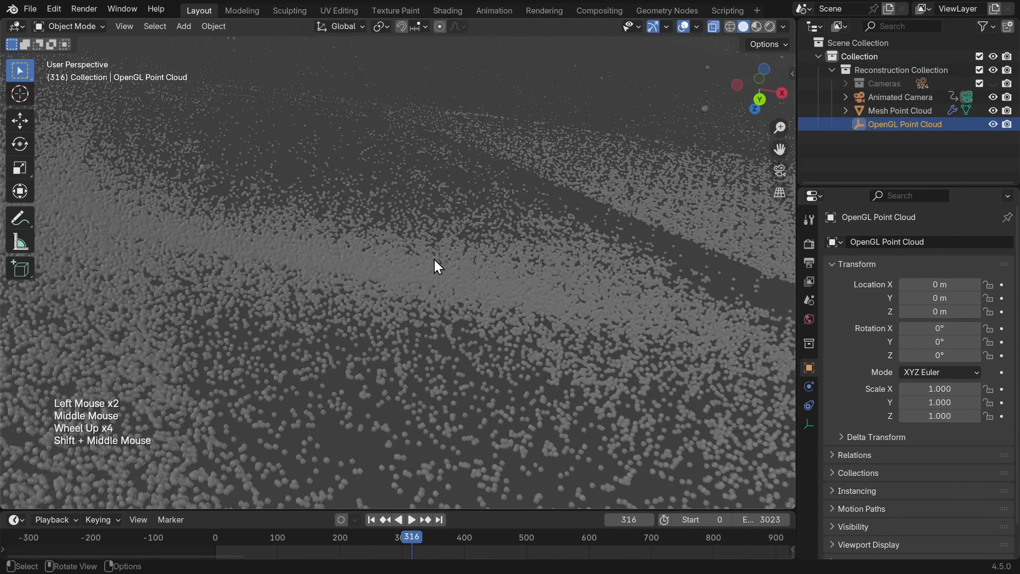
# Step: Snap the 3D cursor to a selected asphalt vertex of Mesh Point Cloud through the tracked camera
pyautogui.click(899, 111)
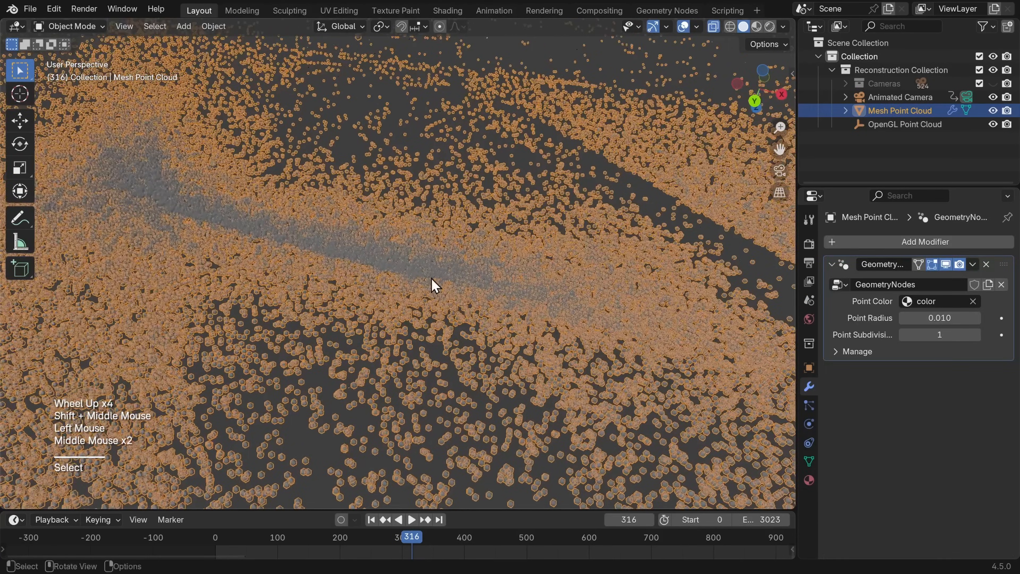
pyautogui.press('Tab')
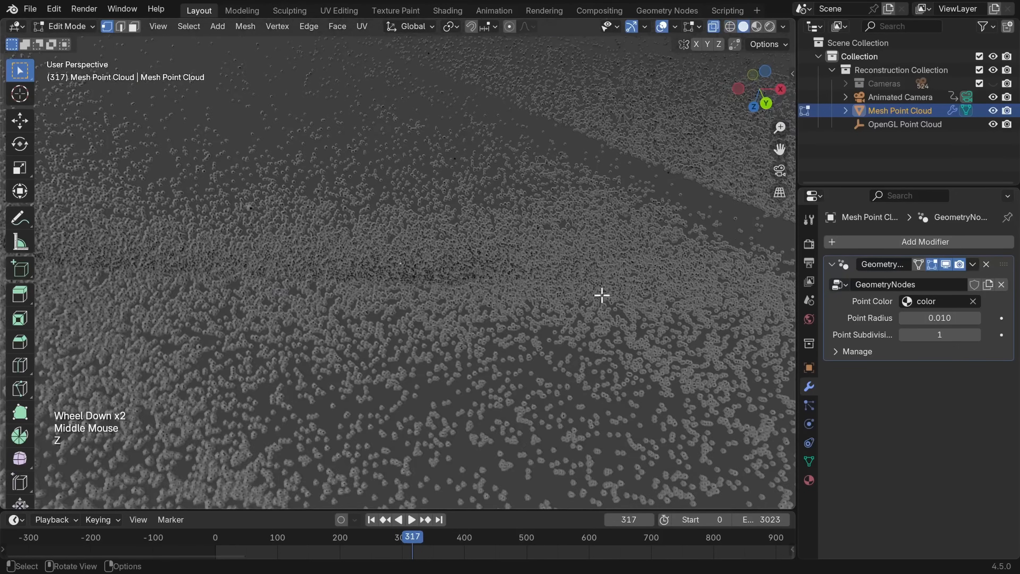
pyautogui.moveTo(599, 295); pyautogui.dragTo(559, 296)
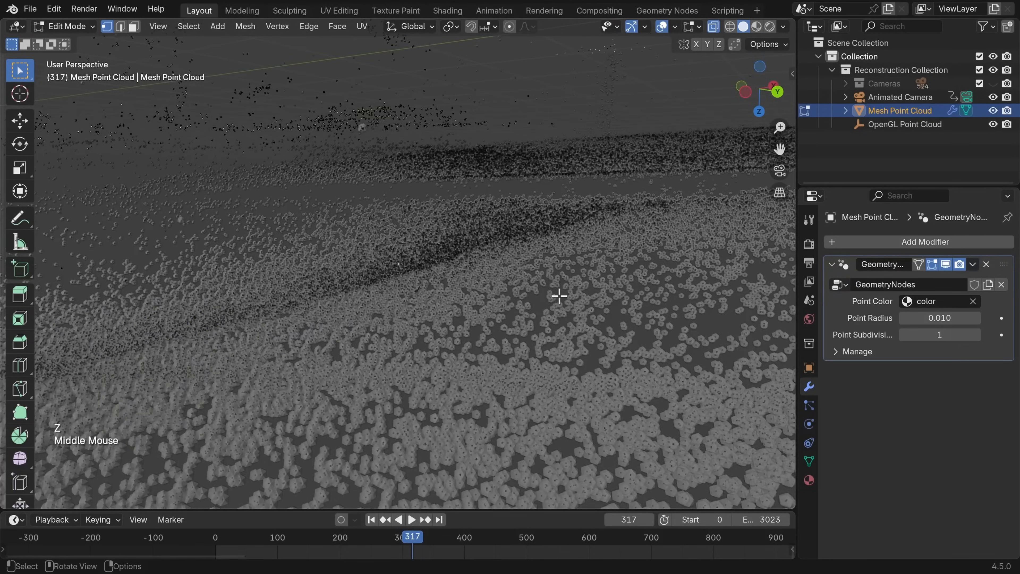
pyautogui.press('KP_0')
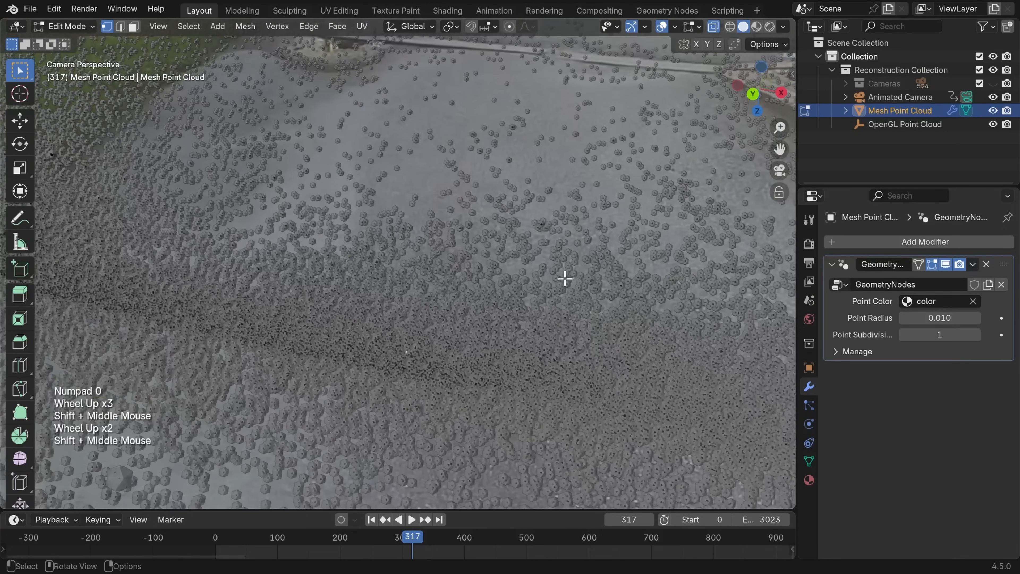
pyautogui.press('shift+s')
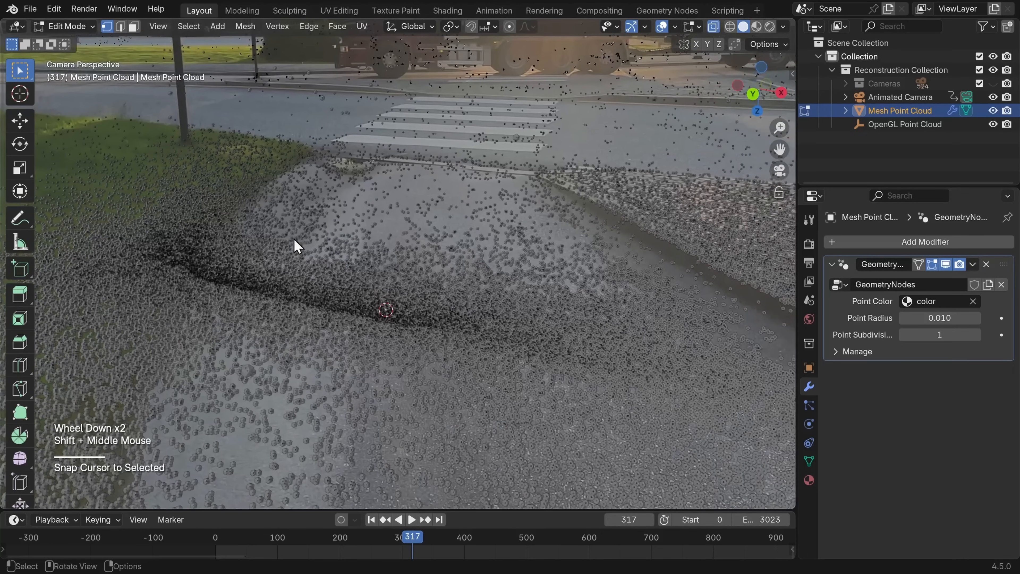
pyautogui.press('Tab')
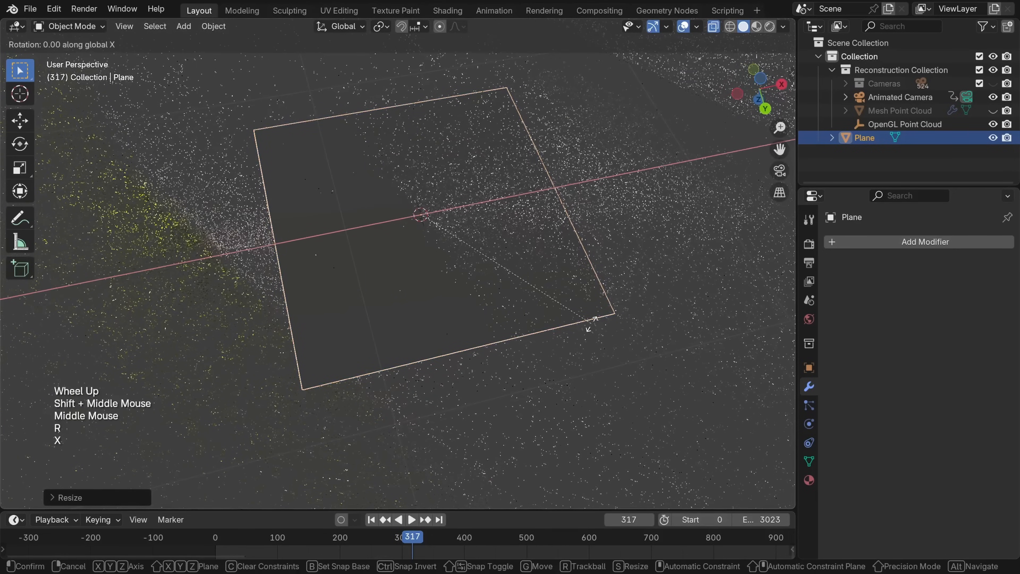
# Step: Tilt the new plane about the X axis onto the asphalt and scrub to confirm it stays put
pyautogui.press('y')
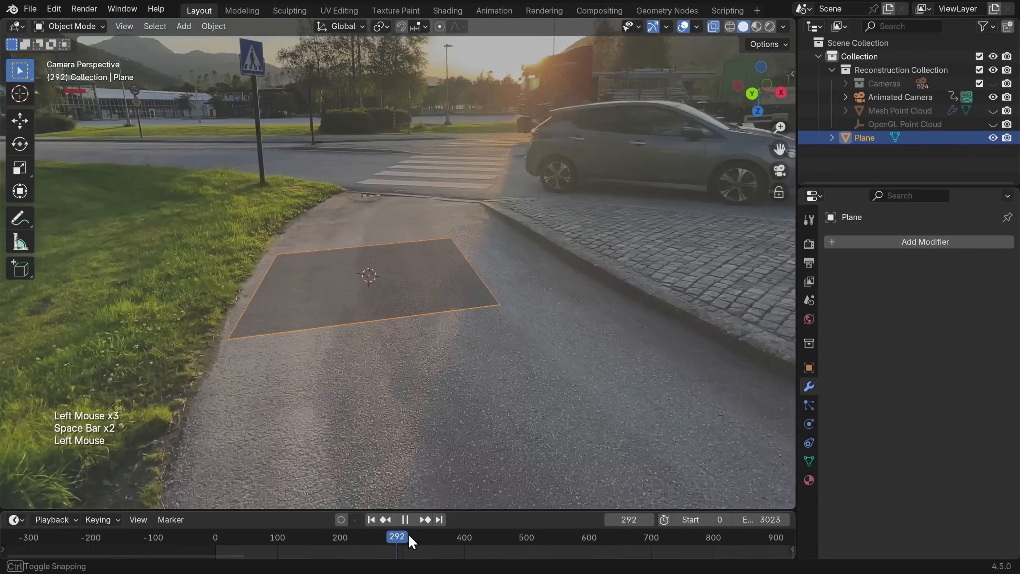
pyautogui.moveTo(397, 537); pyautogui.dragTo(318, 537)
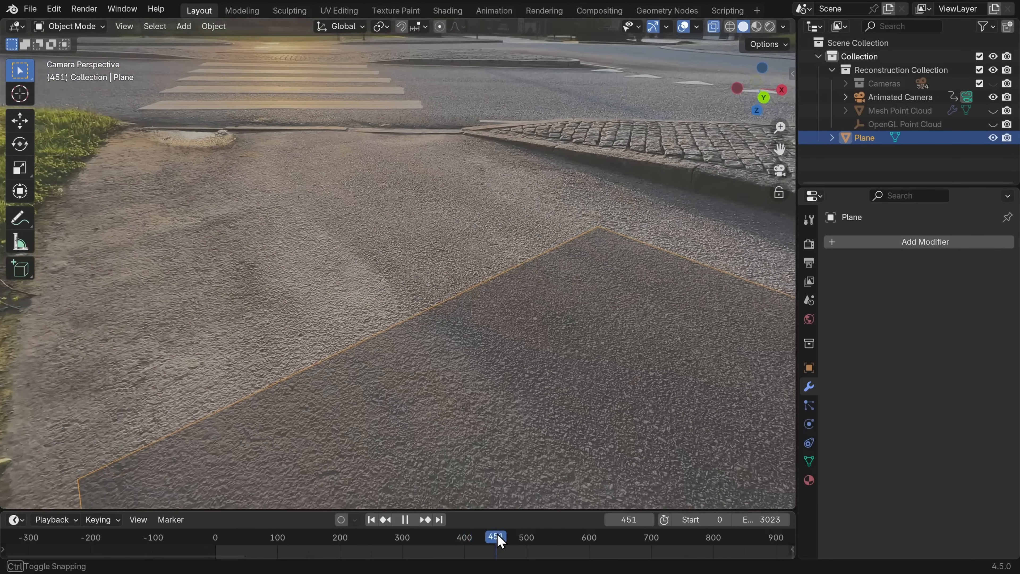
pyautogui.moveTo(496, 537); pyautogui.dragTo(443, 537)
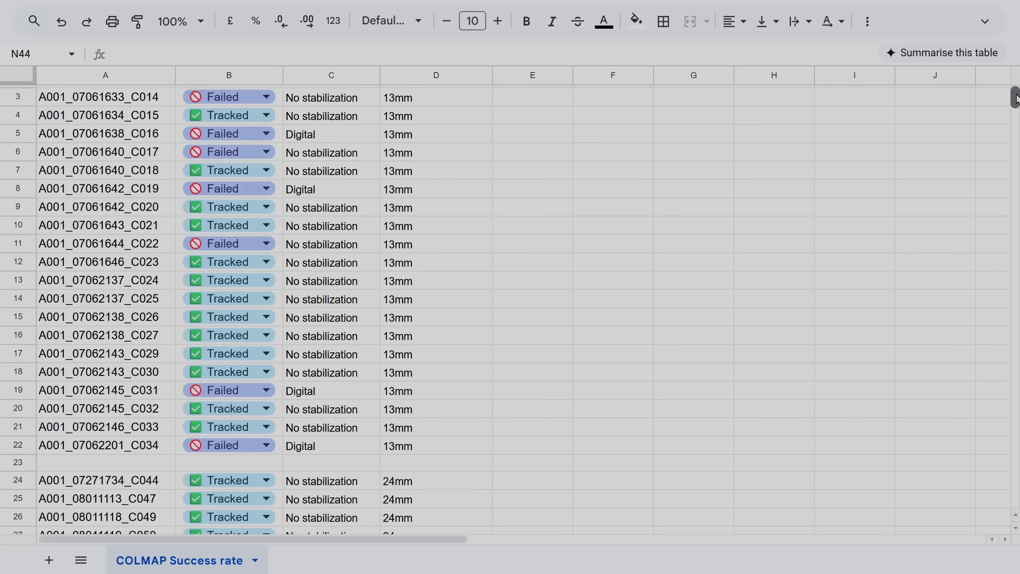
# Step: Scroll the COLMAP Success rate sheet listing Tracked and Failed clips
pyautogui.scroll(-3)
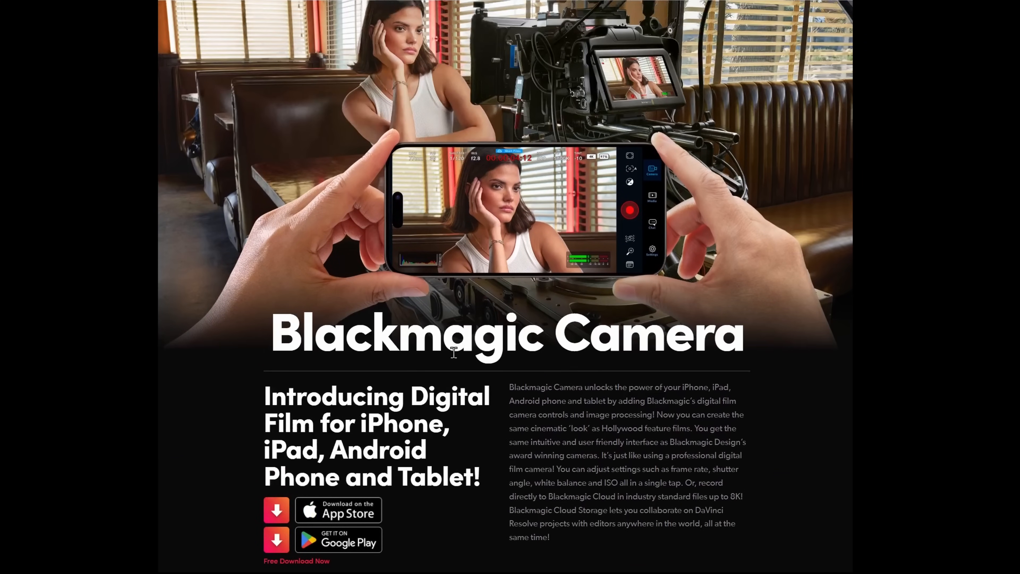
pyautogui.moveTo(795, 342)
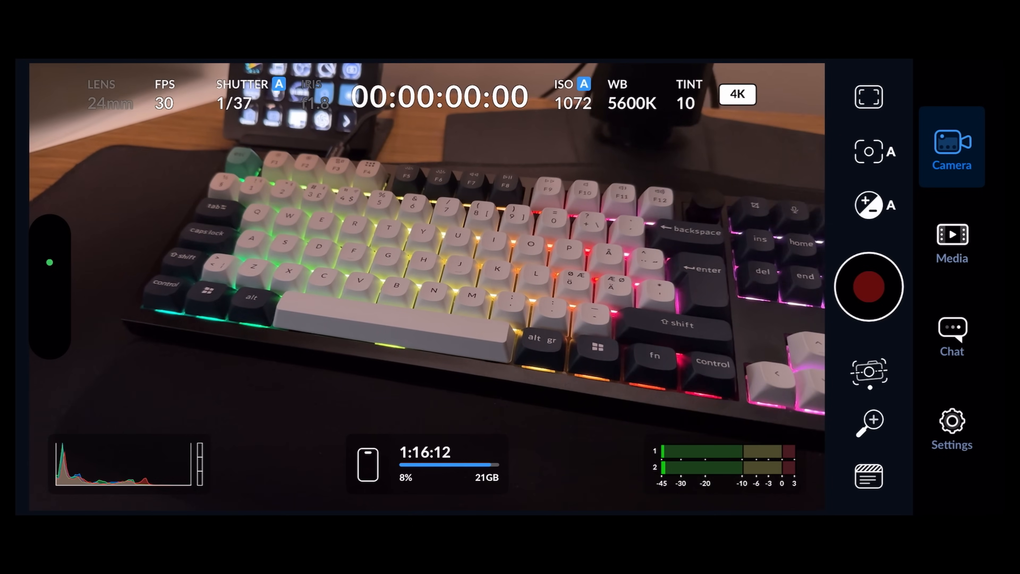
# Step: Switch the Blackmagic Camera lens to 48mm and review the Camera settings page
pyautogui.click(794, 287)
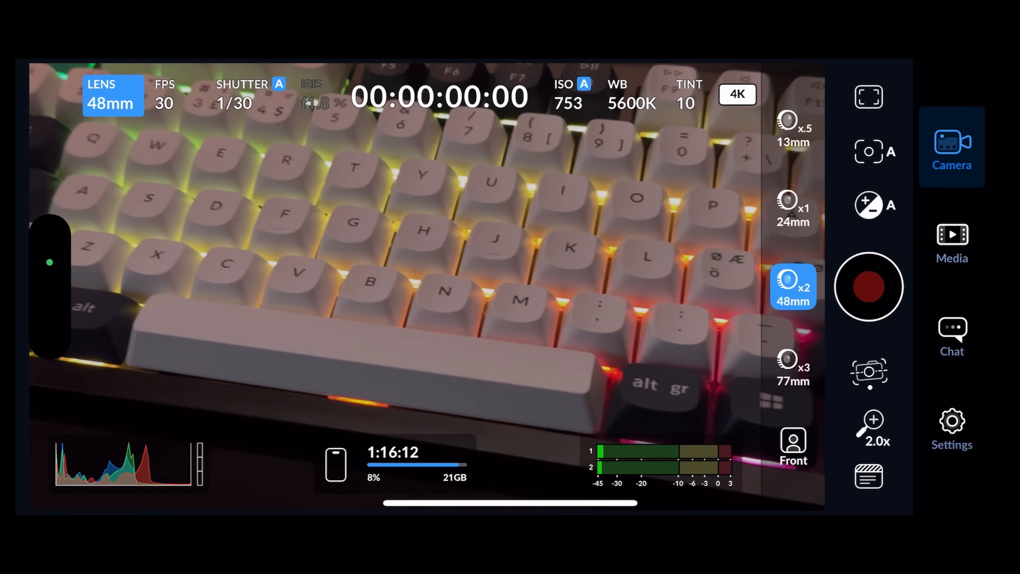
pyautogui.click(794, 209)
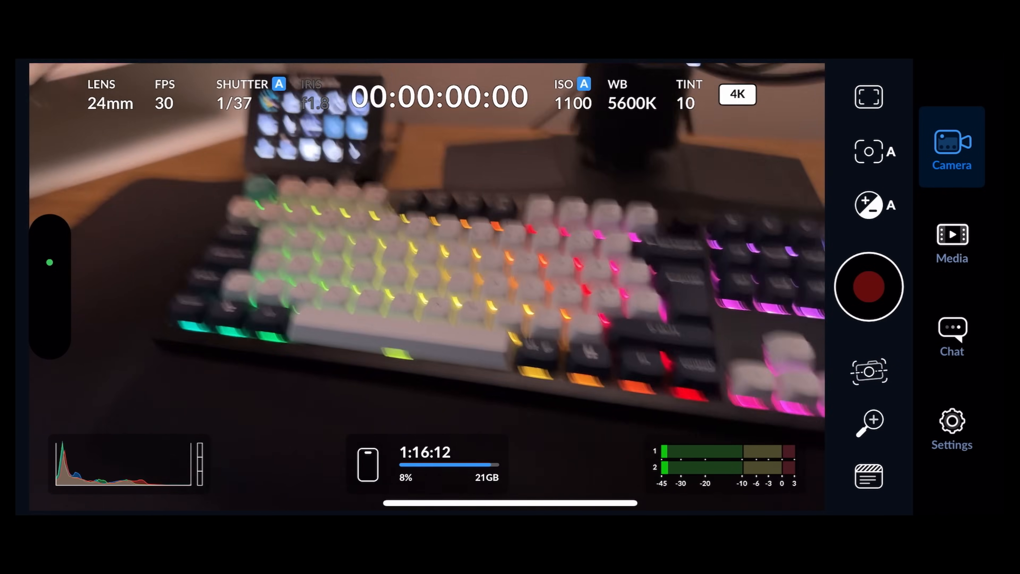
pyautogui.click(951, 423)
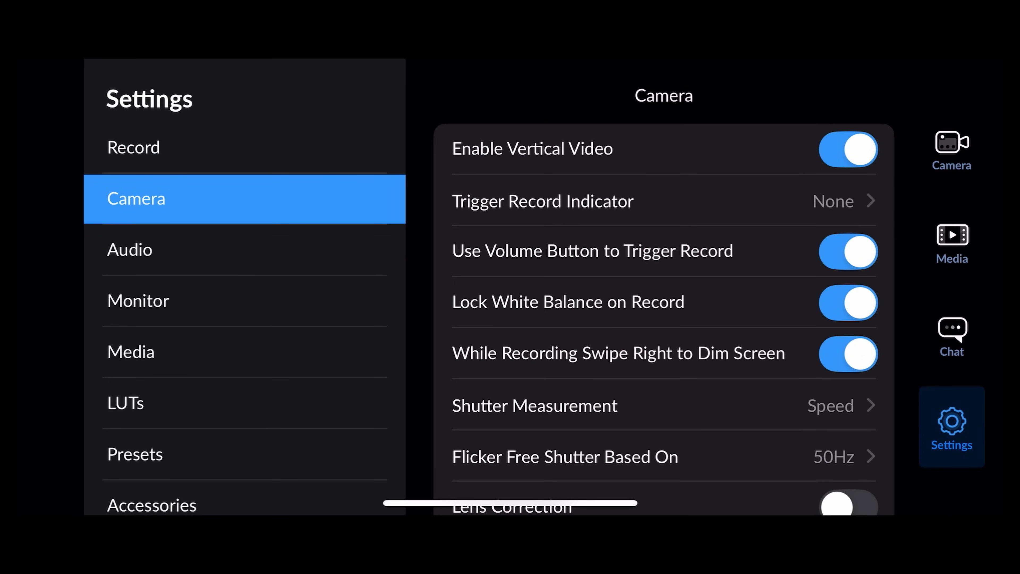
pyautogui.scroll(-3)
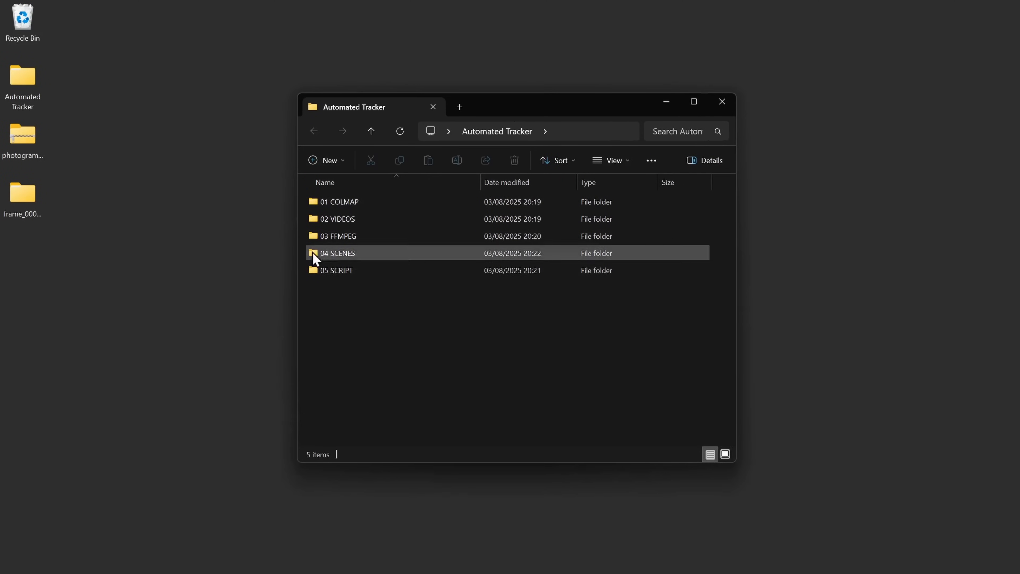
# Step: Enter the 04 SCENES folder of the Automated Tracker project
pyautogui.doubleClick(337, 253)
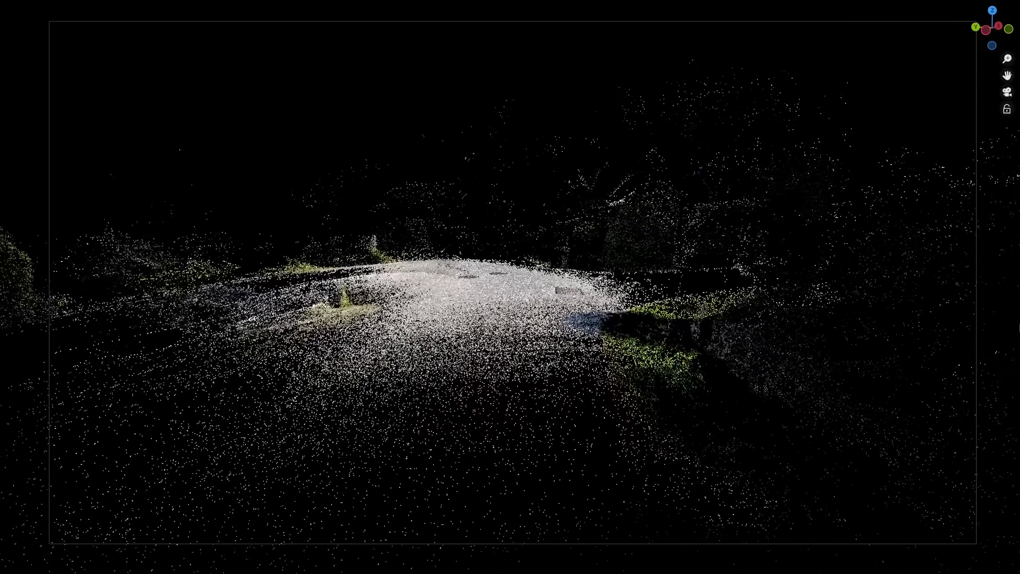